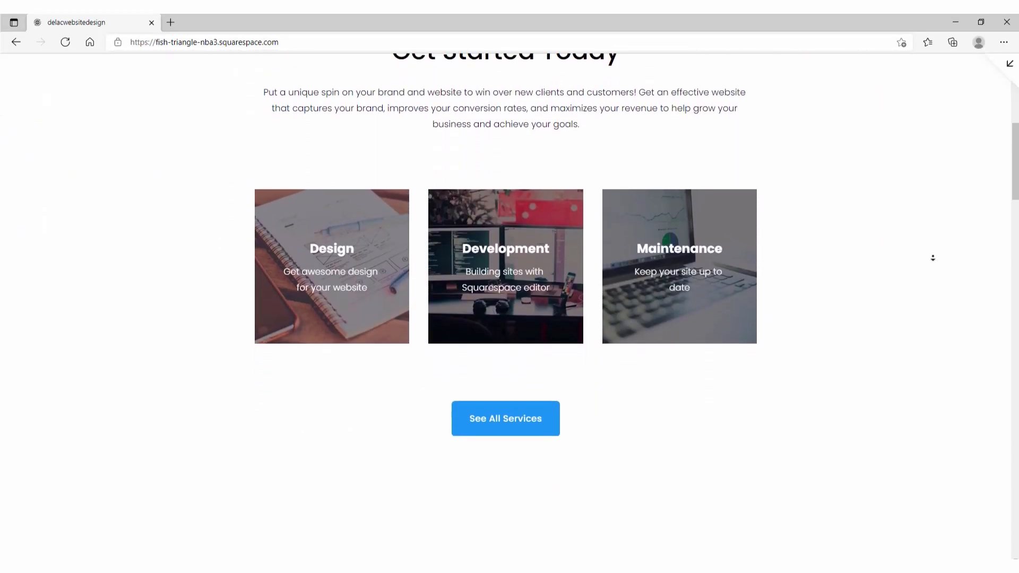
# Step: Scroll down through the YouTube page before heading to squarespace.com
pyautogui.scroll(-3)
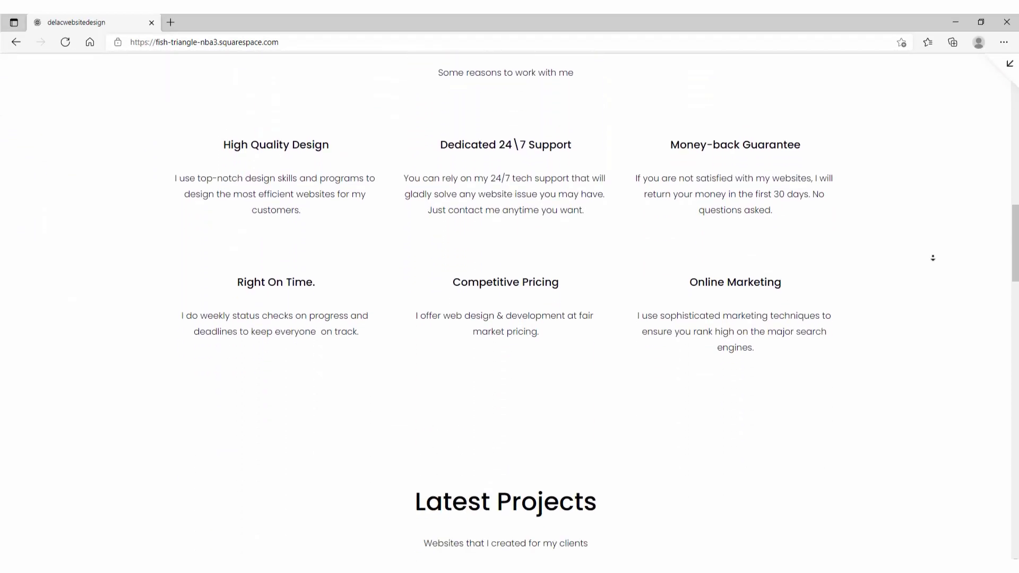
pyautogui.scroll(-3)
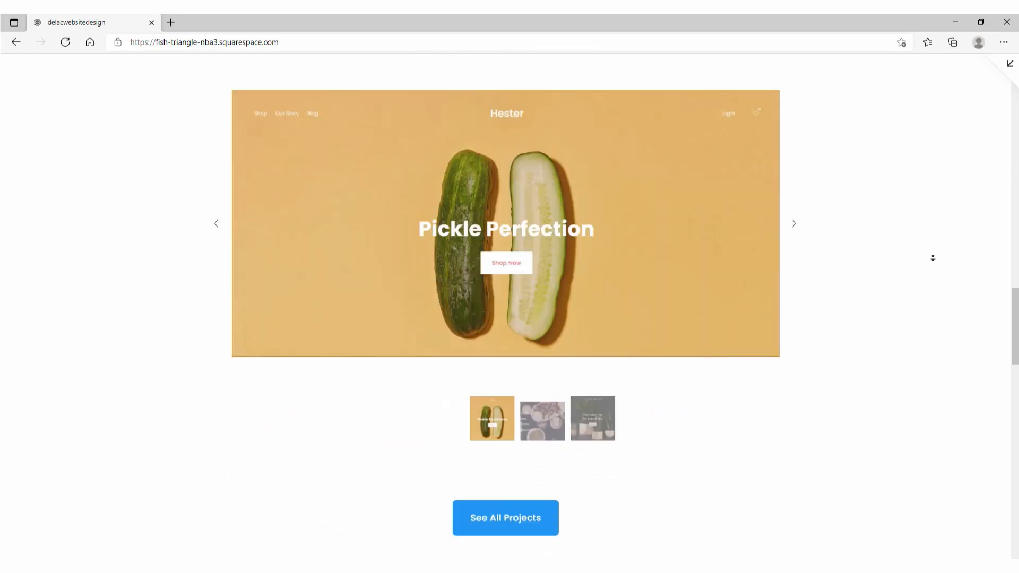
pyautogui.scroll(-3)
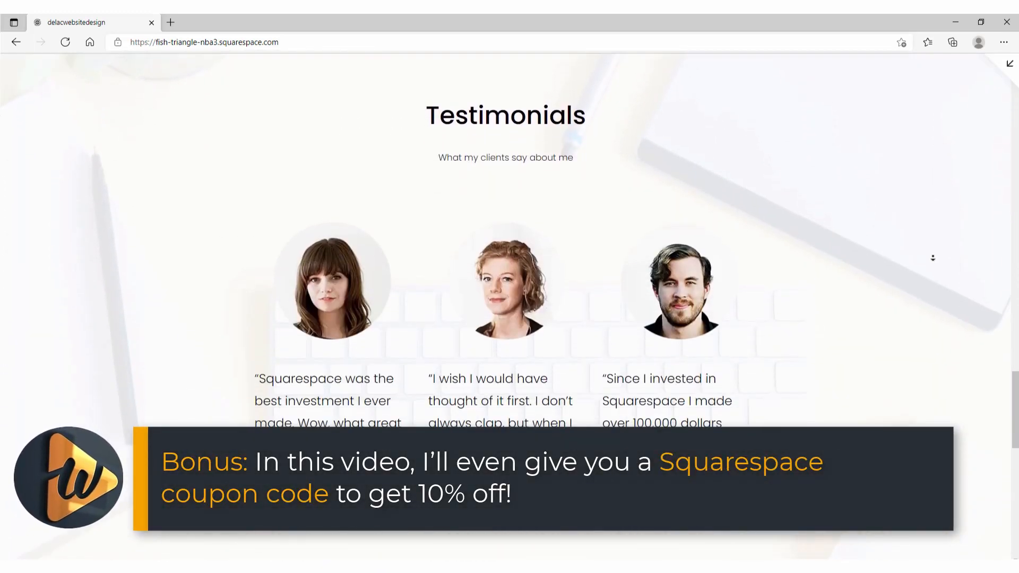
pyautogui.scroll(-3)
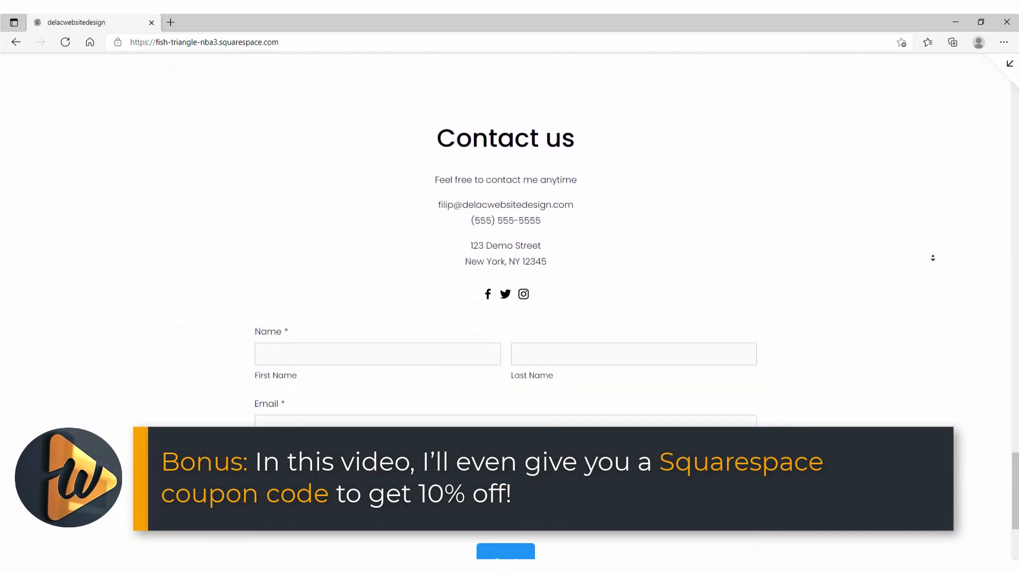
pyautogui.scroll(-3)
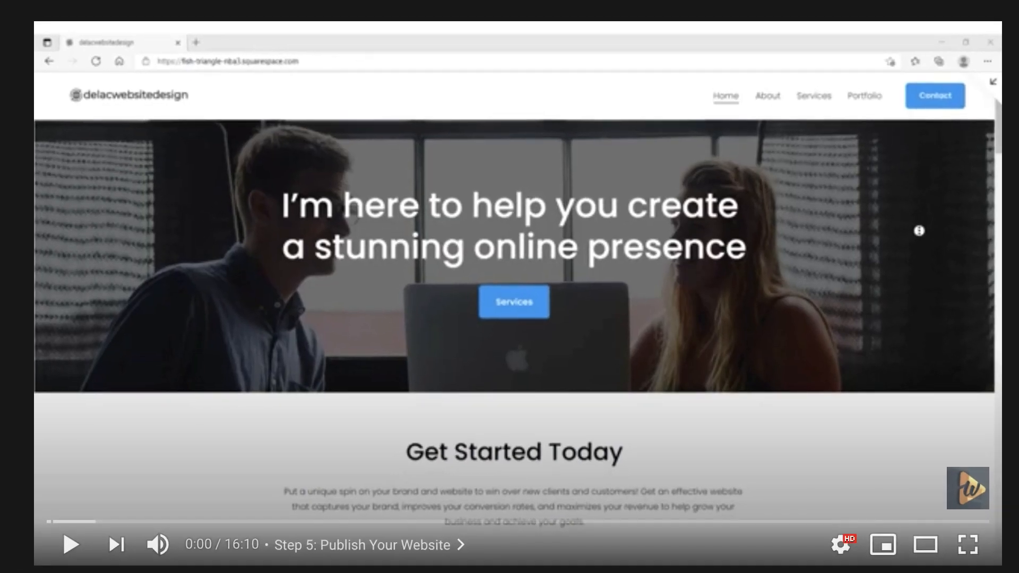
pyautogui.scroll(-3)
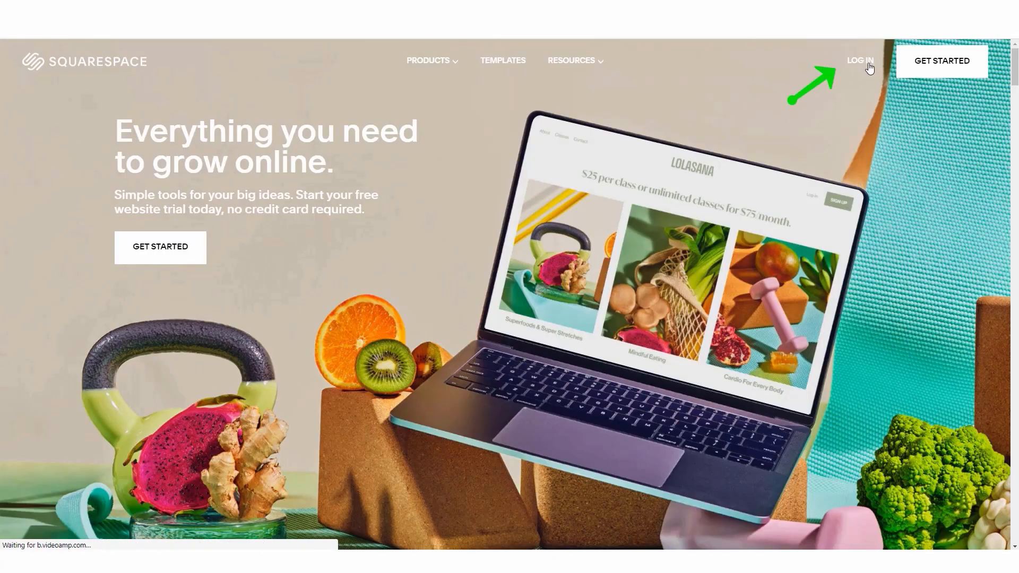
# Step: Create a new Squarespace account using Continue with Google and the chosen Google account
pyautogui.click(859, 60)
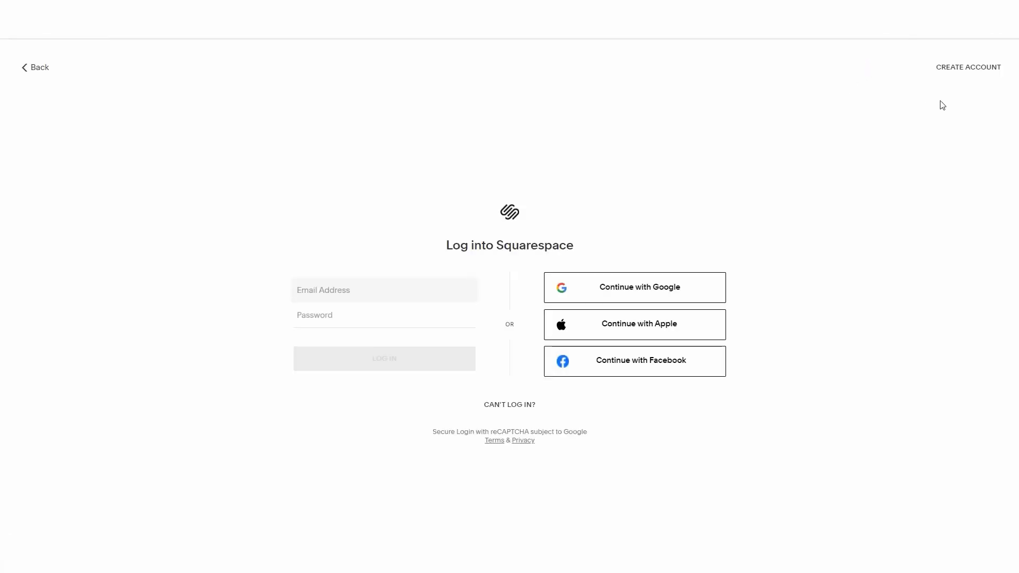
pyautogui.click(968, 67)
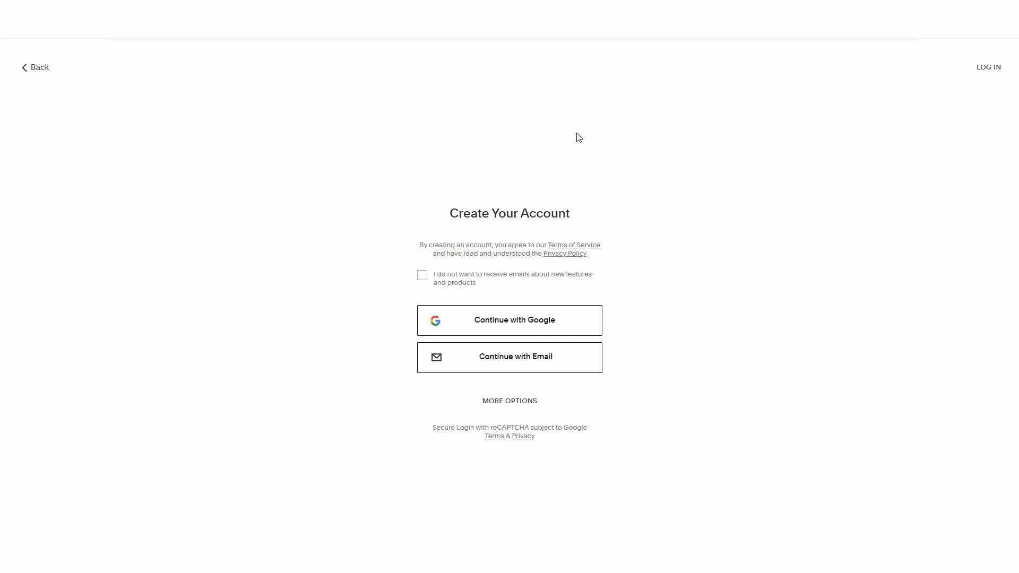
pyautogui.moveTo(382, 295)
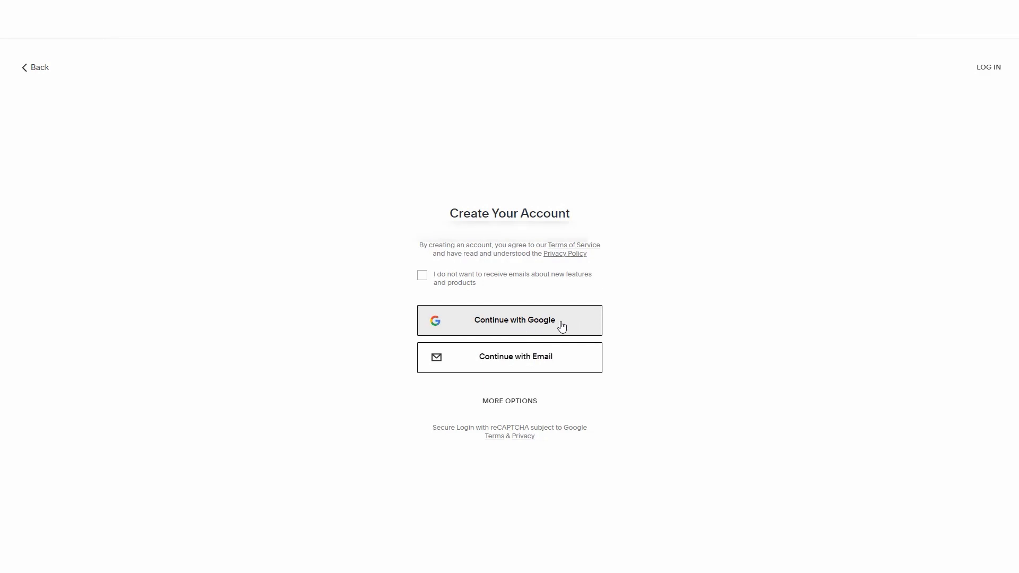
pyautogui.click(509, 320)
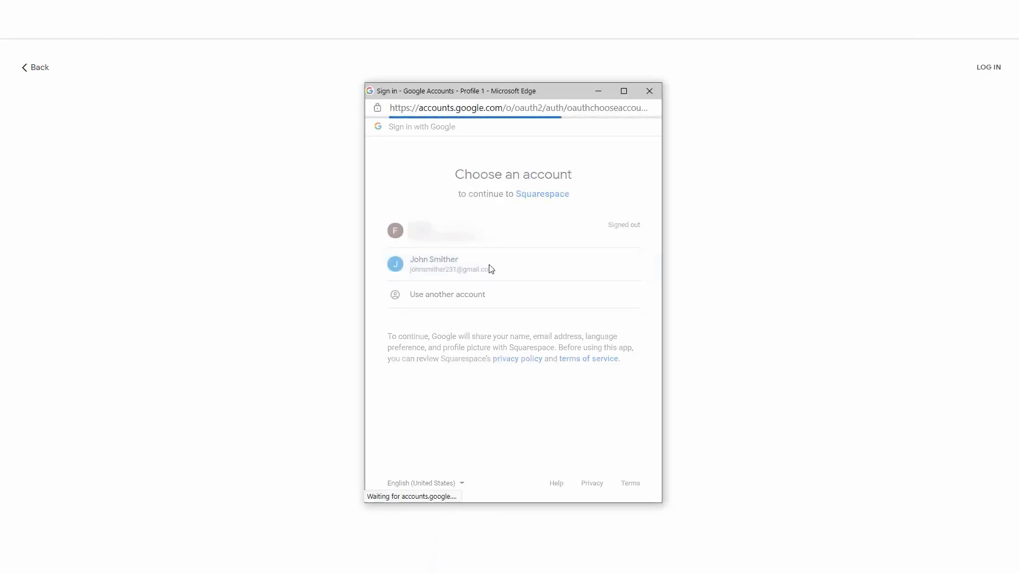
pyautogui.click(433, 263)
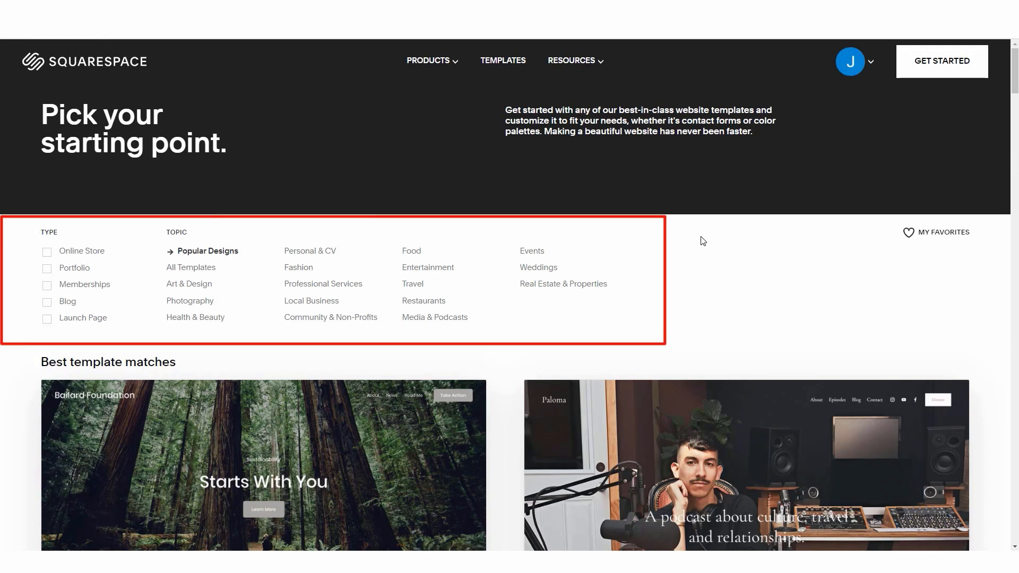
# Step: Scroll through the Popular Designs template gallery toward the Bailard template
pyautogui.scroll(-3)
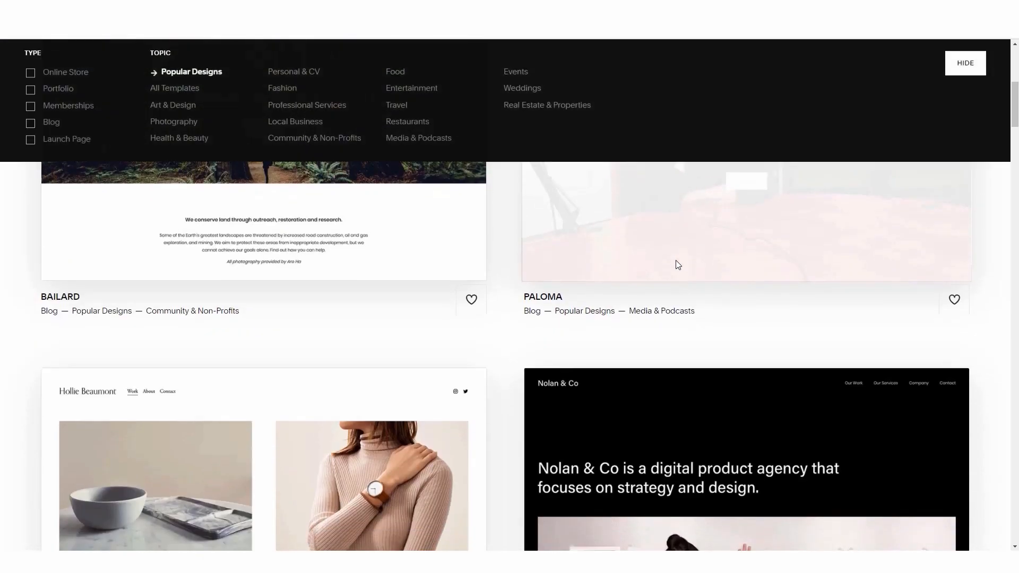
pyautogui.scroll(-3)
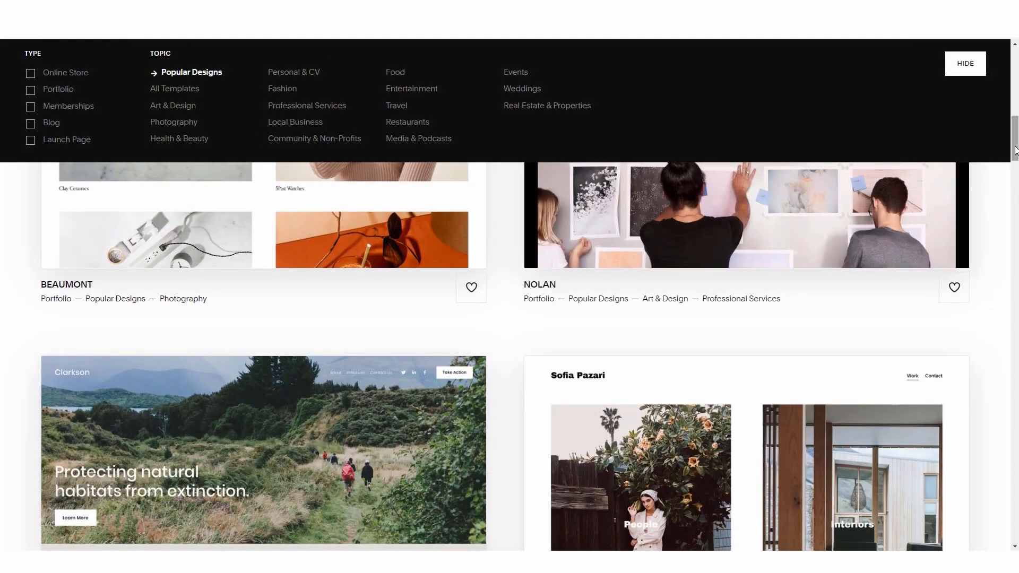
pyautogui.scroll(-3)
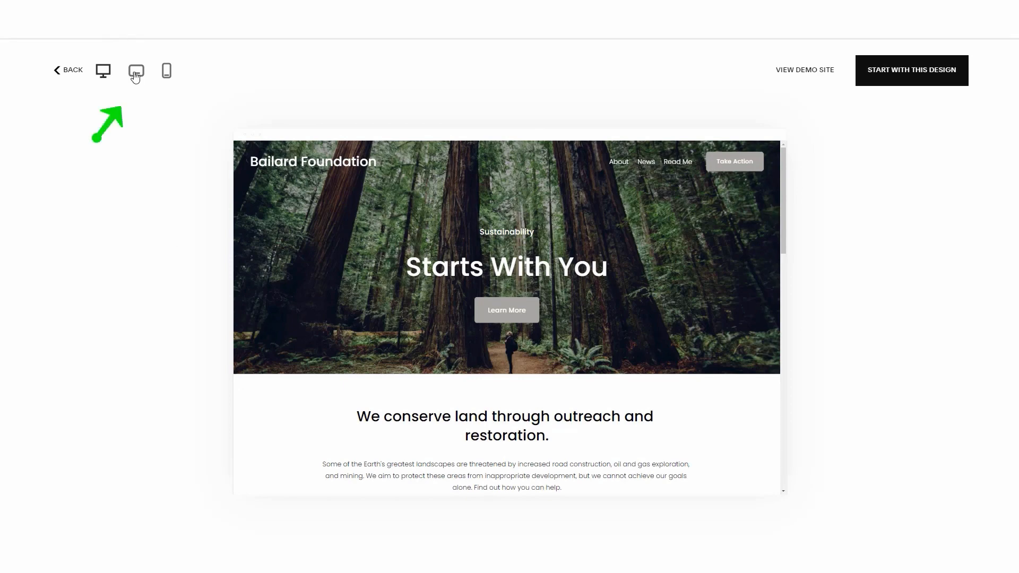
# Step: Preview Bailard at tablet, phone and demo-site sizes, then start a new site with it
pyautogui.click(136, 70)
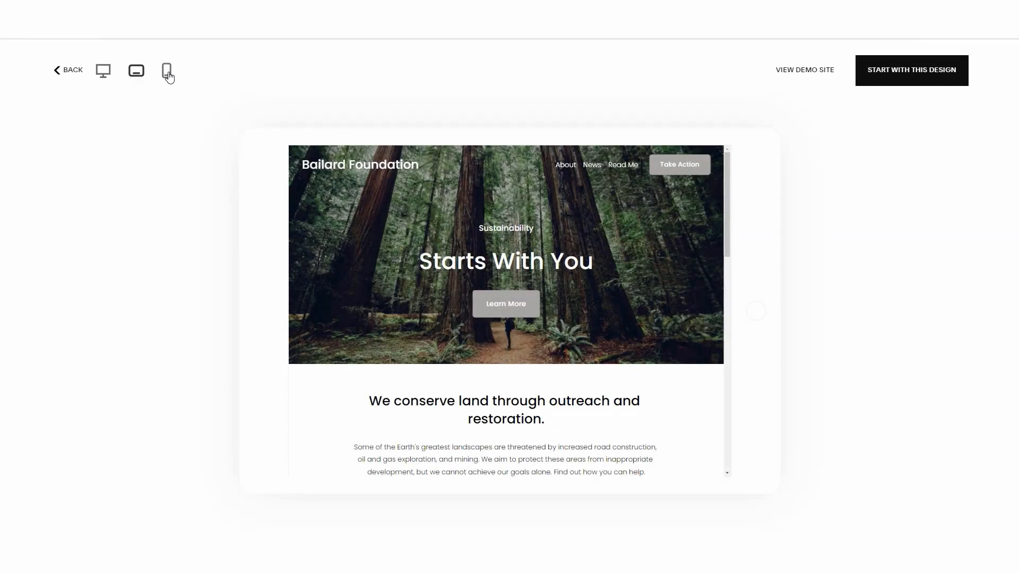
pyautogui.click(167, 70)
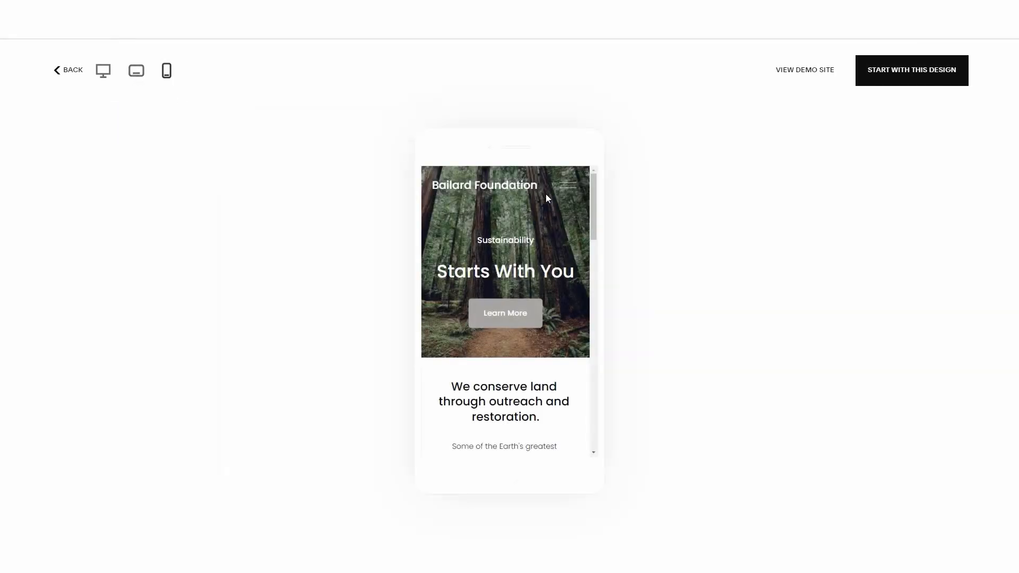
pyautogui.moveTo(798, 76)
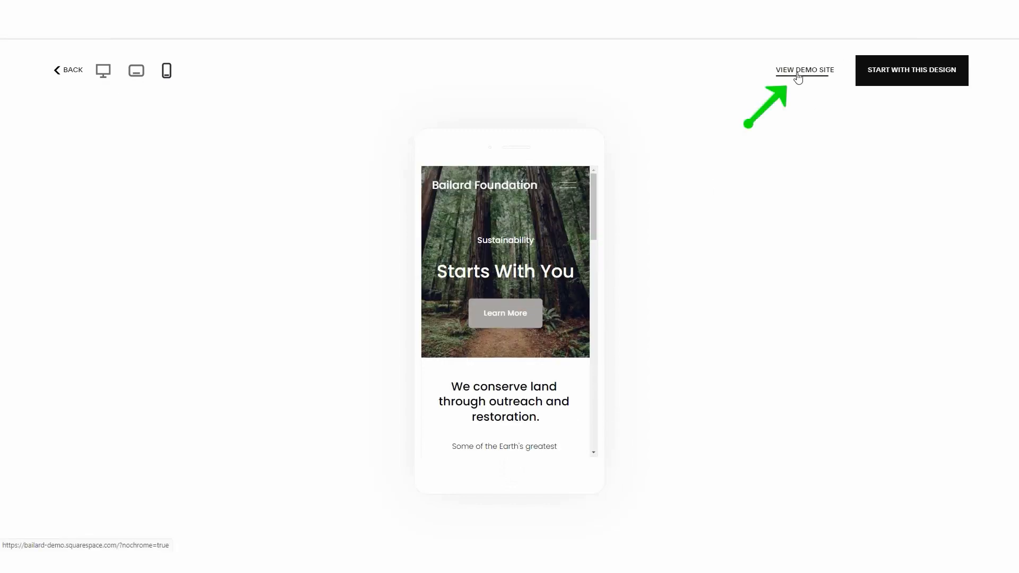
pyautogui.click(804, 70)
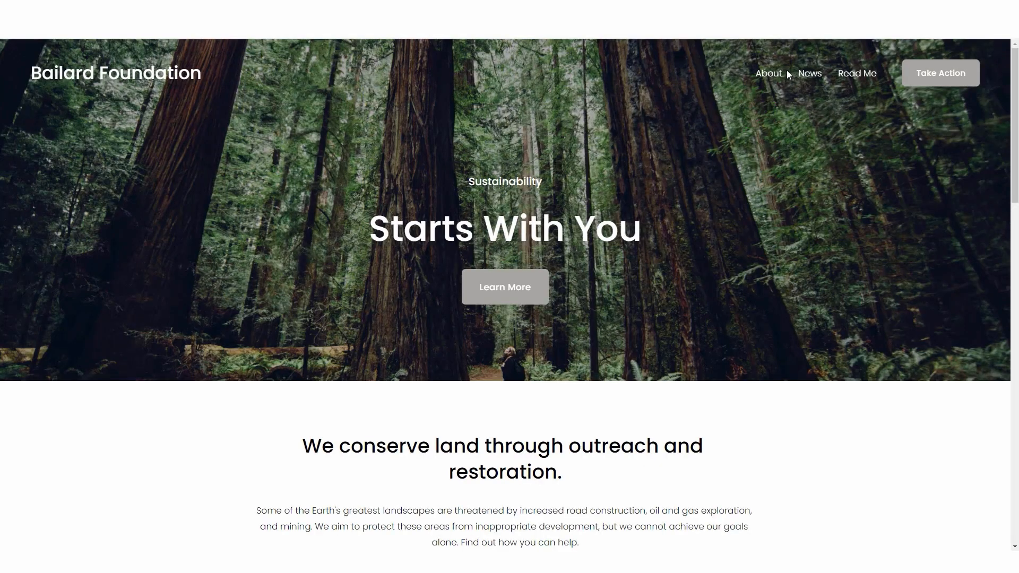
pyautogui.scroll(-3)
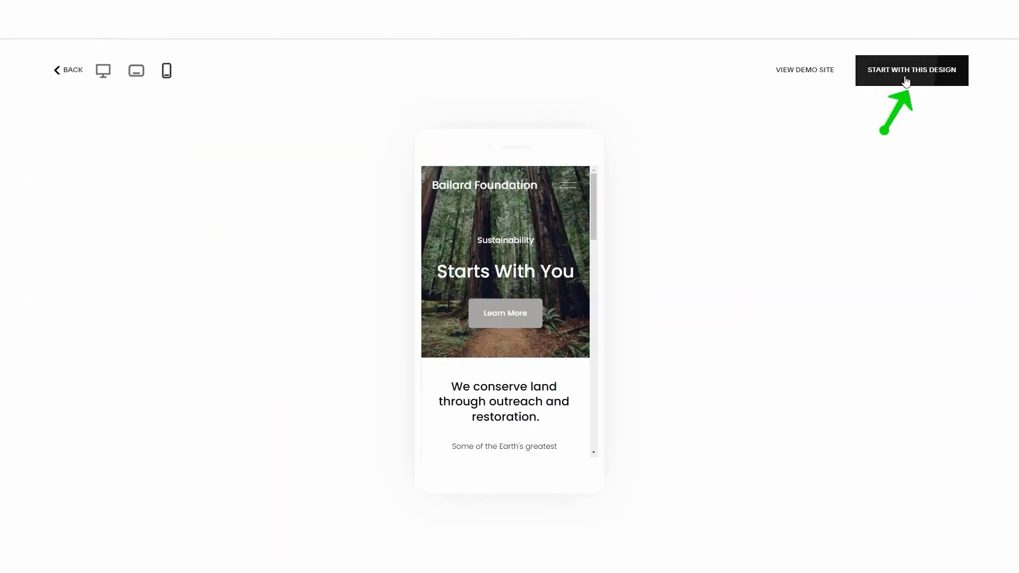
pyautogui.click(911, 70)
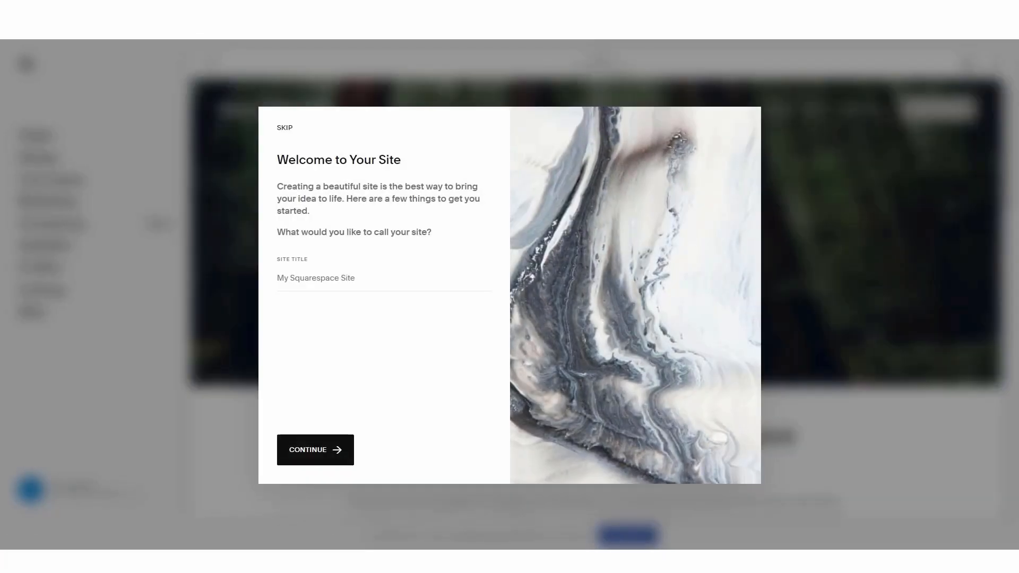
# Step: Title the site 'delacwebsitedesign' and finish the welcome tour into the editor
pyautogui.write('delacwebsitedesign')
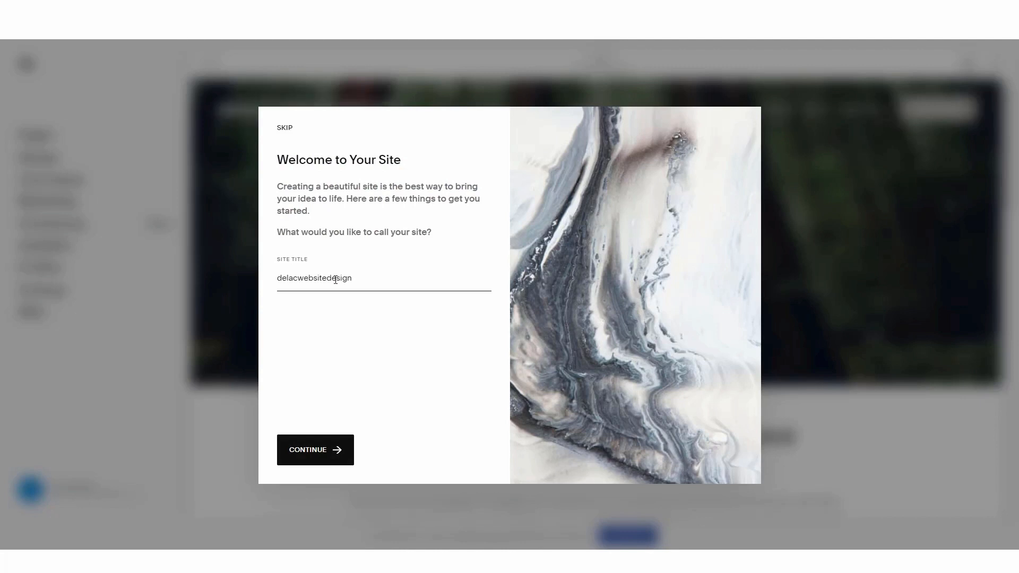
pyautogui.click(315, 450)
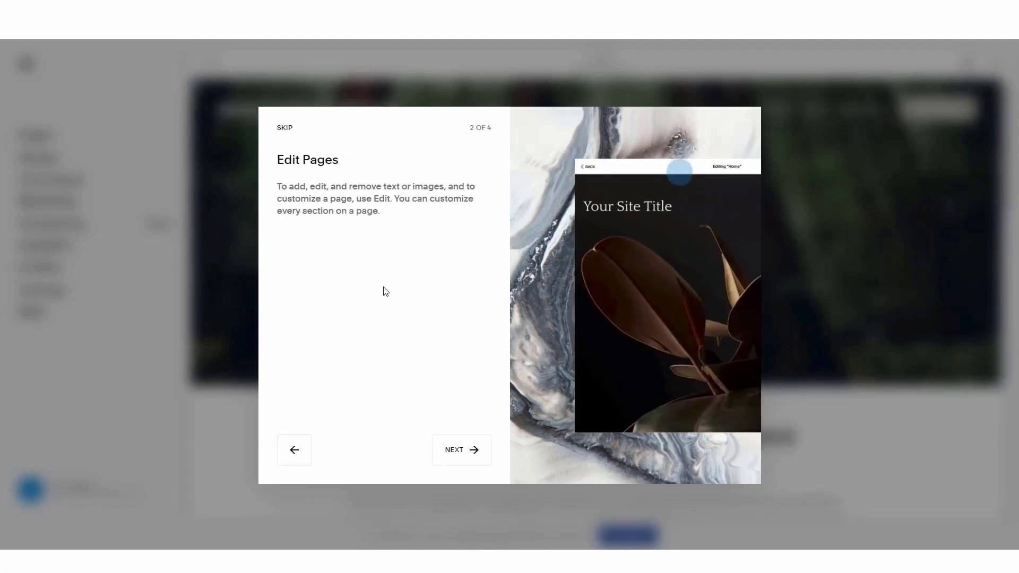
pyautogui.click(461, 449)
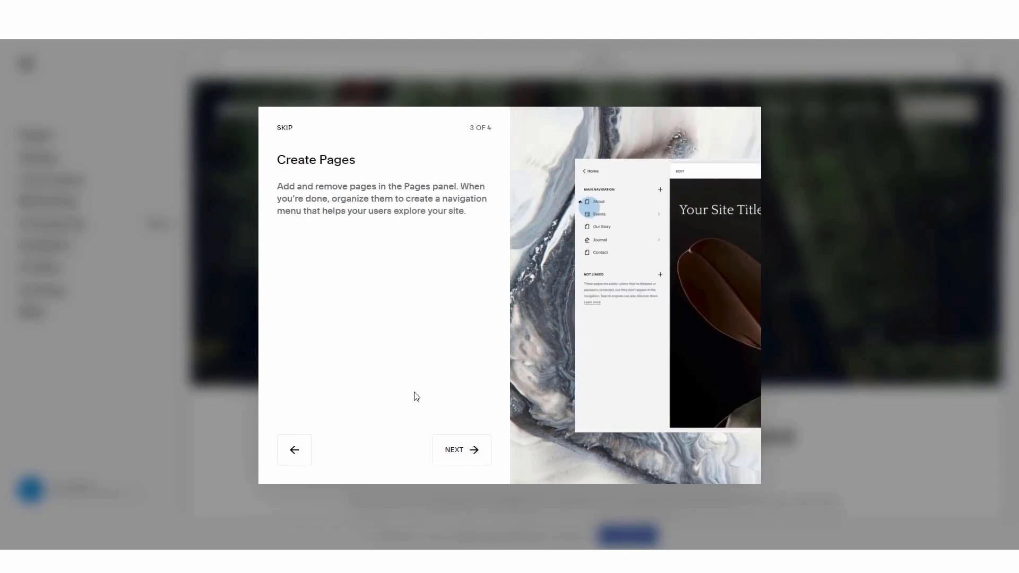
pyautogui.click(460, 450)
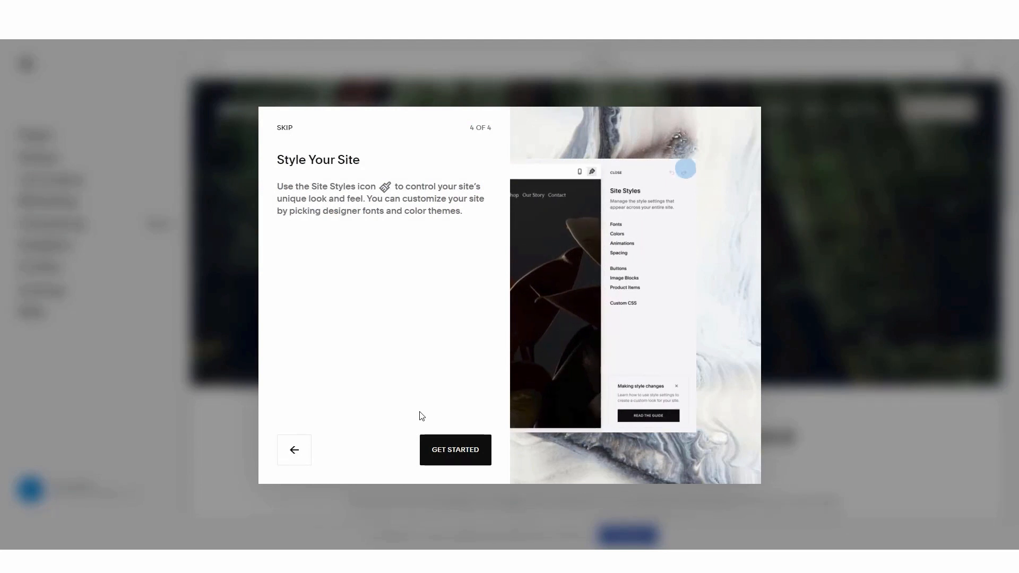
pyautogui.moveTo(463, 458)
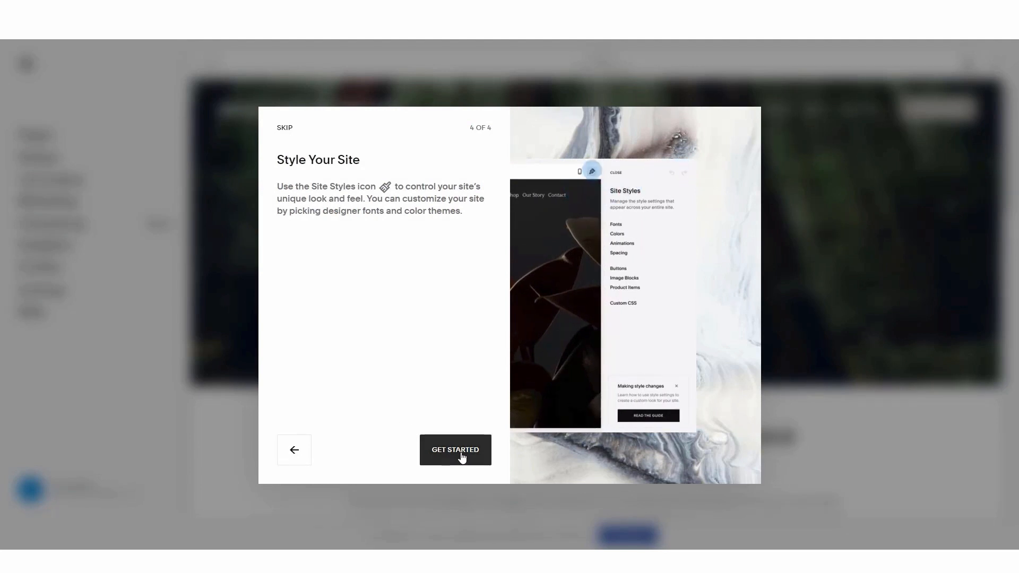
pyautogui.click(455, 450)
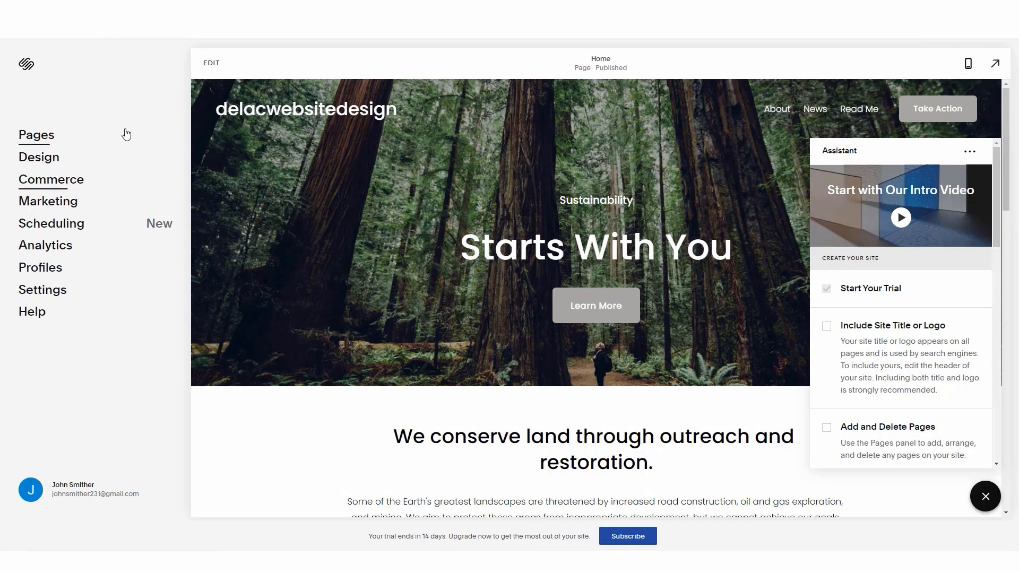
pyautogui.moveTo(126, 127)
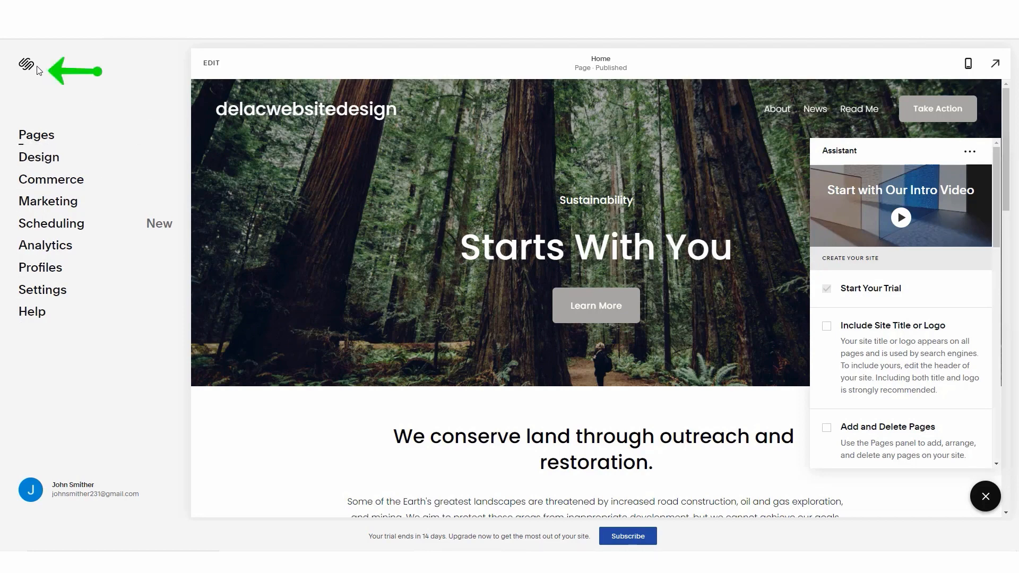
# Step: Return from the site editor to the account dashboard via the Squarespace logo
pyautogui.click(25, 63)
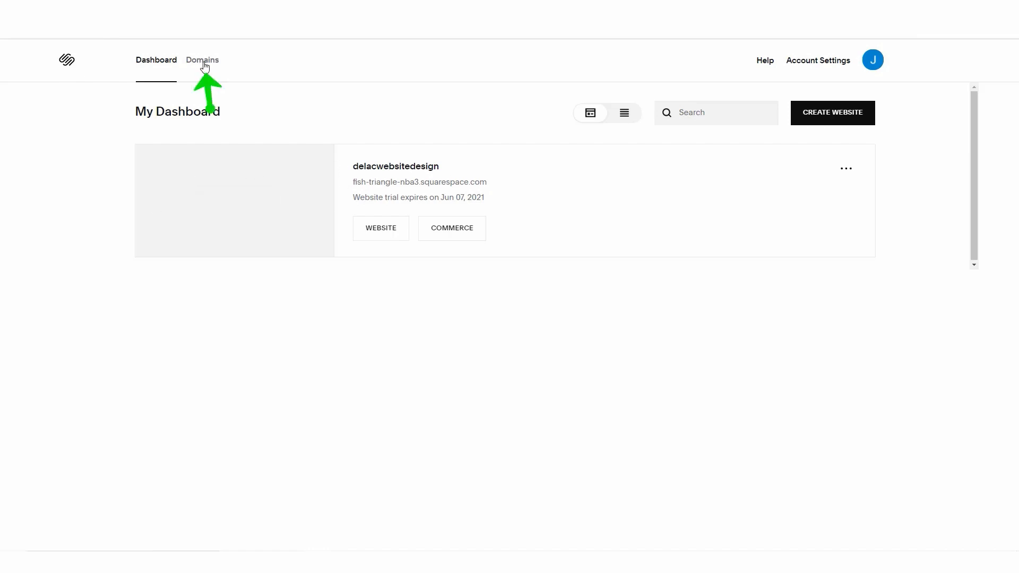
# Step: Check the empty Domains page, return to Dashboard and show the site's ⋯ options menu
pyautogui.click(202, 59)
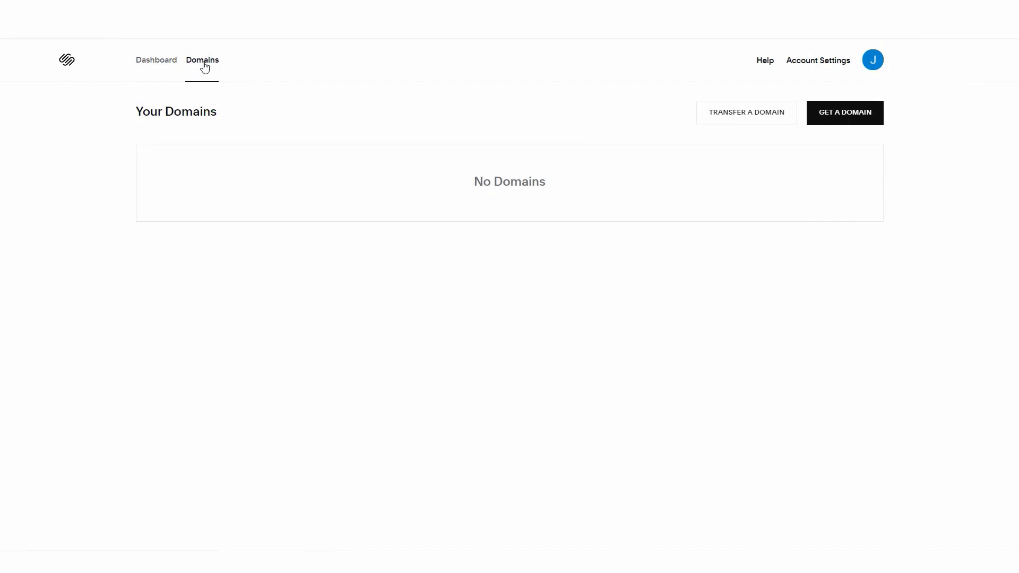
pyautogui.moveTo(208, 66)
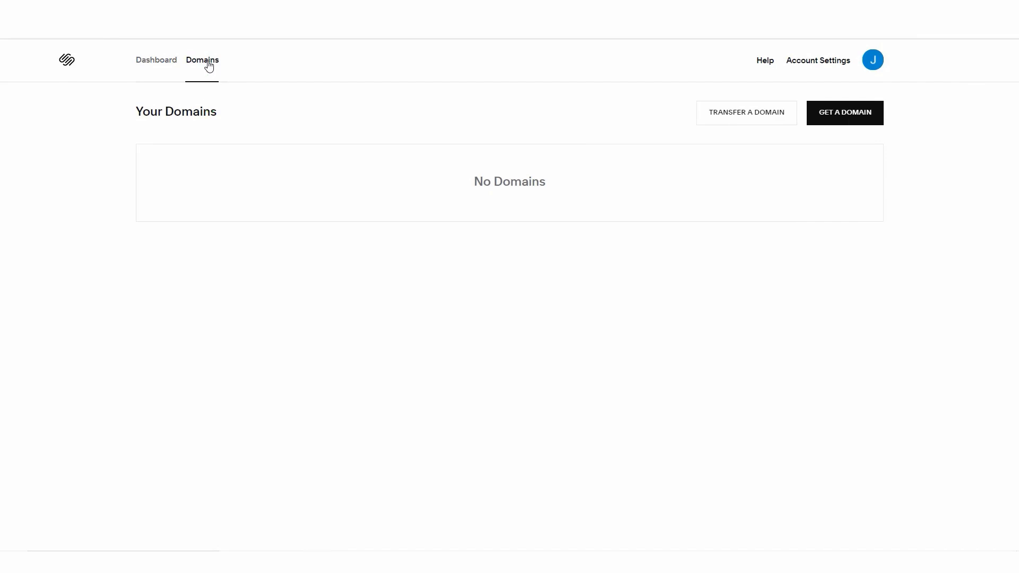
pyautogui.moveTo(200, 72)
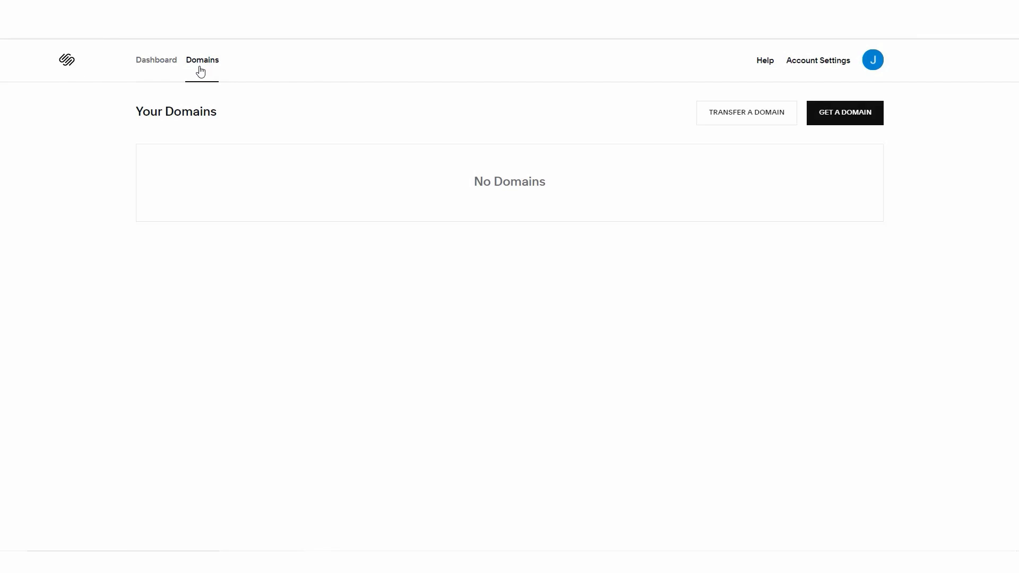
pyautogui.click(156, 60)
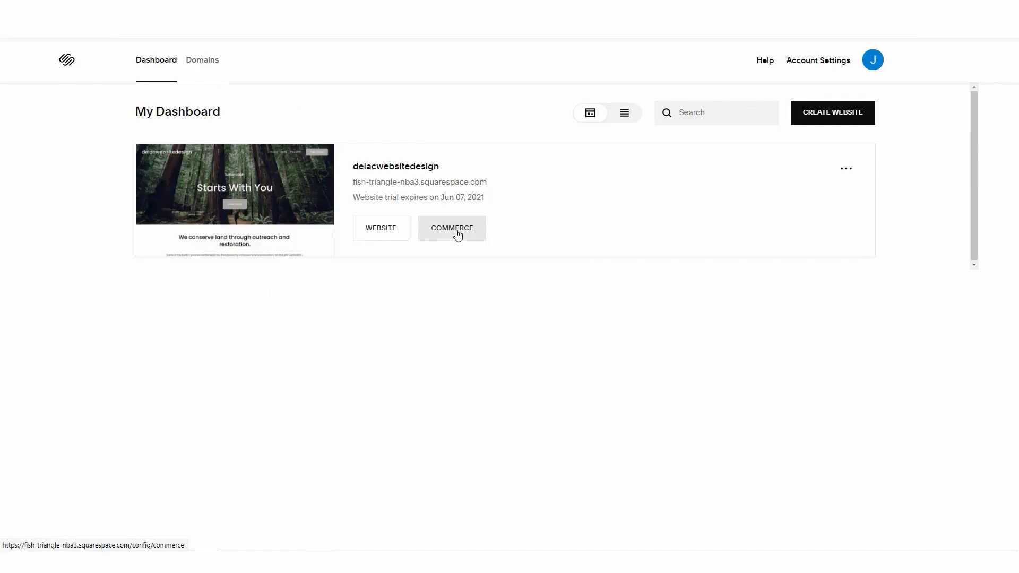
pyautogui.click(452, 228)
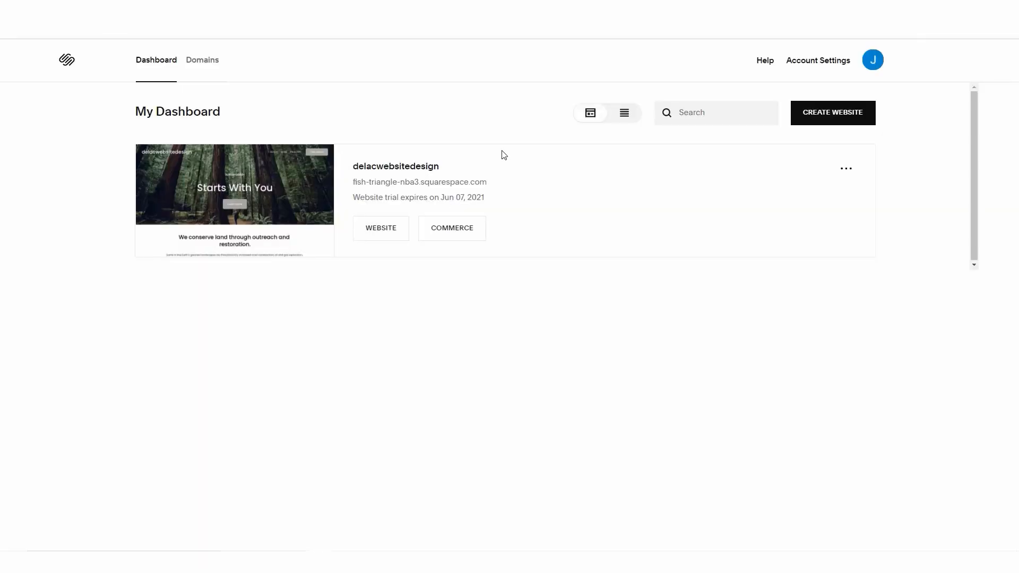
pyautogui.moveTo(847, 118)
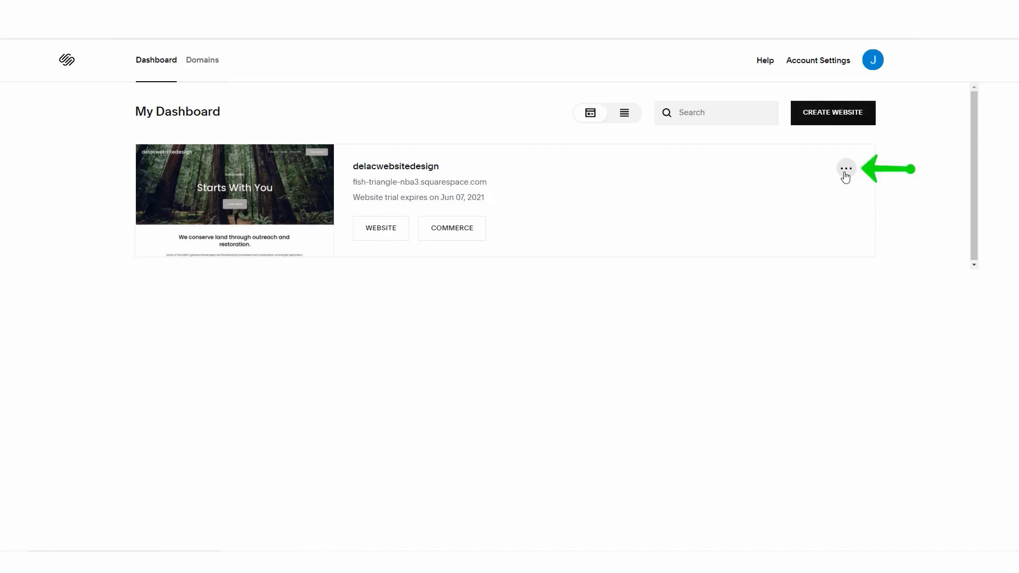
pyautogui.click(846, 168)
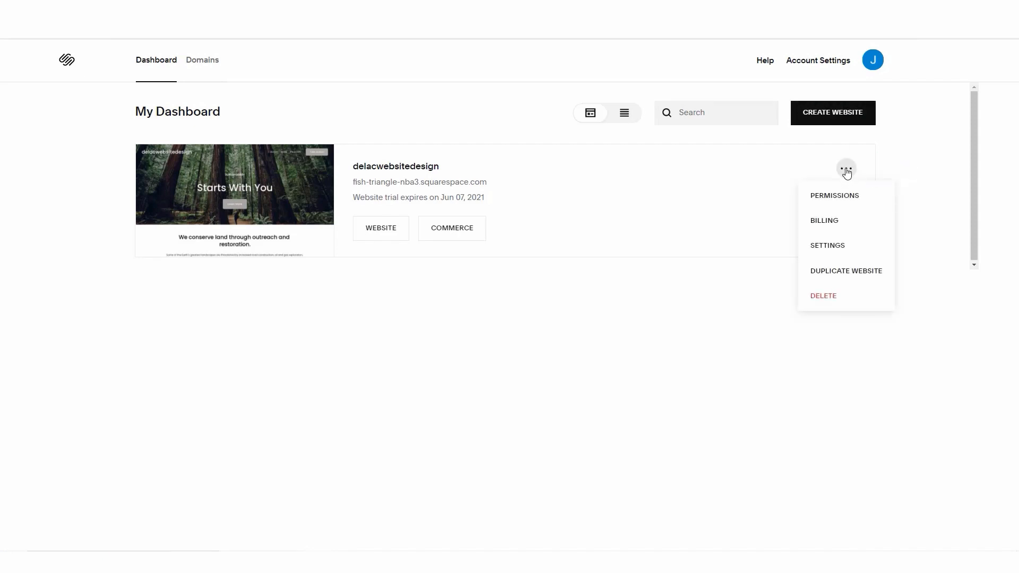
pyautogui.moveTo(851, 205)
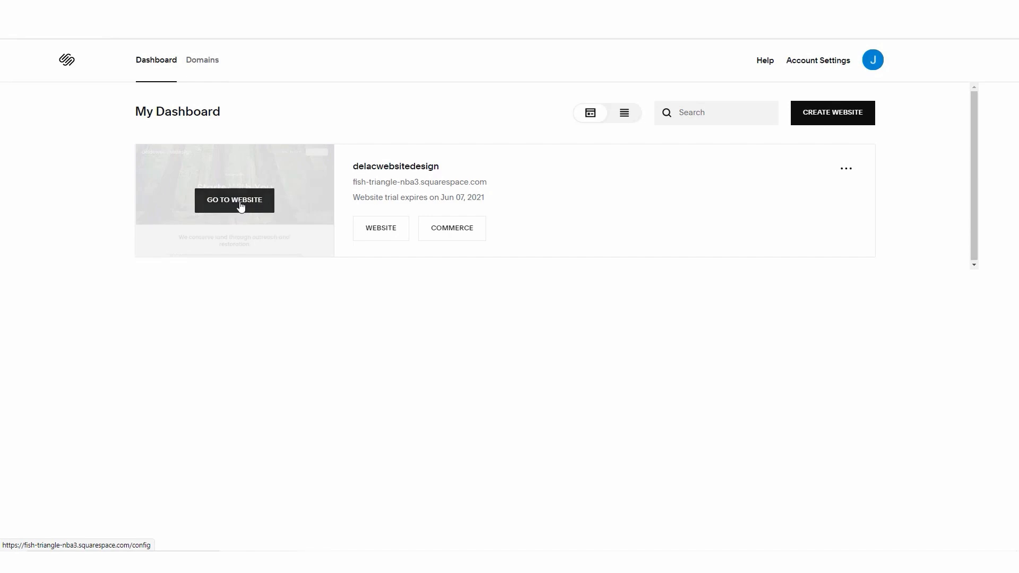
# Step: Enter the delacwebsitedesign site editor and review the Assistant's setup checklist
pyautogui.click(234, 199)
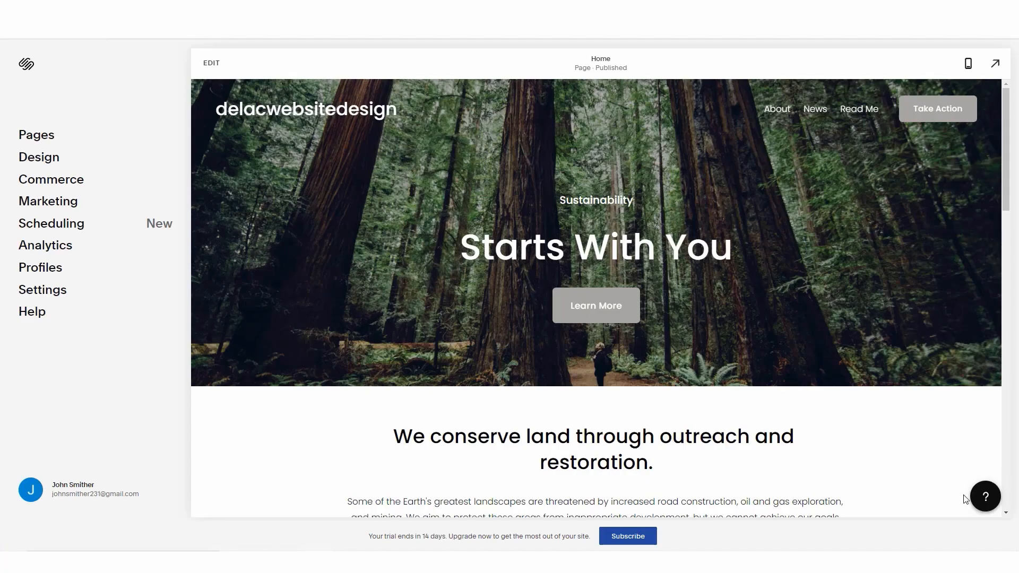
pyautogui.click(985, 496)
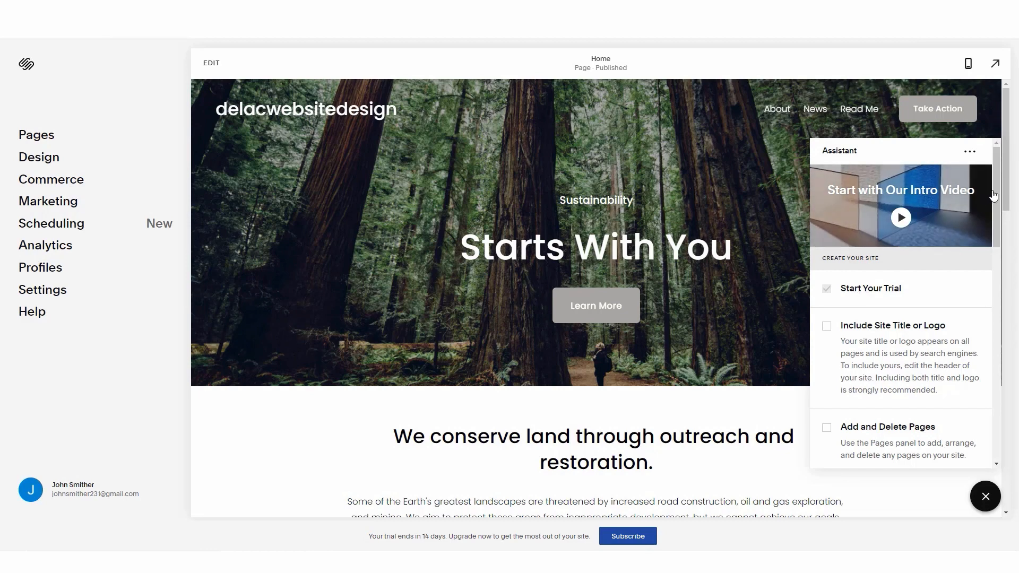
pyautogui.scroll(-3)
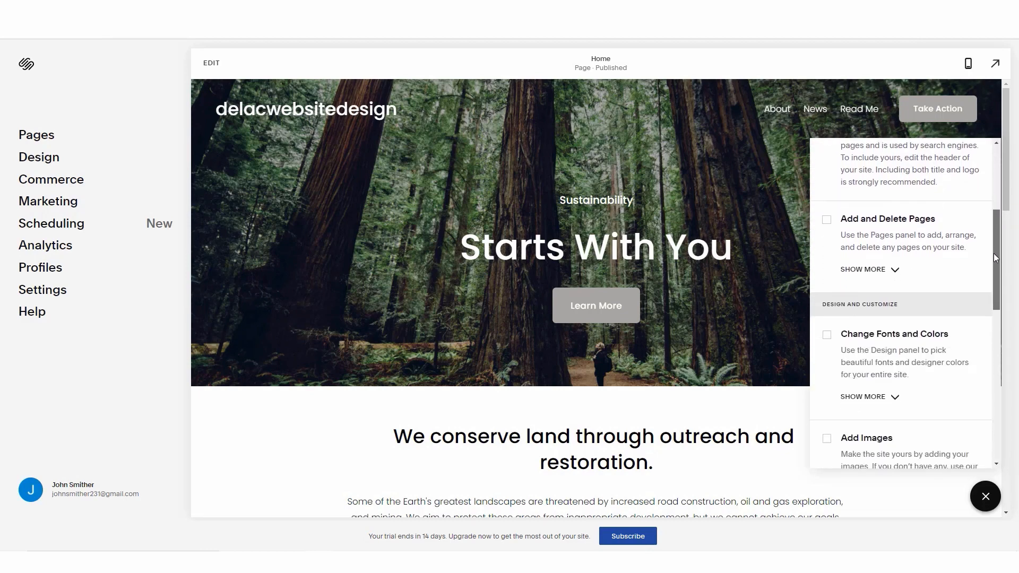
pyautogui.scroll(-3)
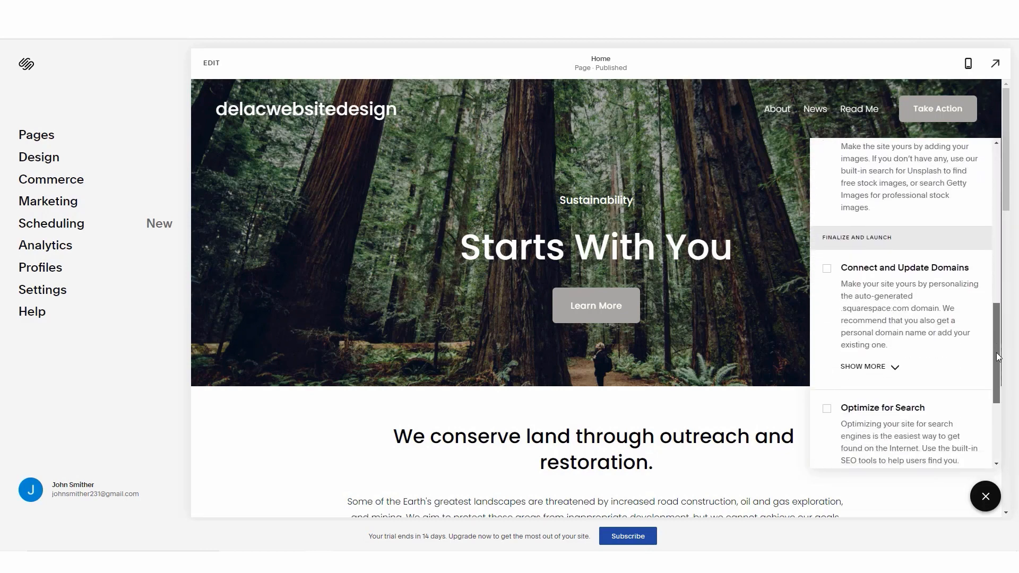
pyautogui.scroll(-3)
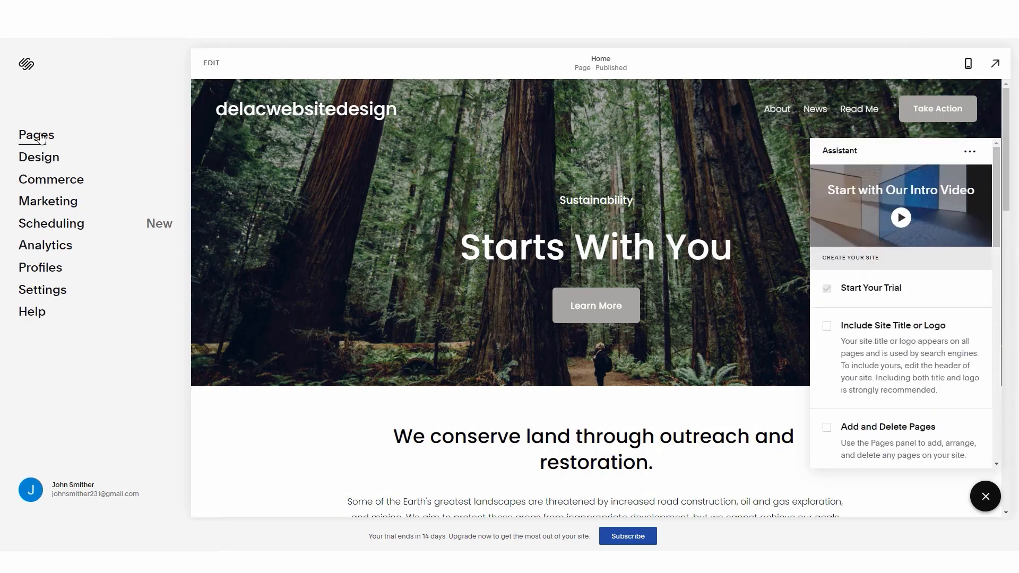
# Step: Show the Pages list, close the Assistant and return to the main Home menu
pyautogui.click(36, 135)
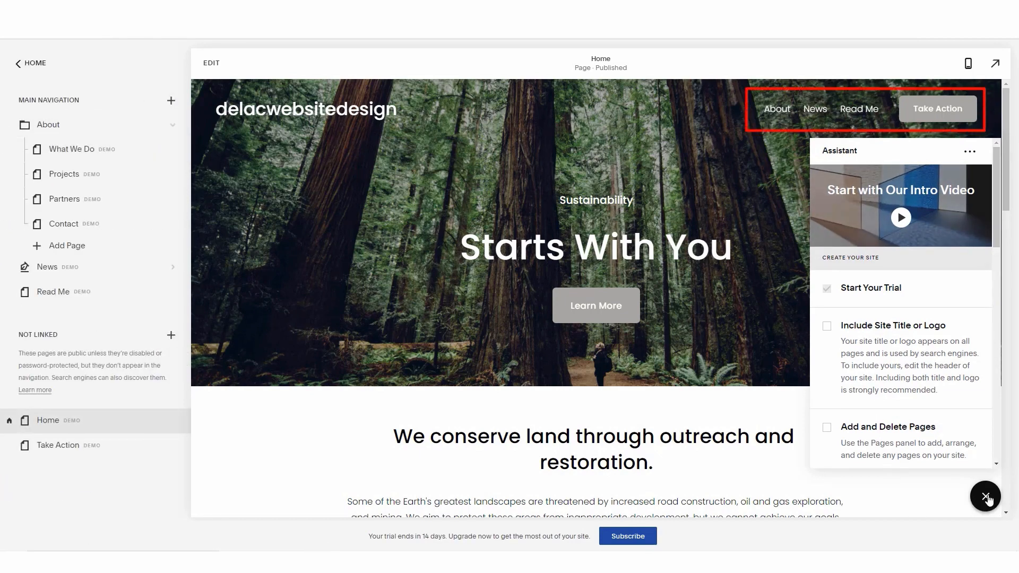
pyautogui.click(984, 496)
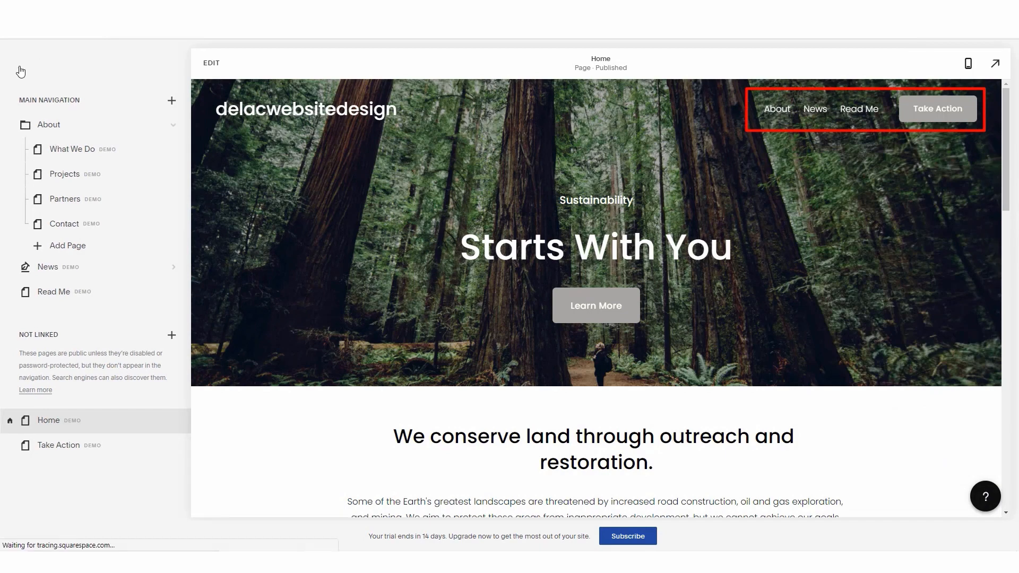
pyautogui.click(20, 70)
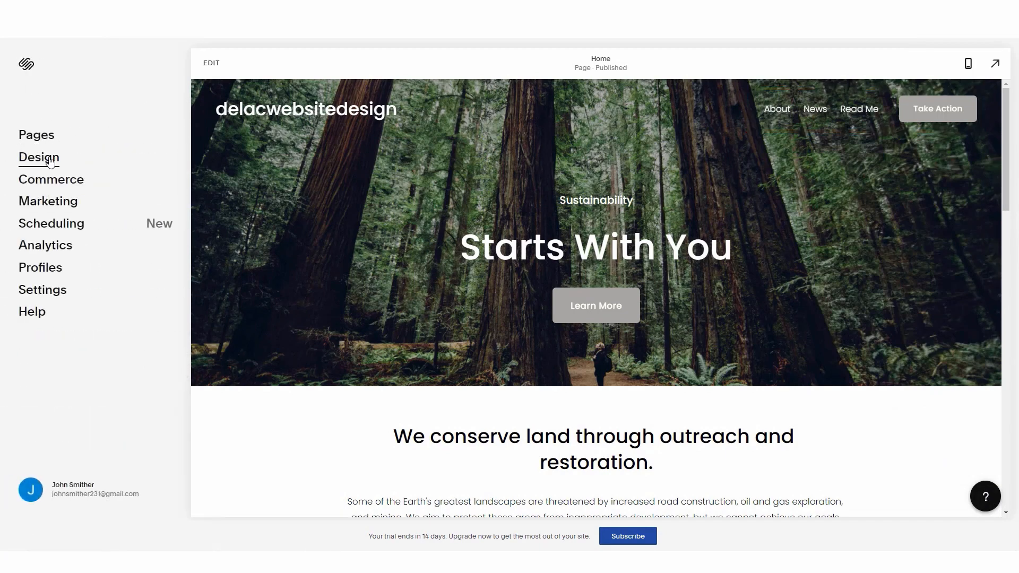
pyautogui.click(38, 157)
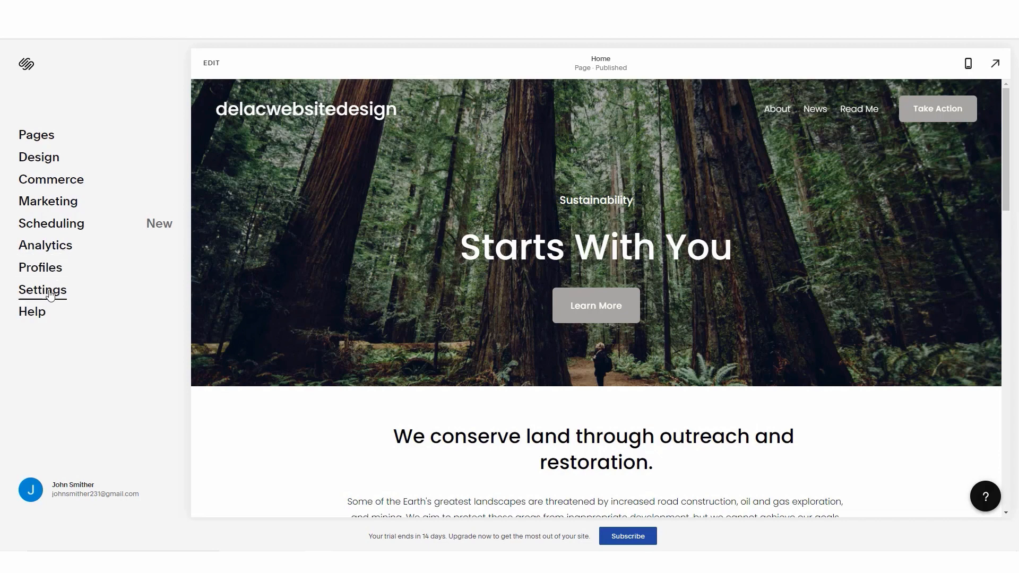
pyautogui.click(42, 290)
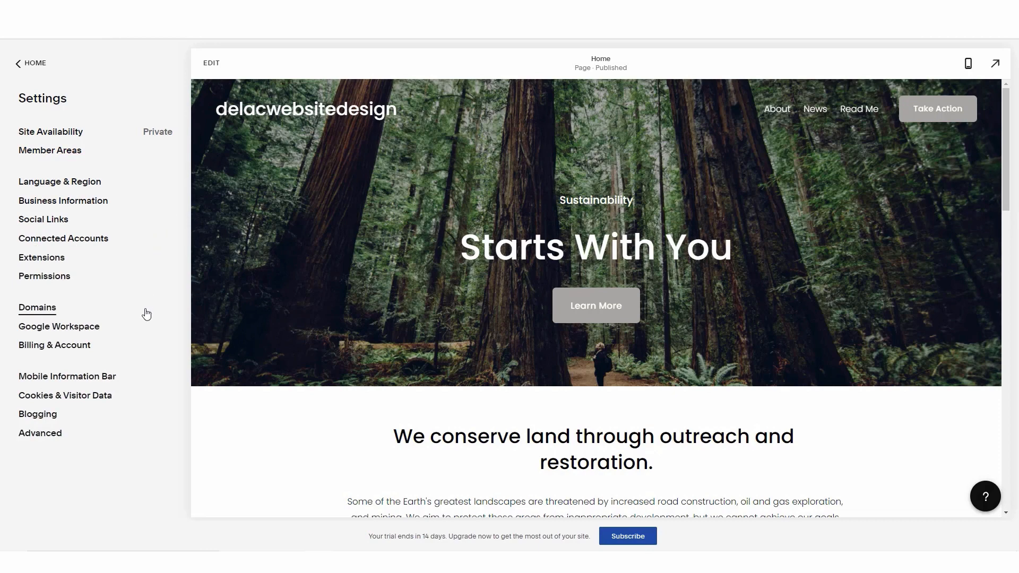
pyautogui.moveTo(119, 469)
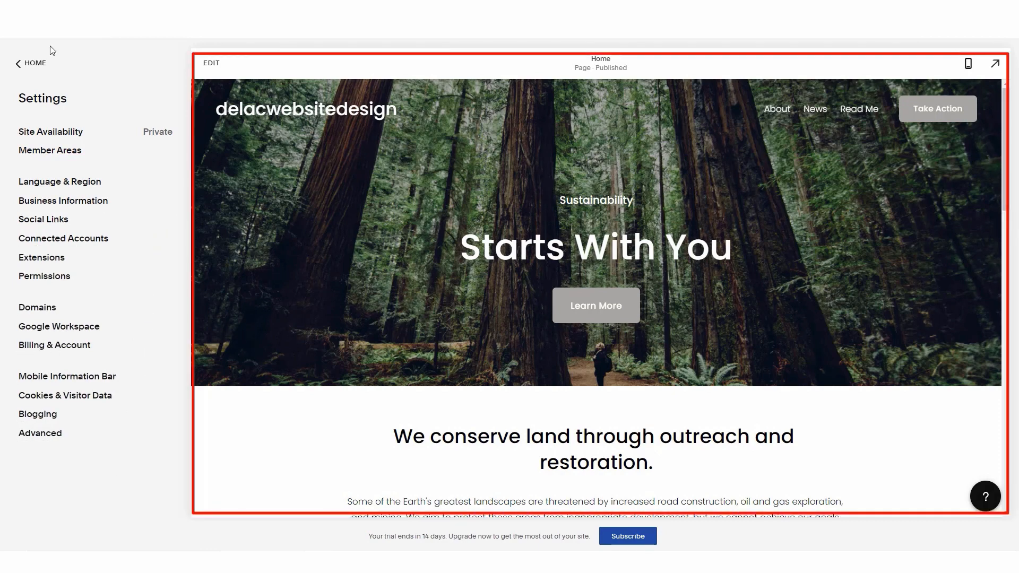
pyautogui.click(28, 64)
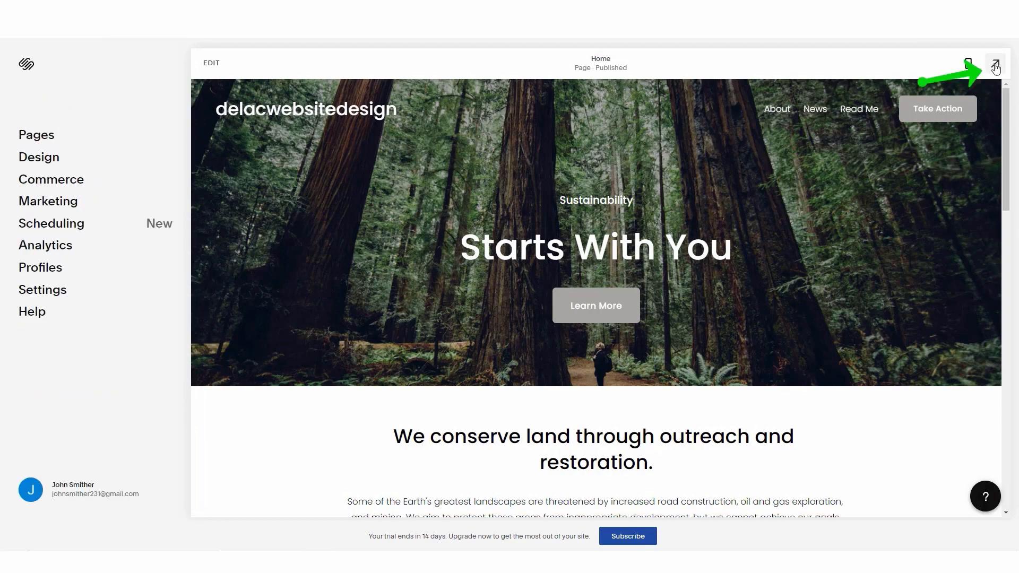
pyautogui.click(995, 64)
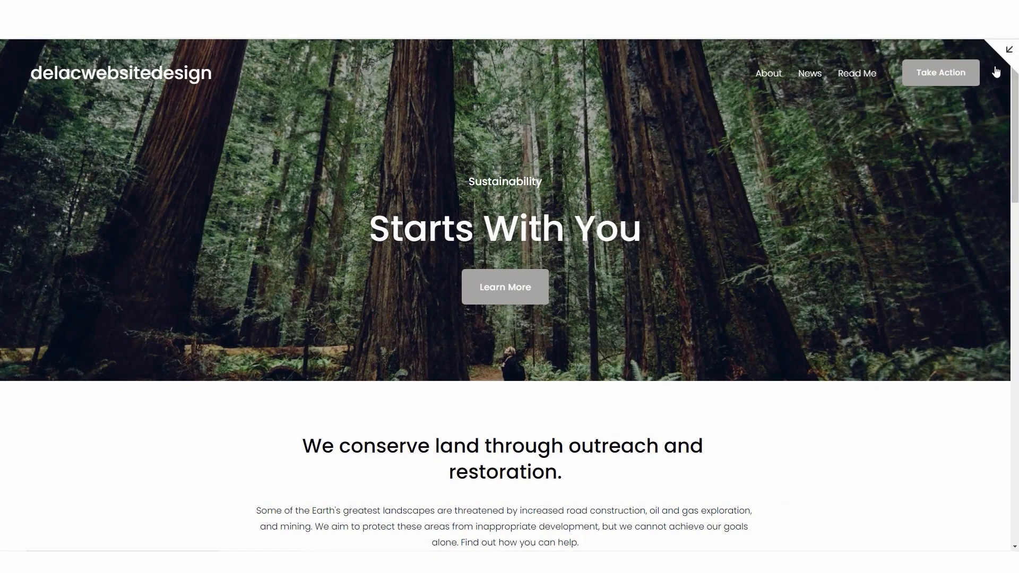
pyautogui.scroll(-3)
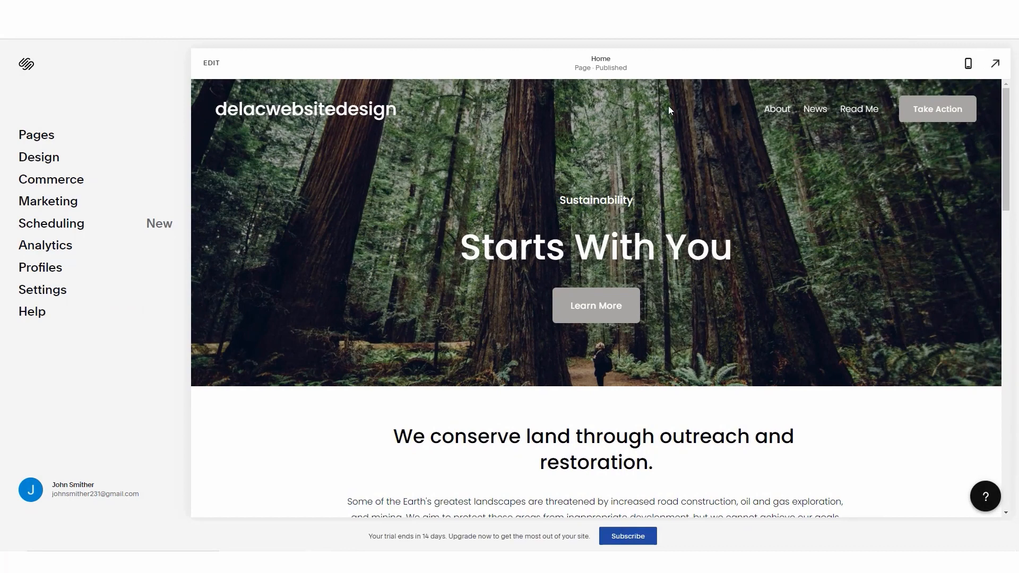
pyautogui.moveTo(359, 113)
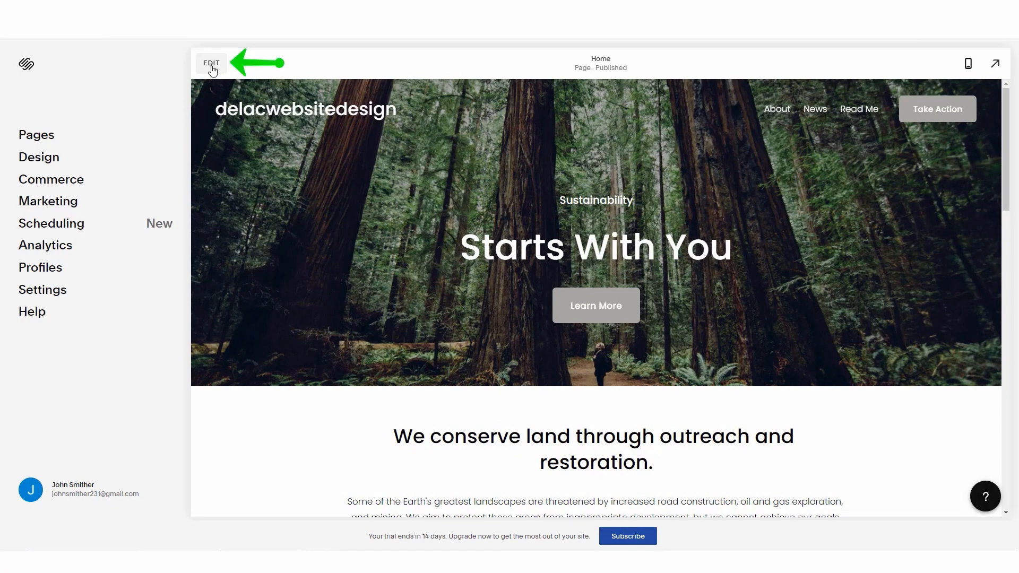
# Step: Put the Home page into edit mode and head to the Site Styles brush
pyautogui.click(211, 63)
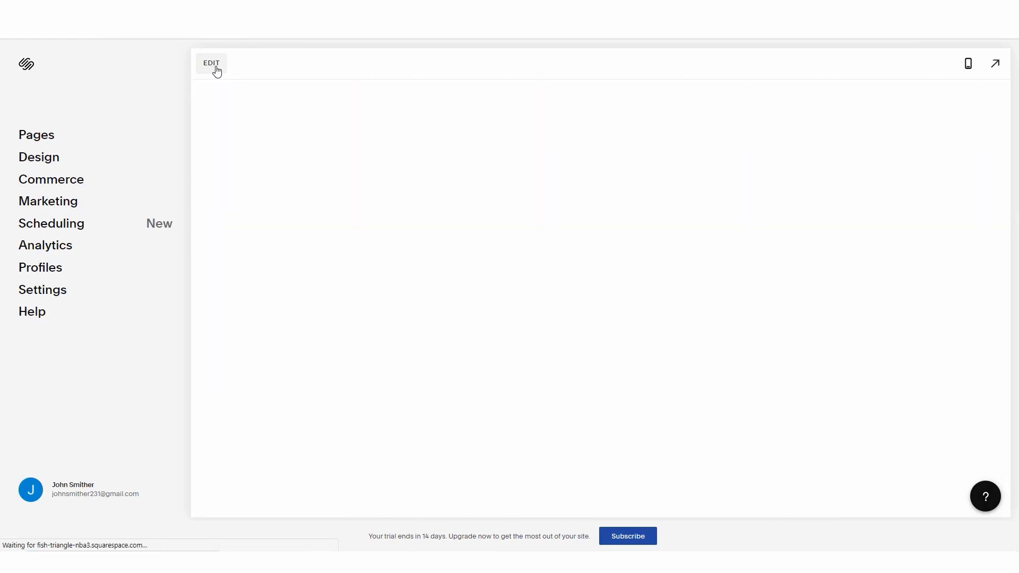
pyautogui.click(211, 63)
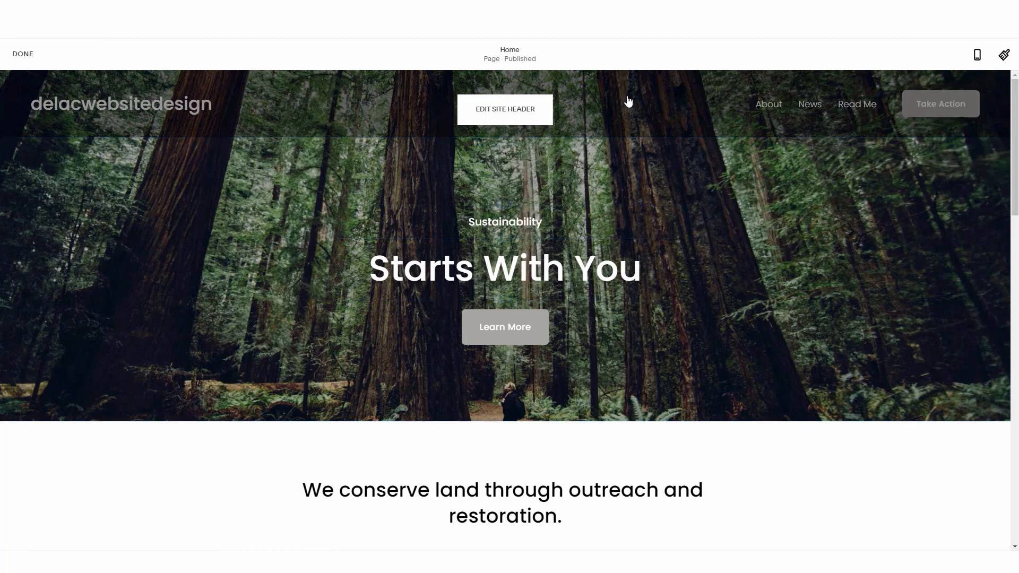
pyautogui.moveTo(795, 112)
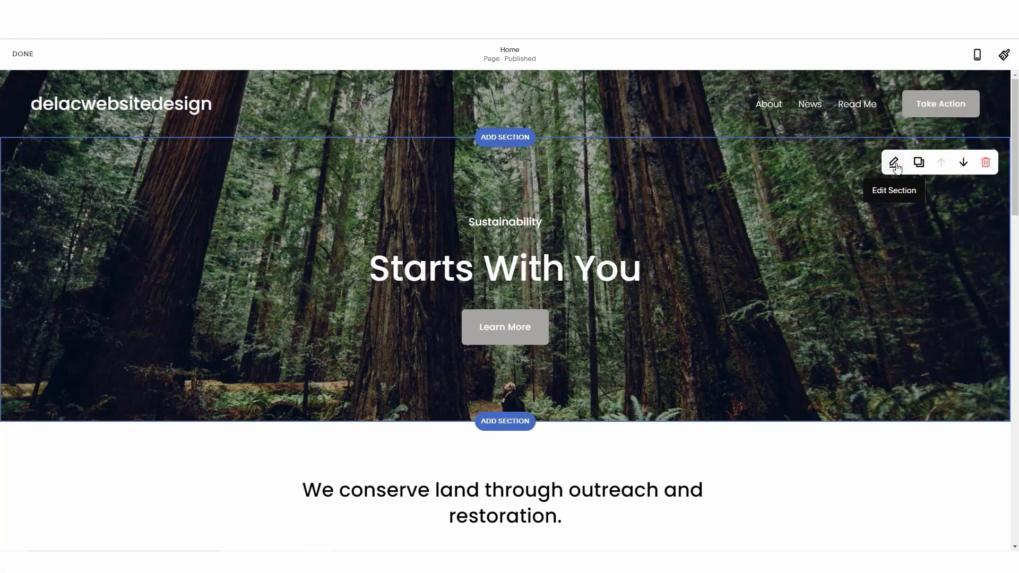
pyautogui.moveTo(962, 163)
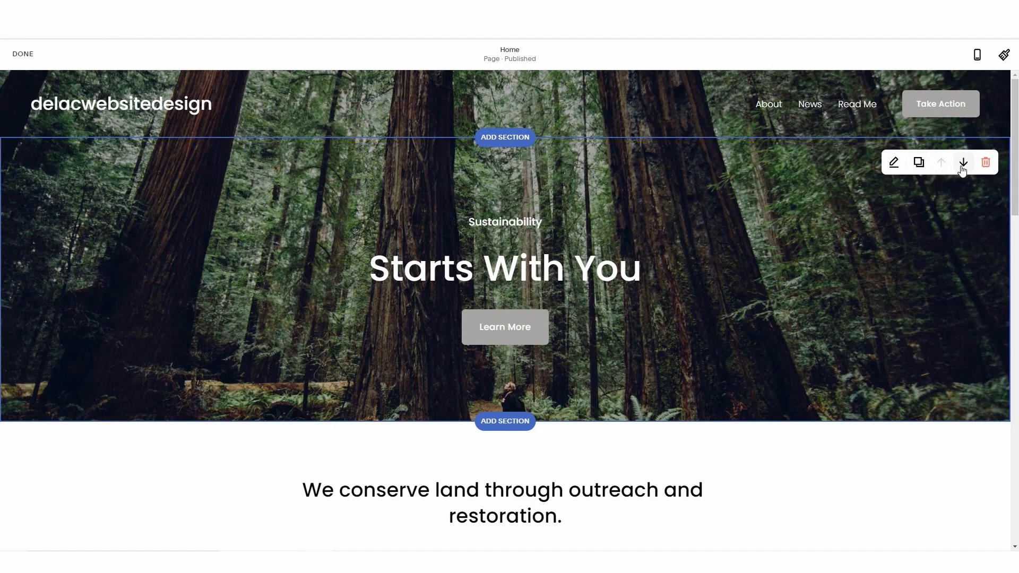
pyautogui.click(1004, 55)
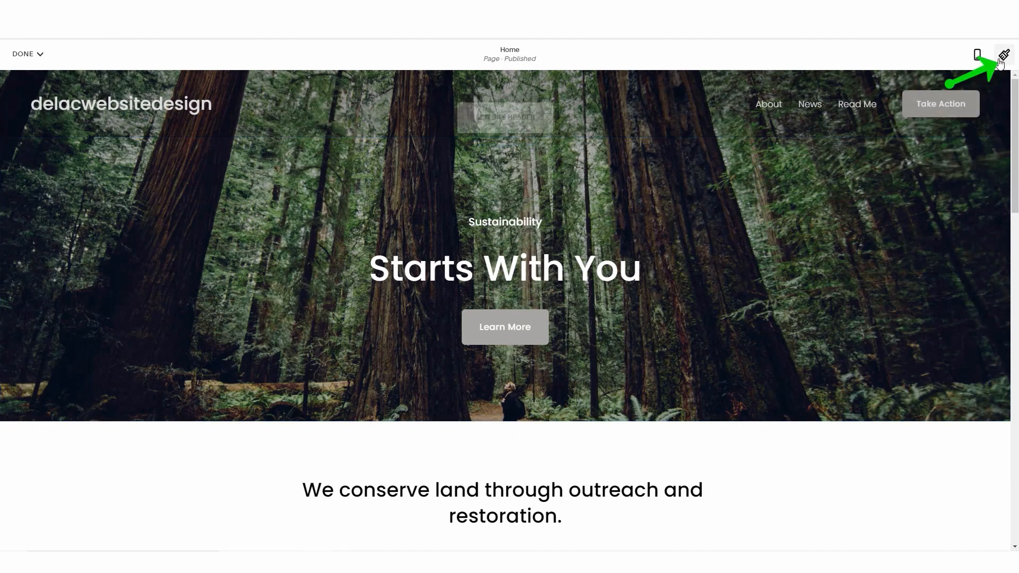
pyautogui.click(1001, 57)
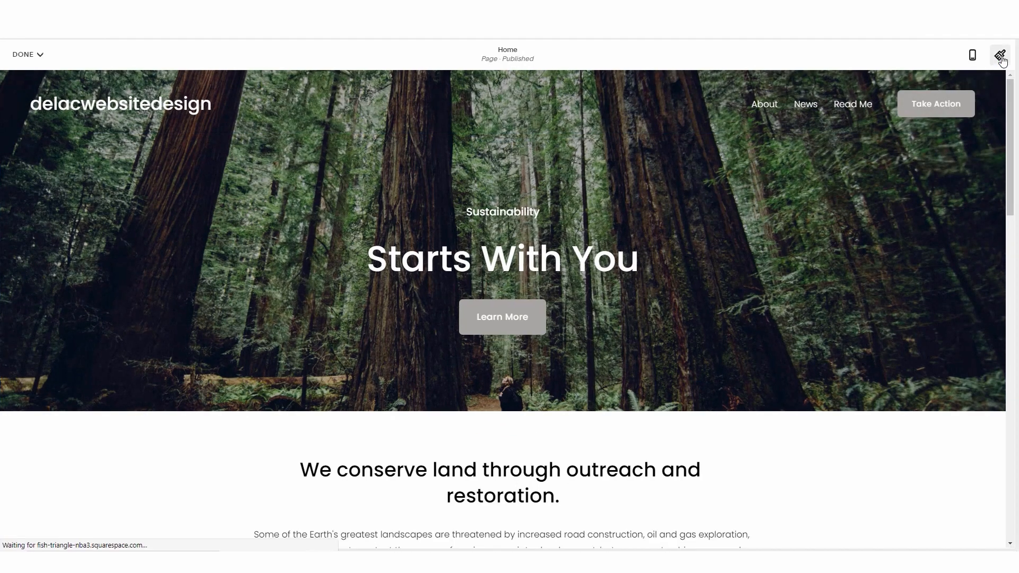
# Step: Show Site Styles, dismiss its tip and view the Home page in mobile preview
pyautogui.click(1000, 55)
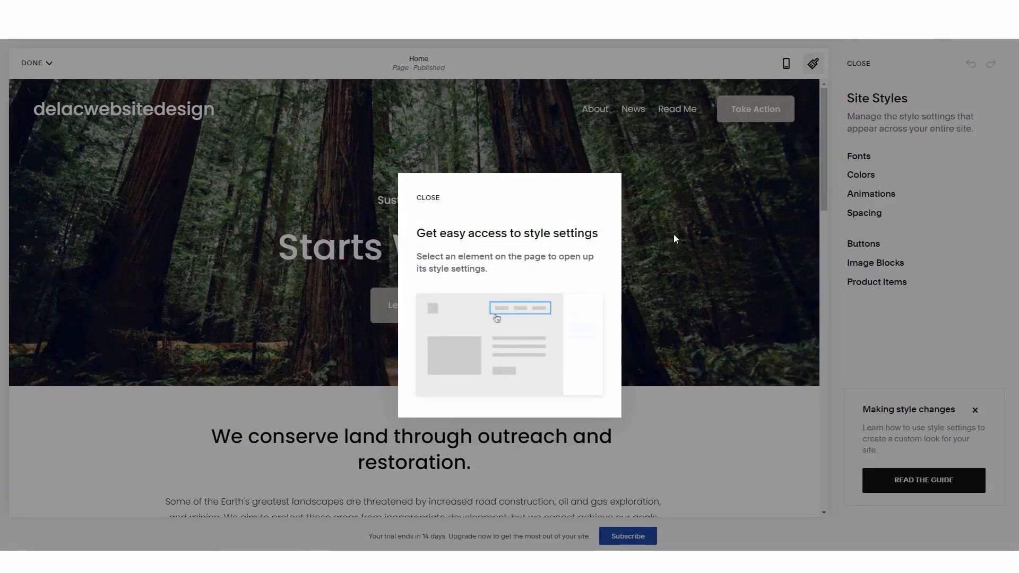
pyautogui.click(427, 198)
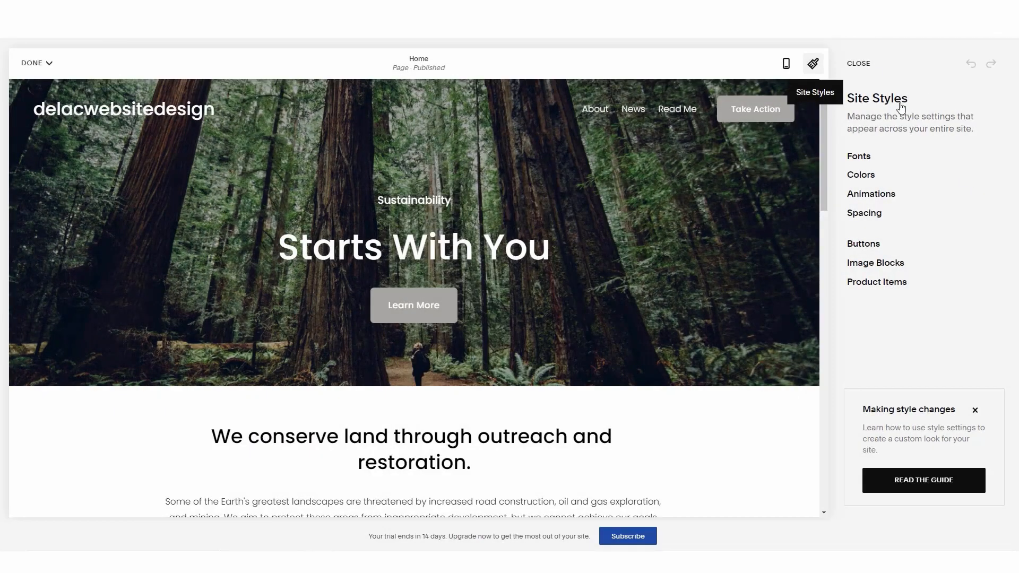
pyautogui.moveTo(894, 108)
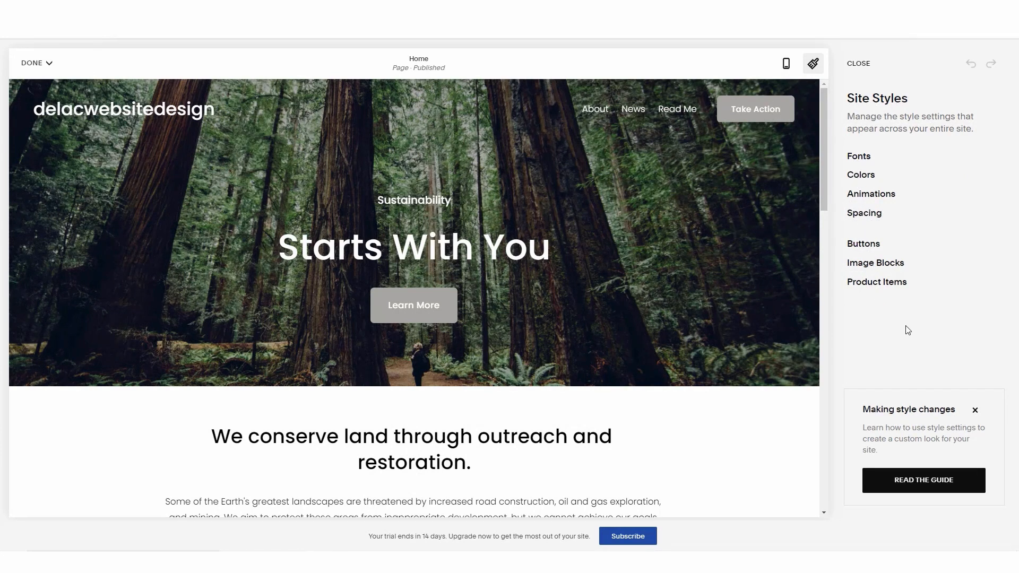
pyautogui.moveTo(786, 63)
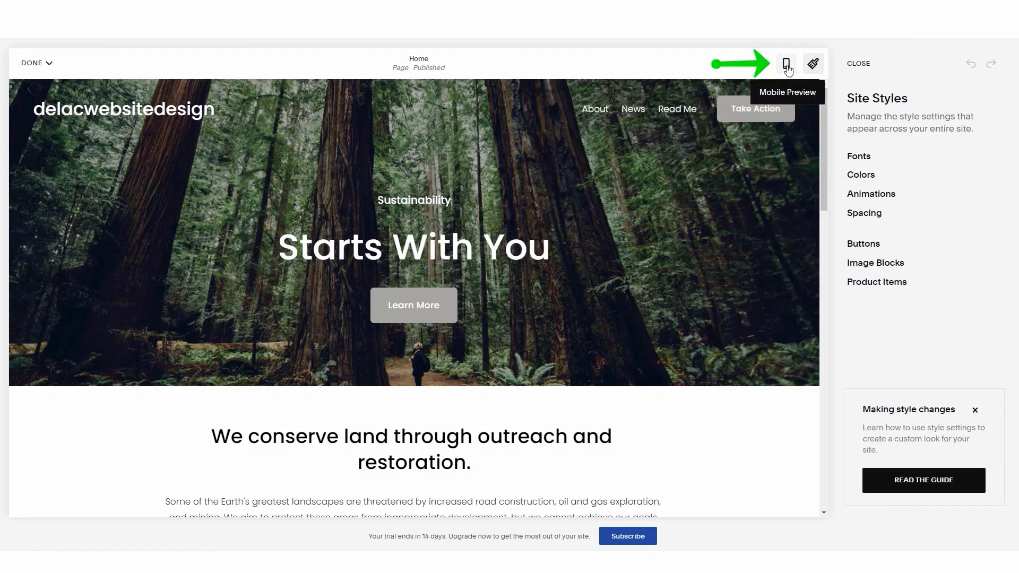
pyautogui.click(785, 64)
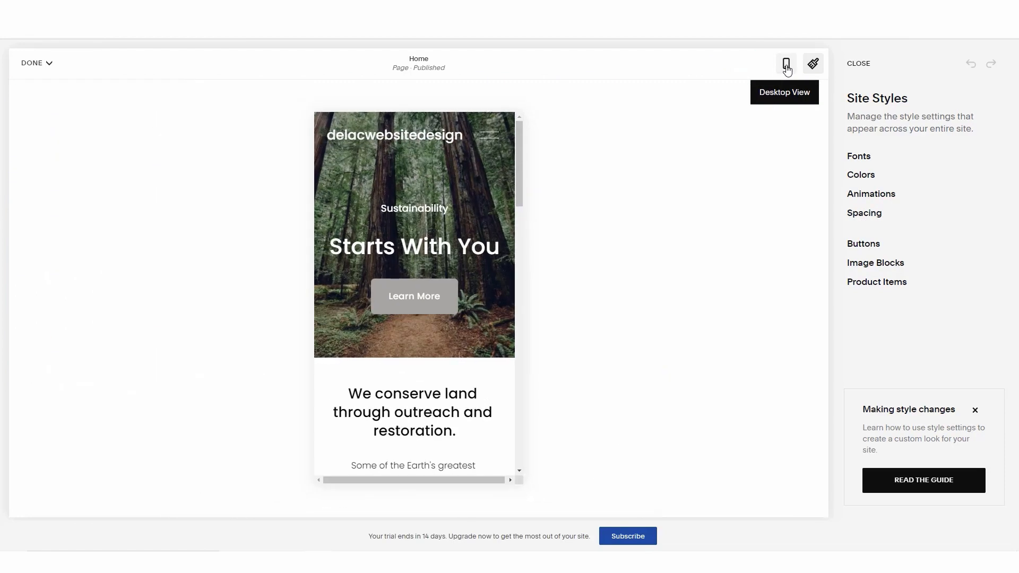
pyautogui.scroll(-3)
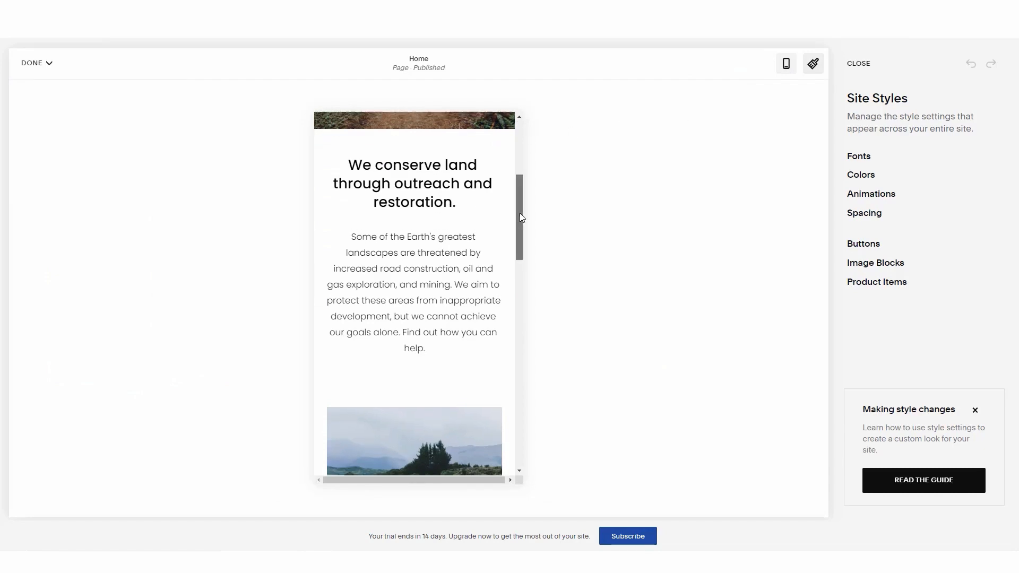
# Step: Exit editing with Discard Changes confirmed, returning to the Home page dashboard
pyautogui.click(32, 63)
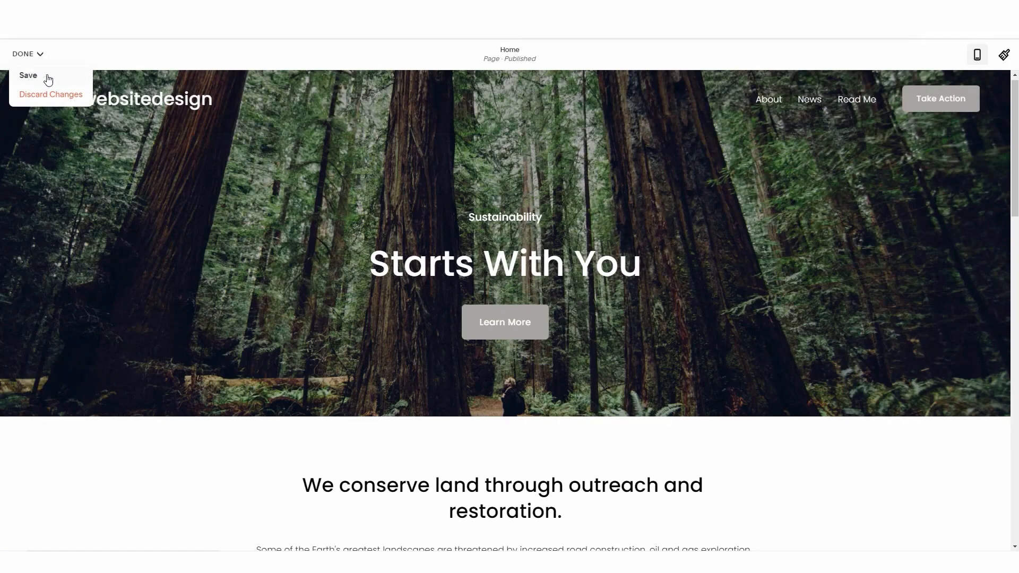
pyautogui.moveTo(48, 98)
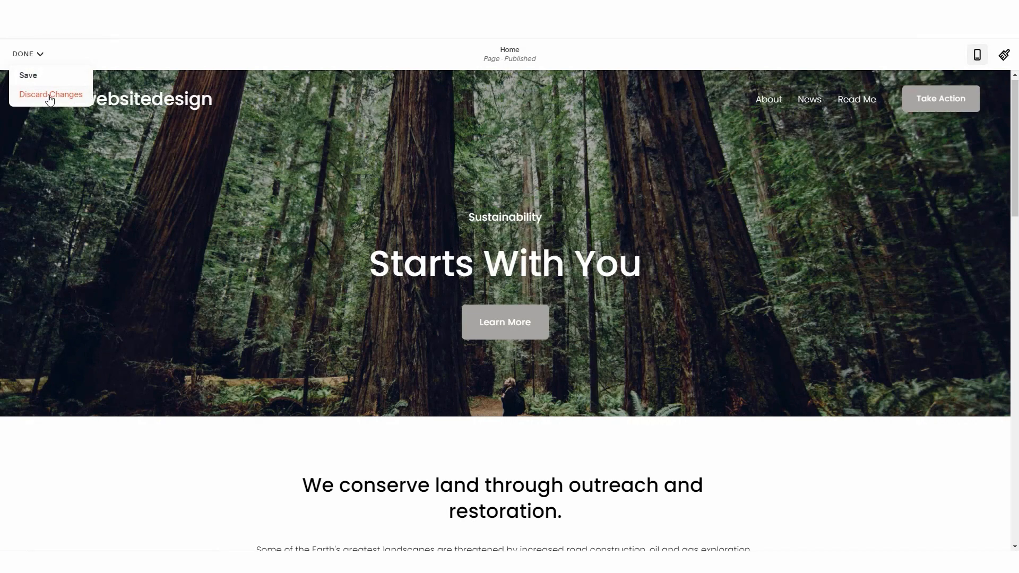
pyautogui.click(51, 94)
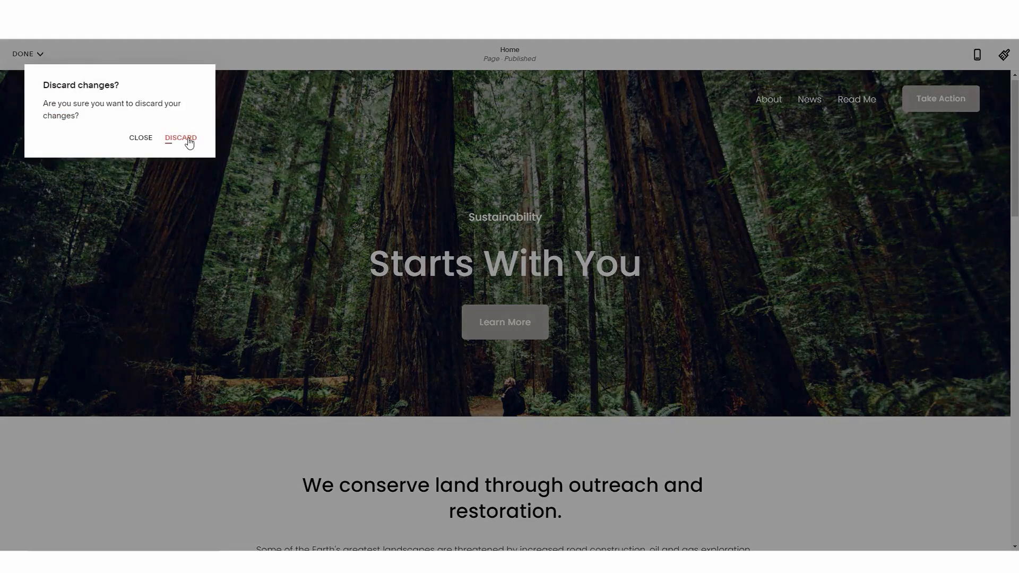
pyautogui.click(180, 138)
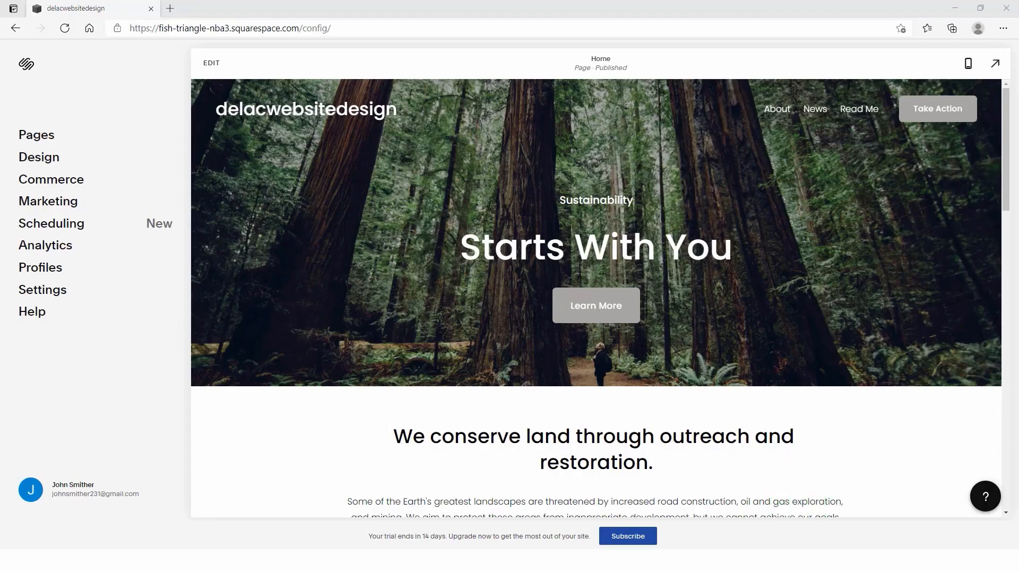
pyautogui.moveTo(340, 284)
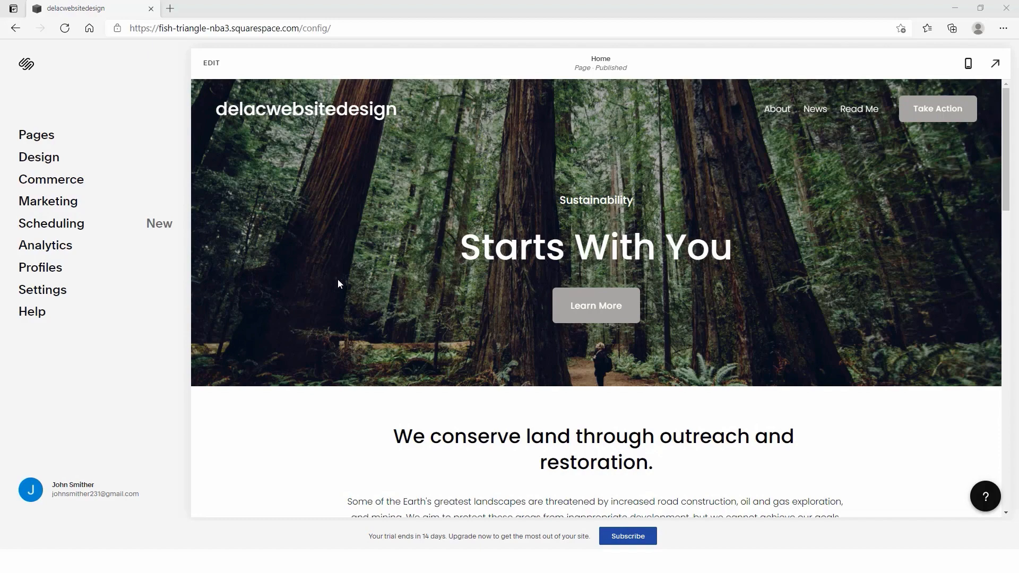
# Step: Enter edit mode, reach the Site Title & Logo settings and begin typing a new site title
pyautogui.click(211, 63)
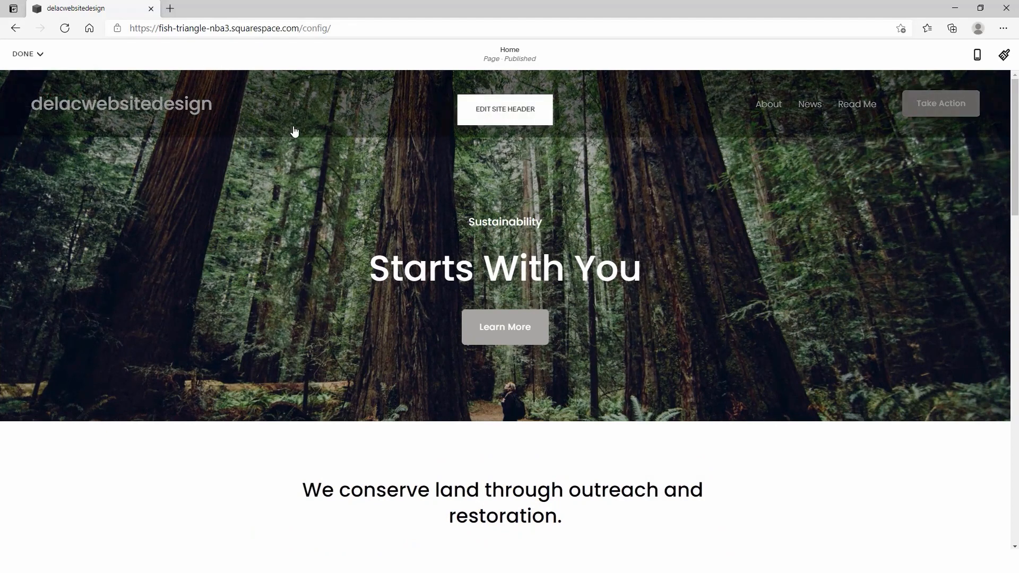
pyautogui.click(504, 110)
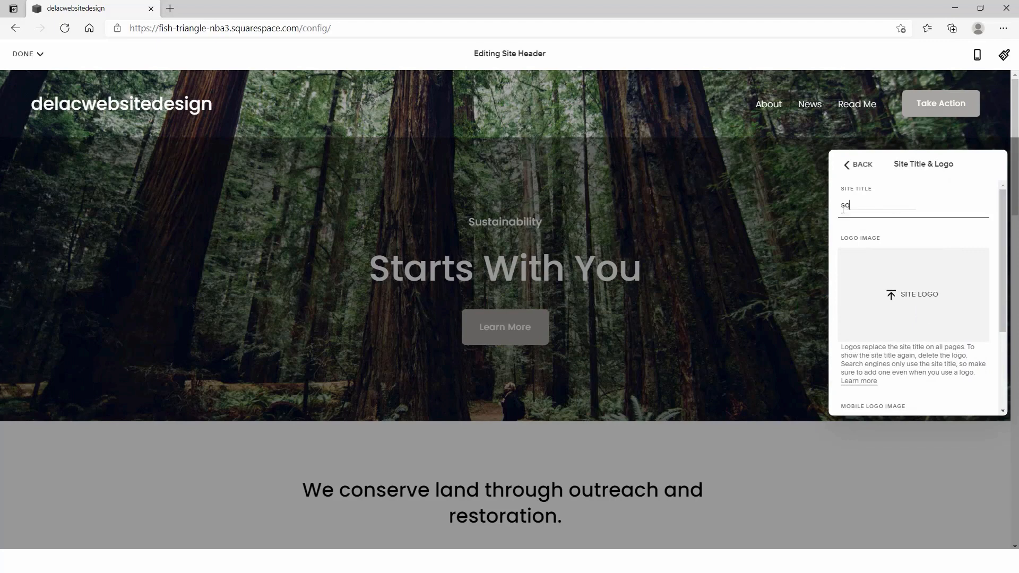
pyautogui.write('square')
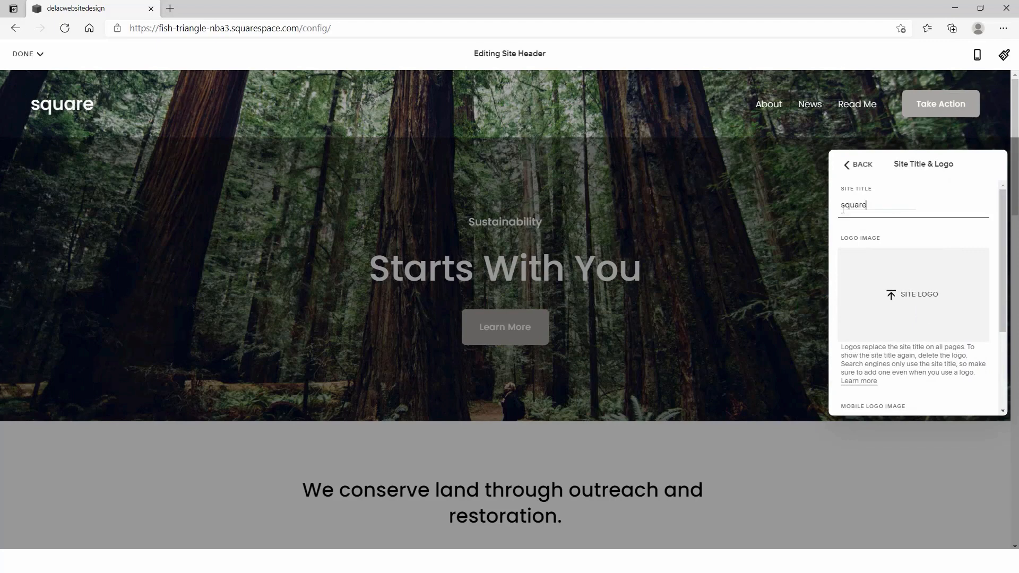
pyautogui.write('design')
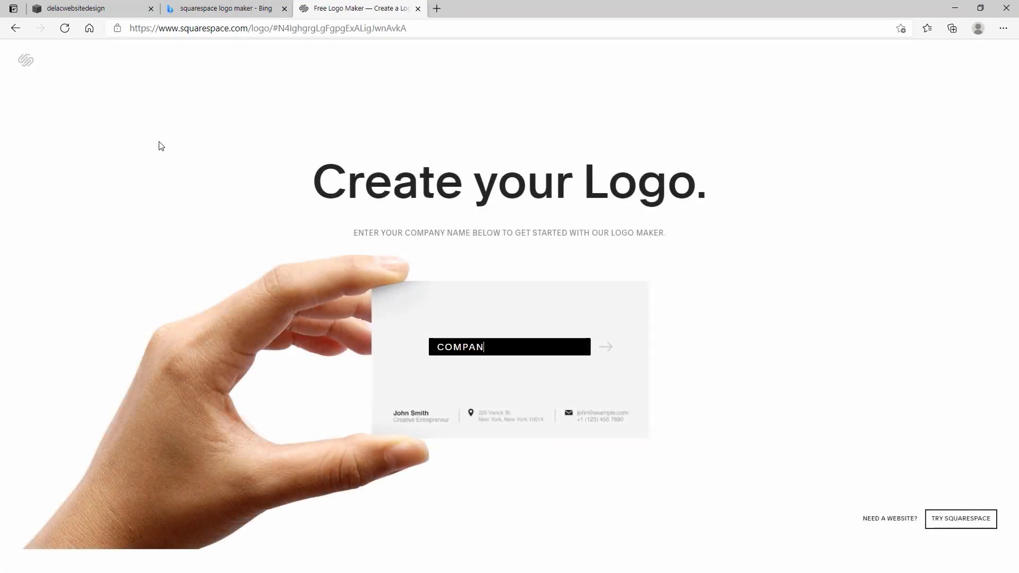
# Step: Generate a logo for delacwebsitedes with the circling-globe icon filled #212121
pyautogui.write('delacwebsitedesign')
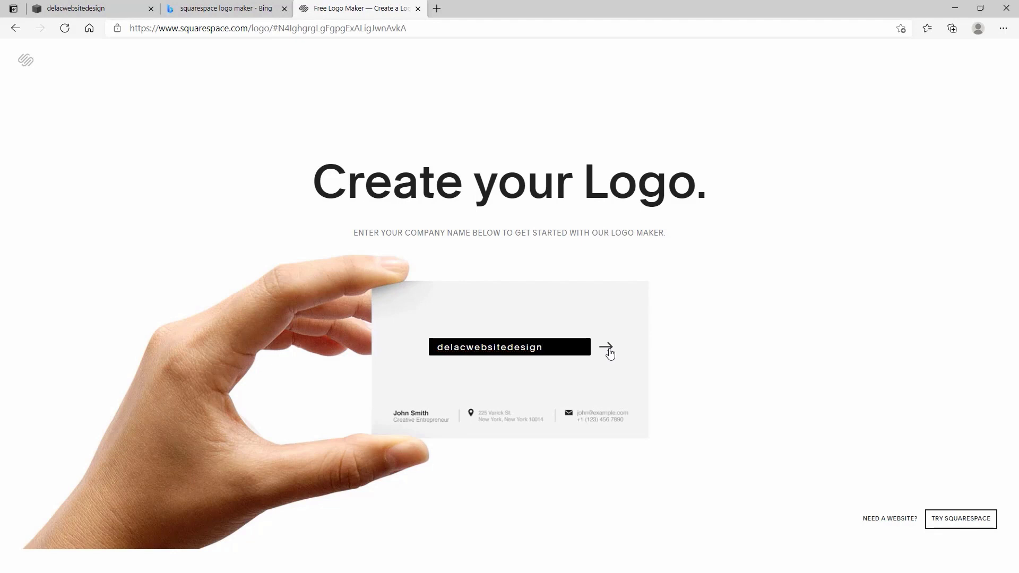
pyautogui.click(606, 352)
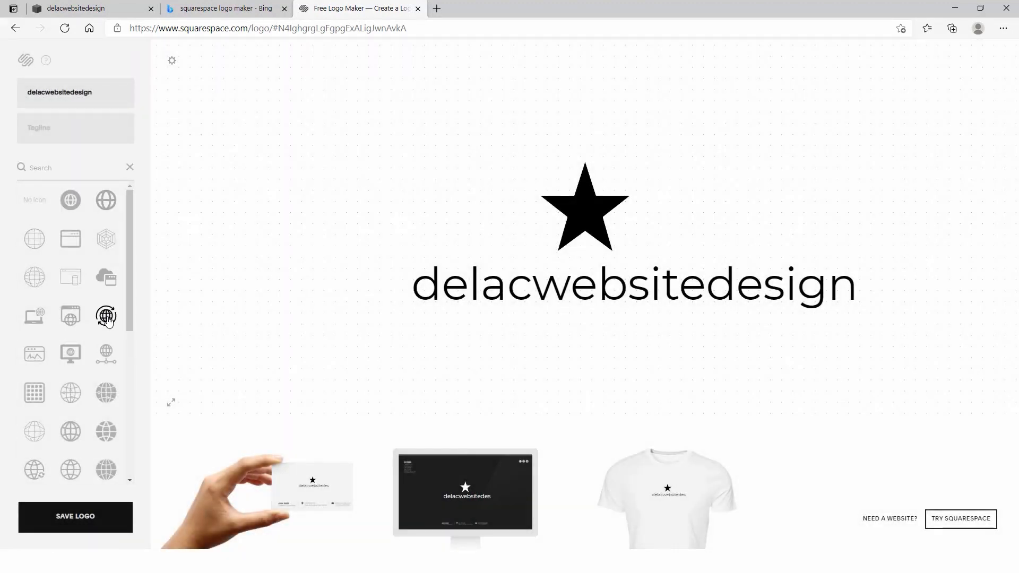
pyautogui.click(106, 316)
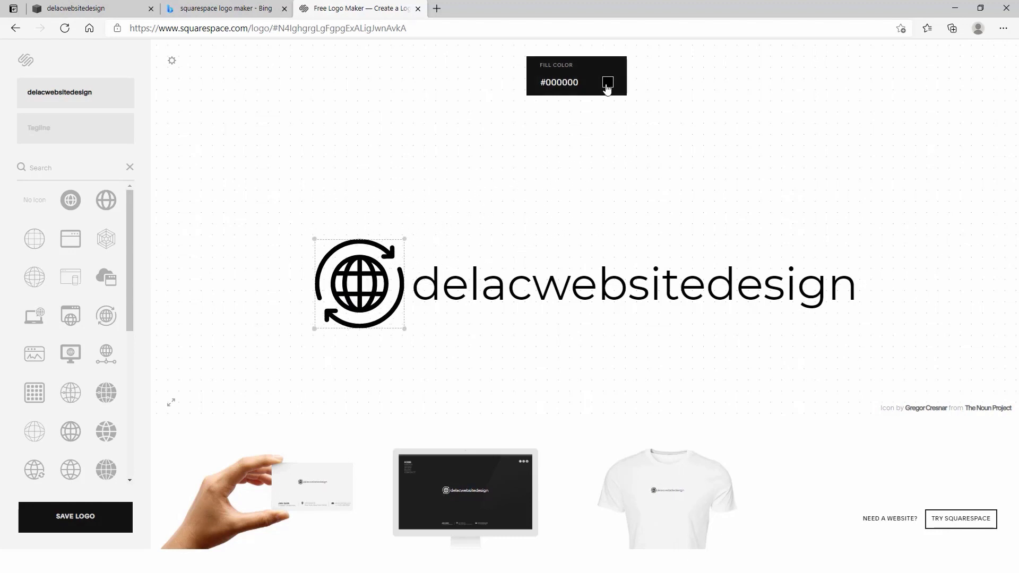
pyautogui.click(607, 83)
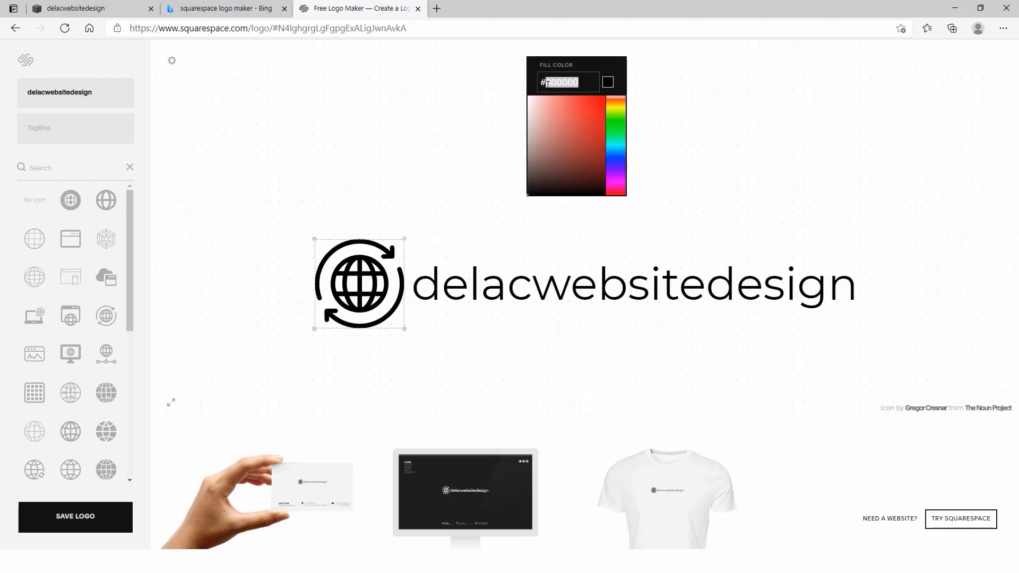
pyautogui.write('212121')
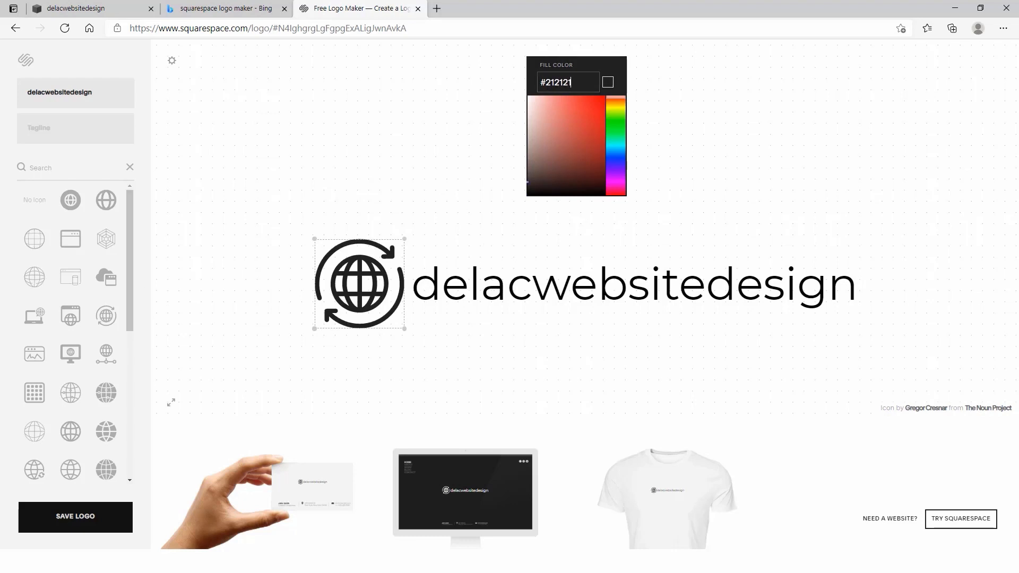
# Step: Colour the logo text #212121, make it Bold, and shrink the globe icon beside the name
pyautogui.click(580, 296)
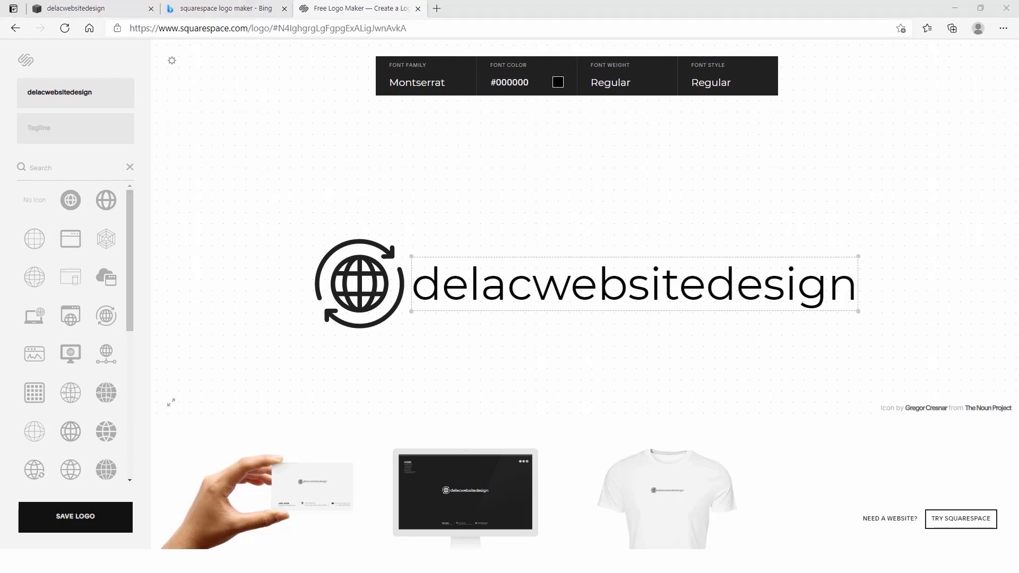
pyautogui.click(557, 82)
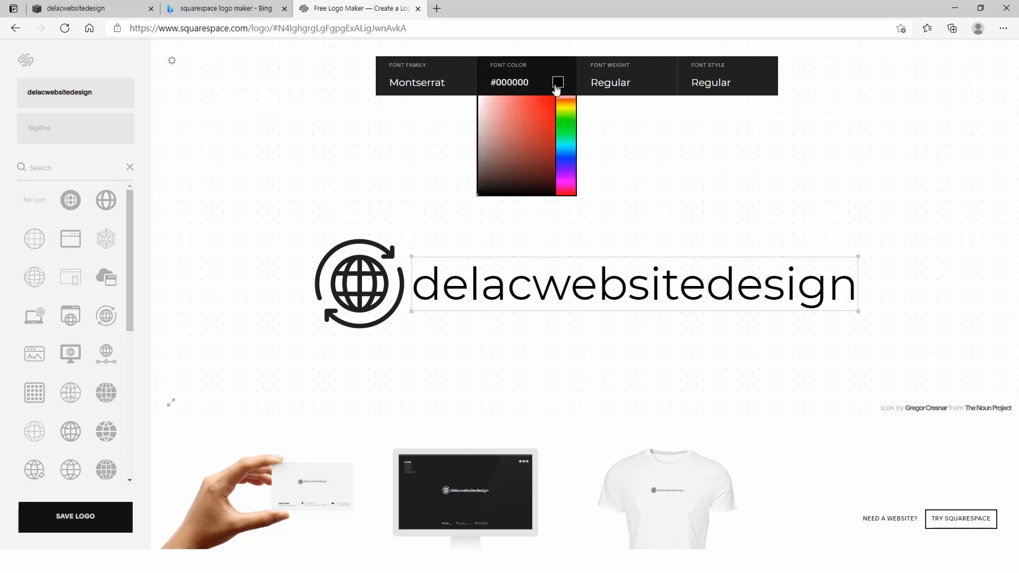
pyautogui.write('212121')
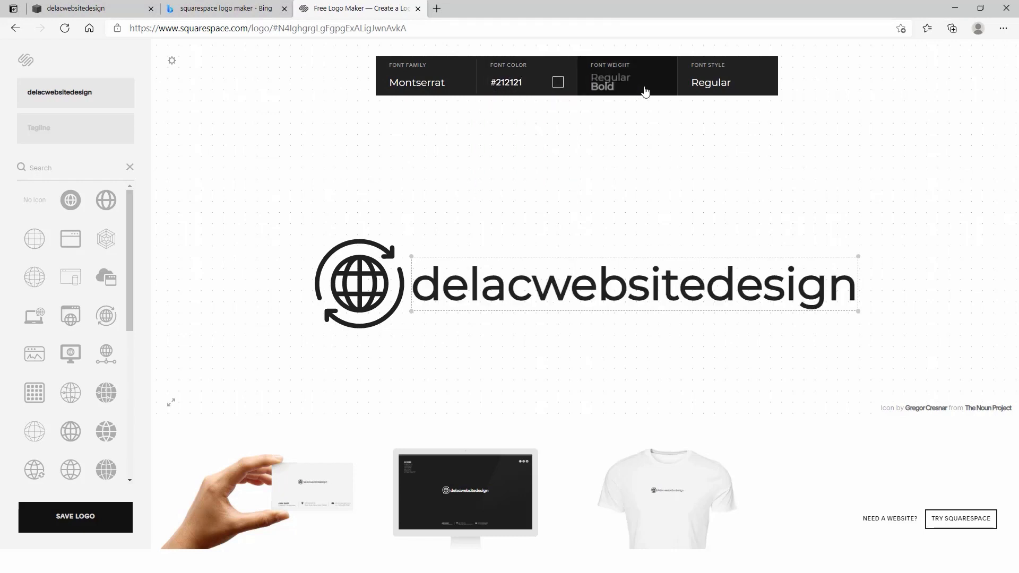
pyautogui.click(601, 89)
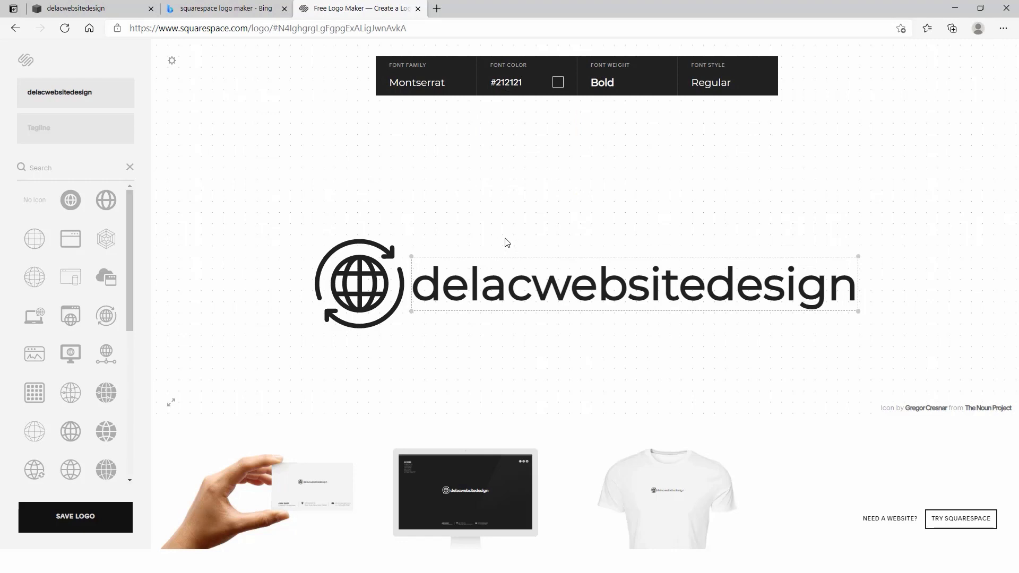
pyautogui.click(360, 283)
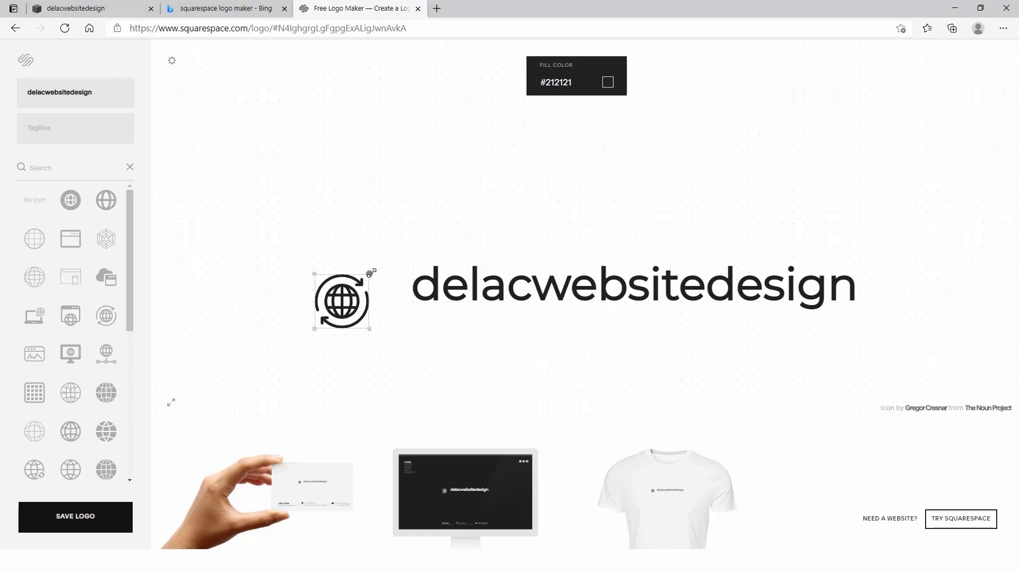
pyautogui.moveTo(342, 300); pyautogui.dragTo(377, 285)
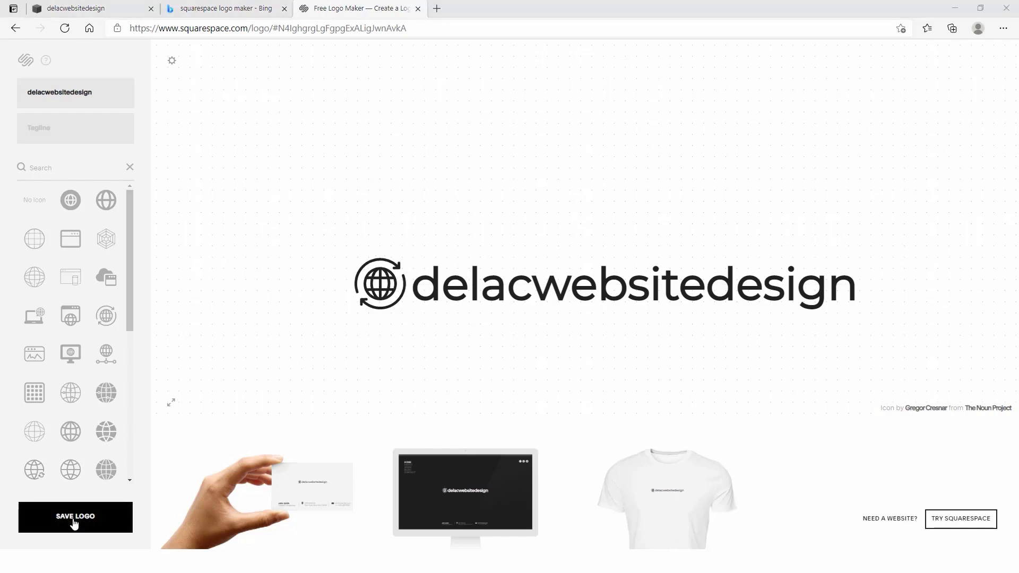
# Step: Save the logo, view its download options, then return and save it again
pyautogui.click(74, 517)
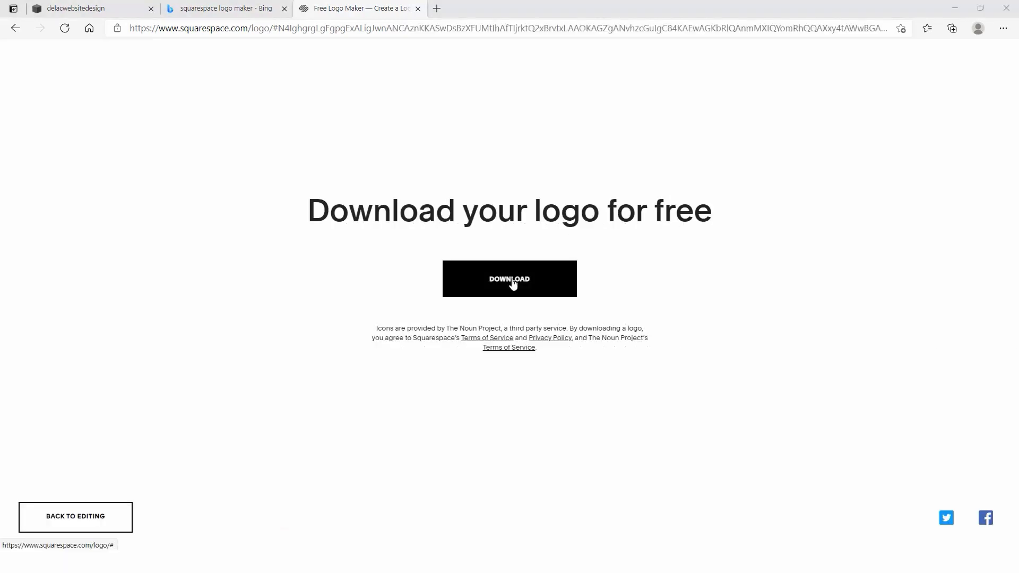
pyautogui.click(510, 279)
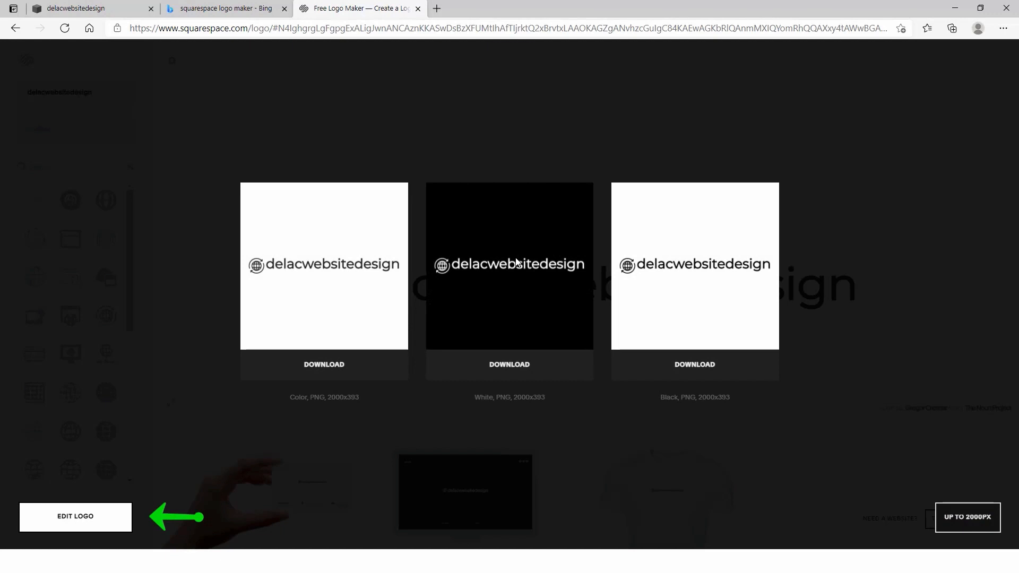
pyautogui.click(75, 517)
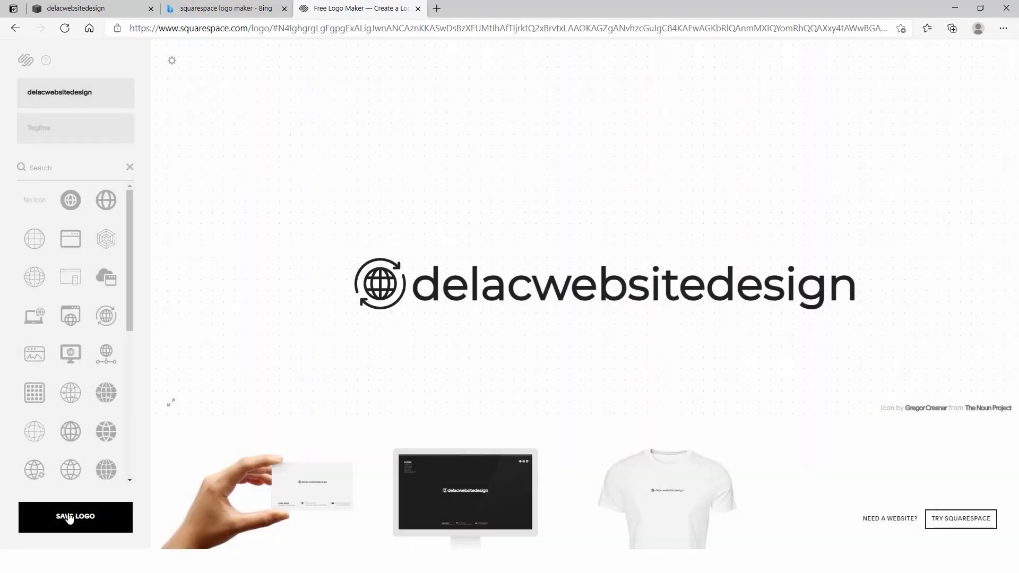
pyautogui.click(379, 289)
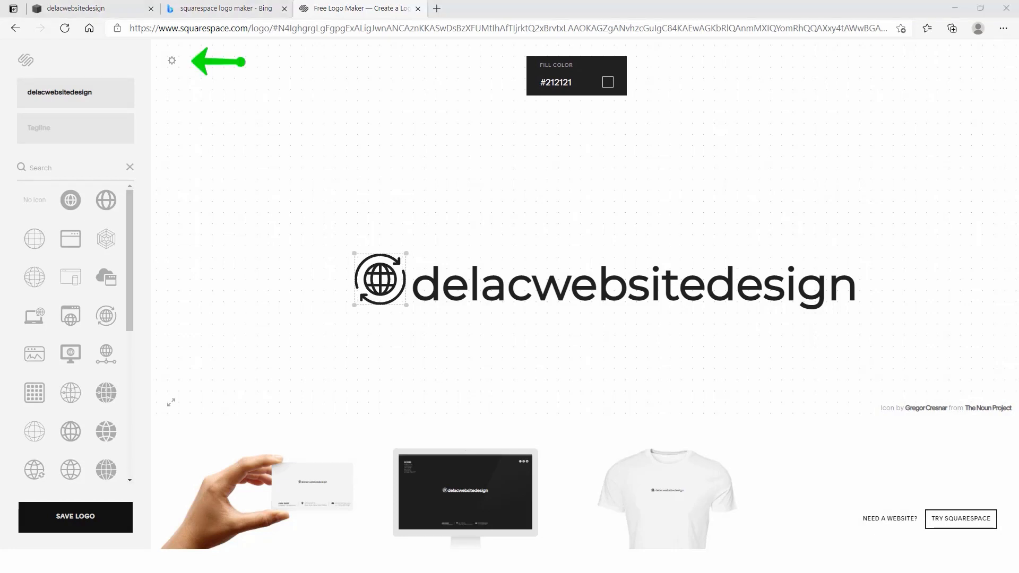
pyautogui.click(172, 61)
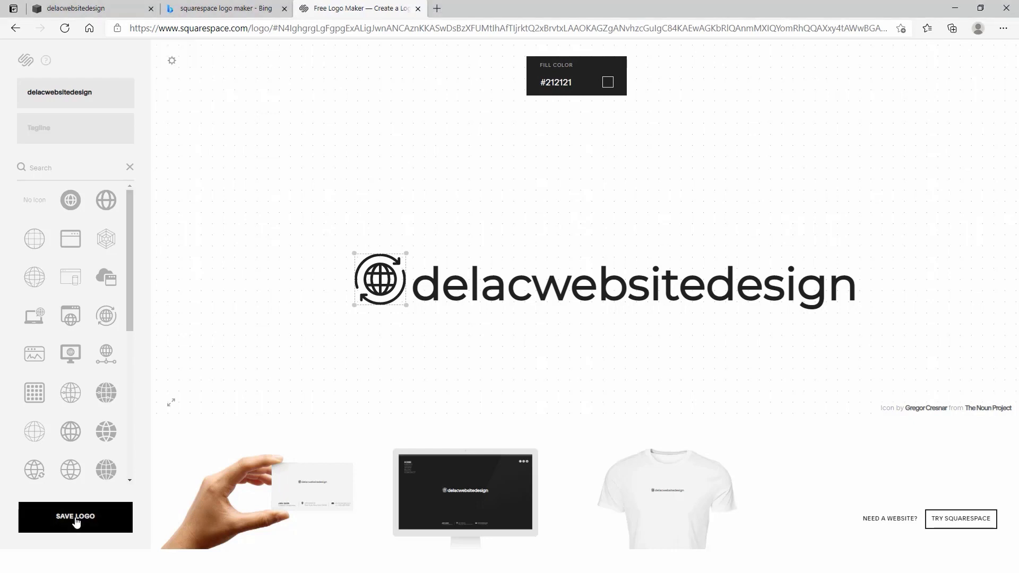
# Step: Save the finished logo and download the color PNG as delacwebsitedesign-logo.png
pyautogui.click(74, 516)
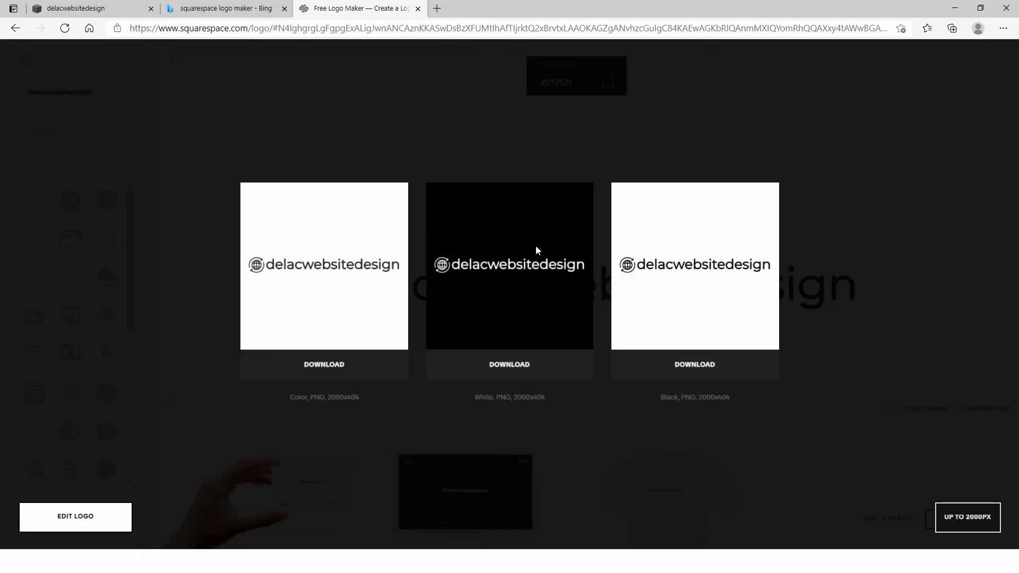
pyautogui.click(322, 365)
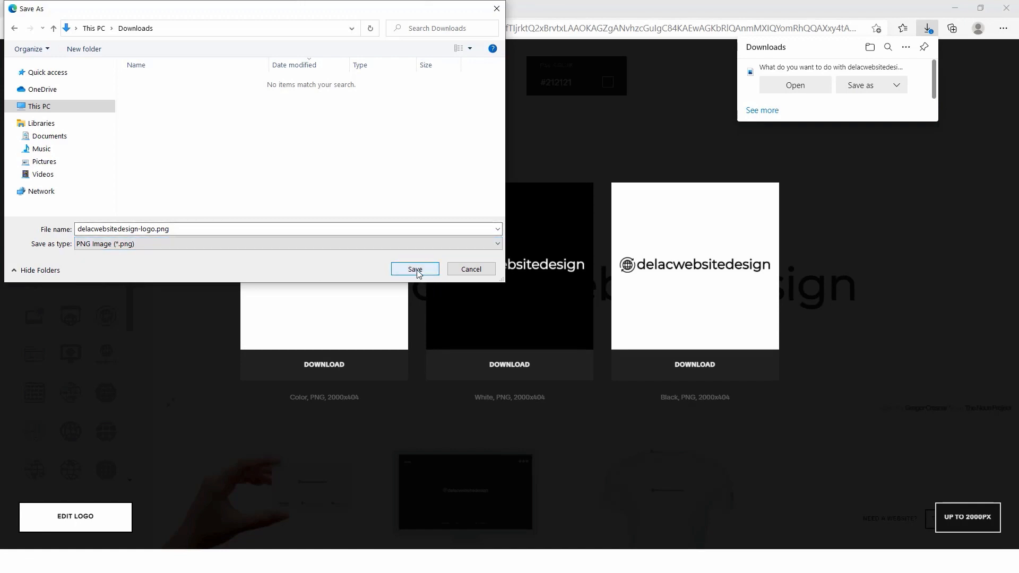
# Step: Save delacwebsitedesign-logo.png to Downloads and upload it as the site logo
pyautogui.click(414, 270)
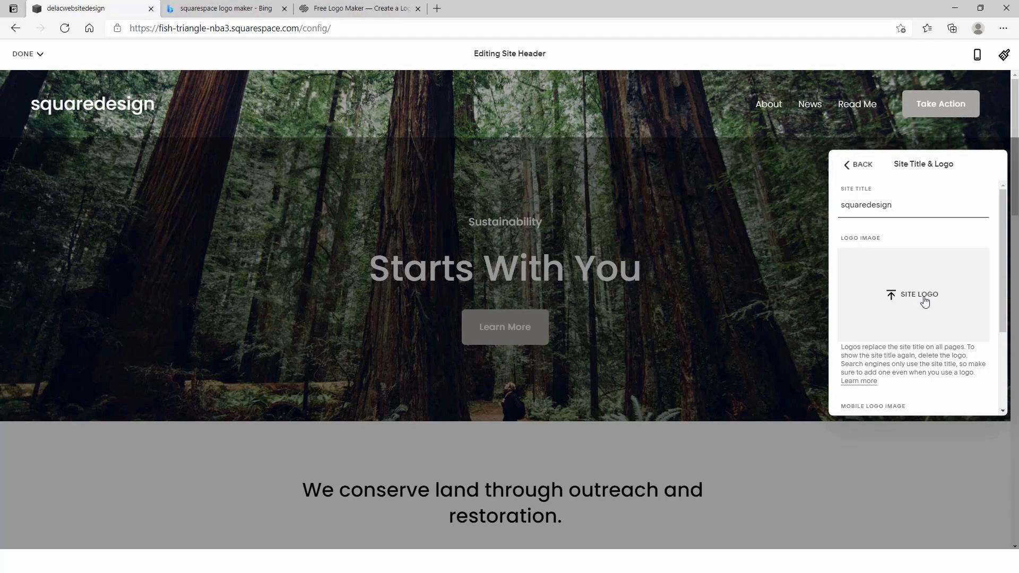
pyautogui.click(913, 295)
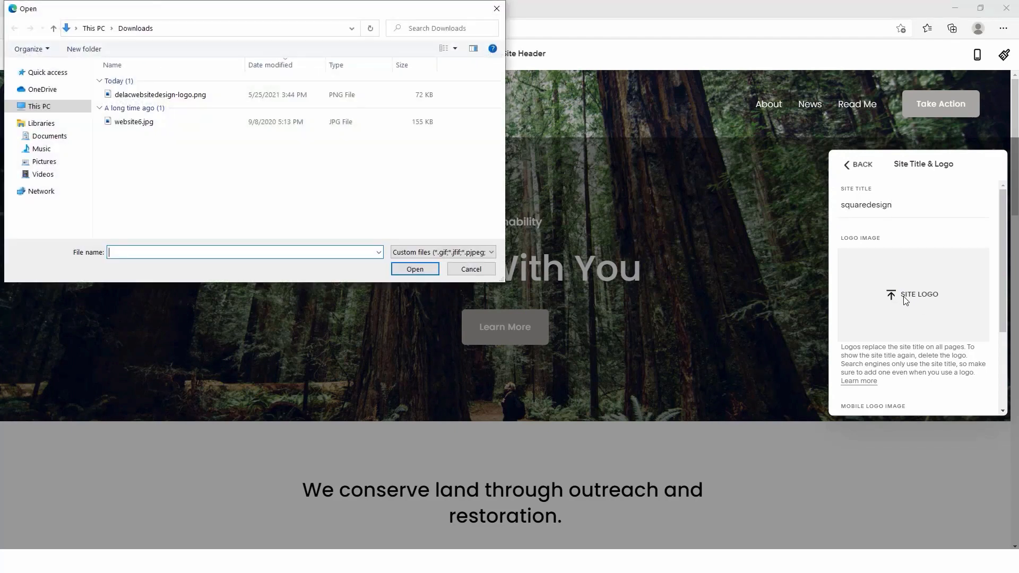
pyautogui.click(160, 94)
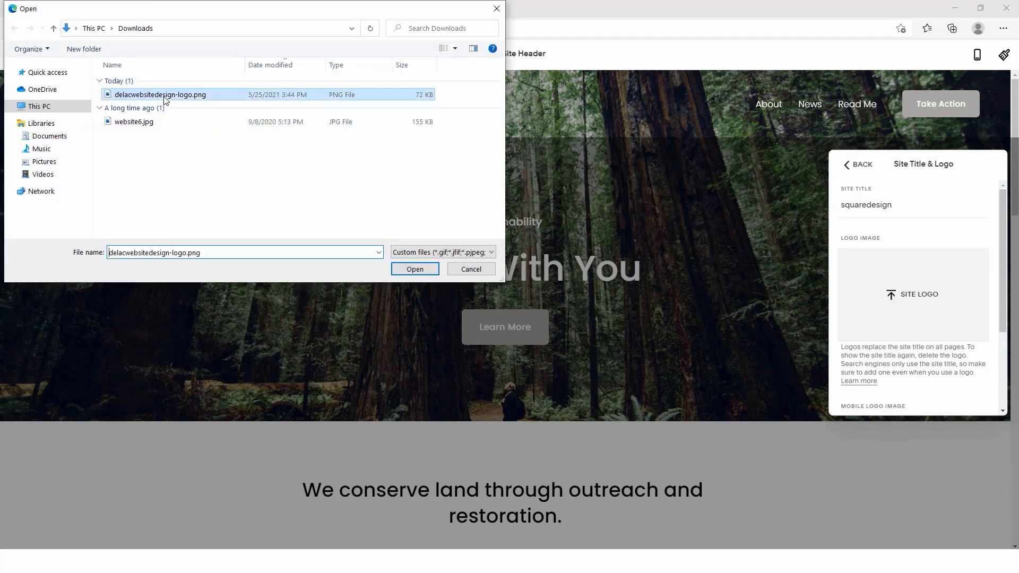
pyautogui.click(414, 269)
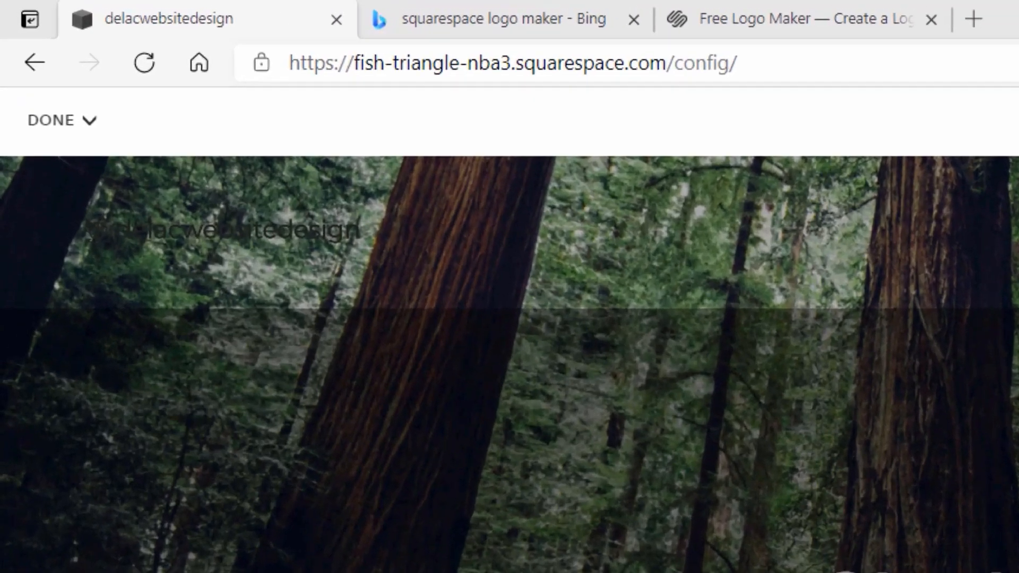
pyautogui.scroll(-3)
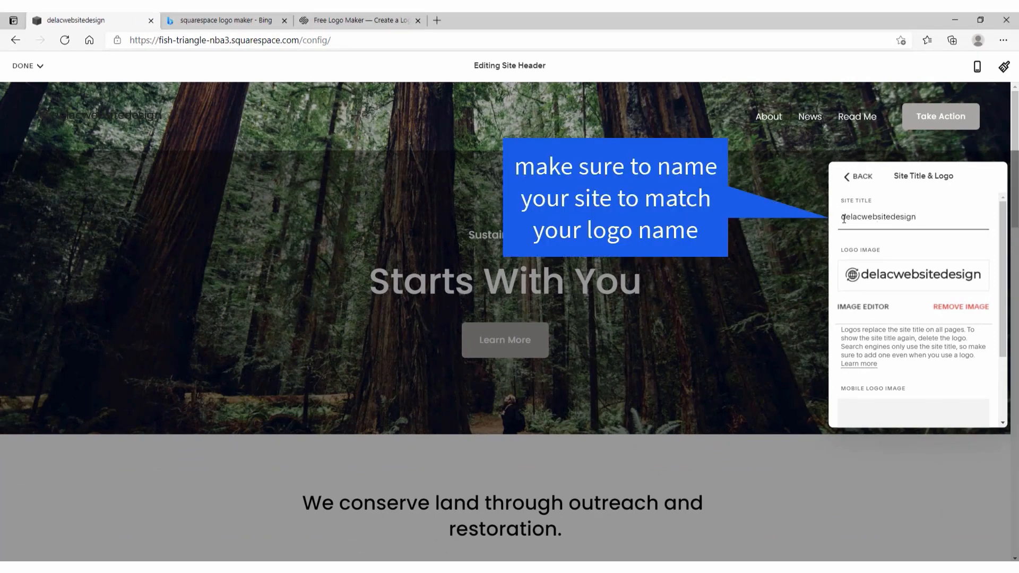
# Step: Turn off the Transparent header and apply a Lightest colour theme behind the logo
pyautogui.click(851, 176)
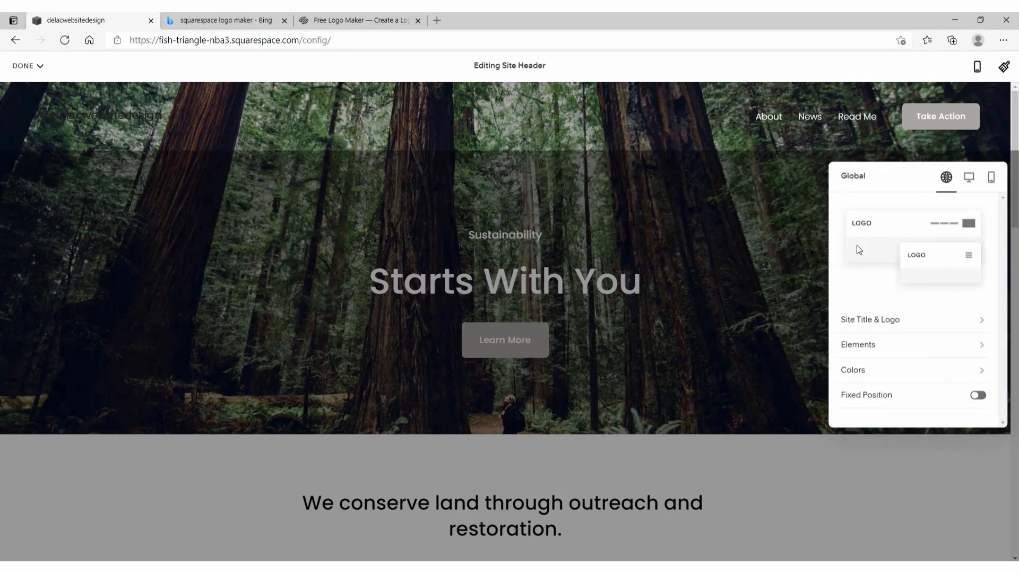
pyautogui.moveTo(883, 377)
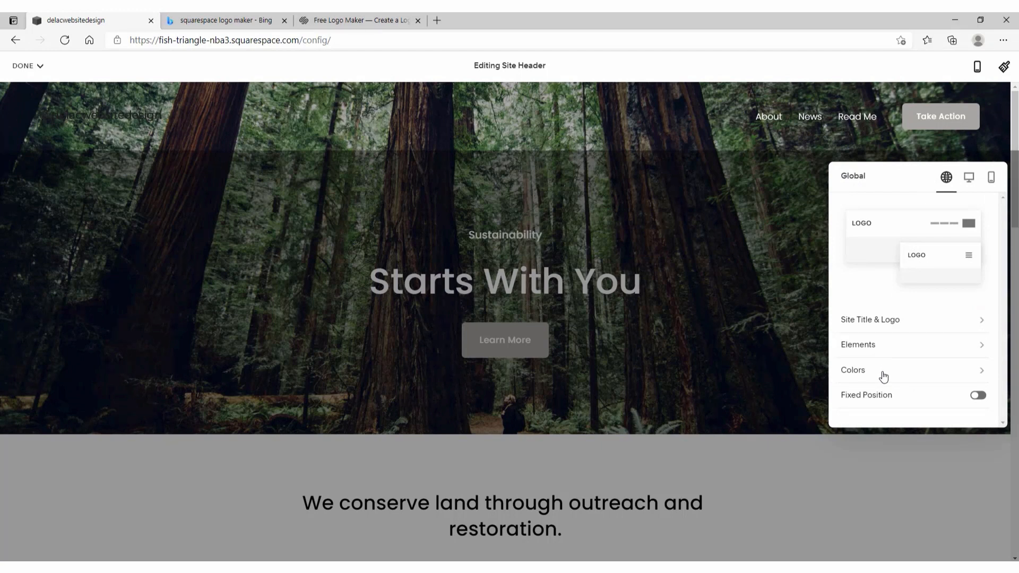
pyautogui.click(853, 370)
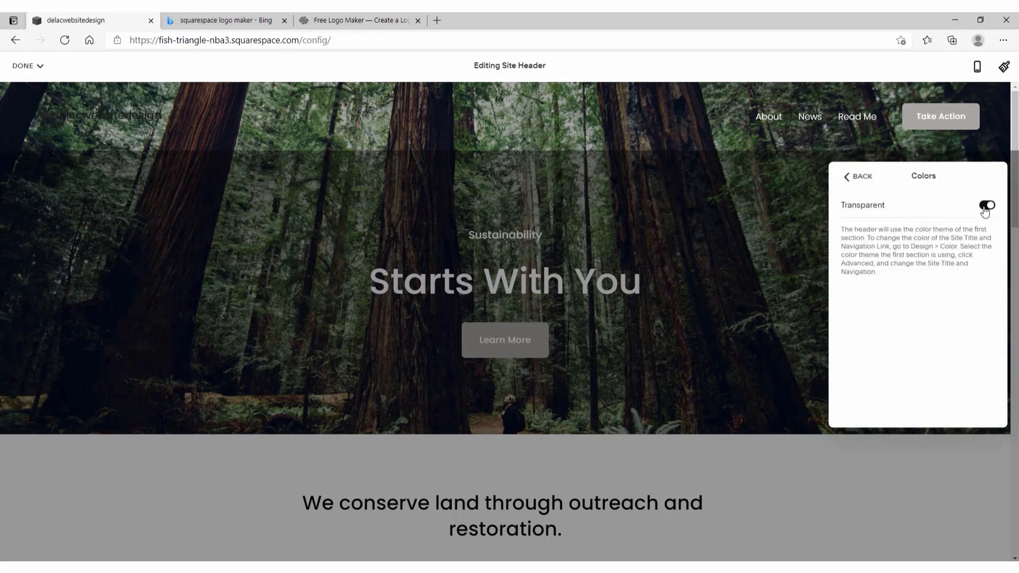
pyautogui.click(985, 206)
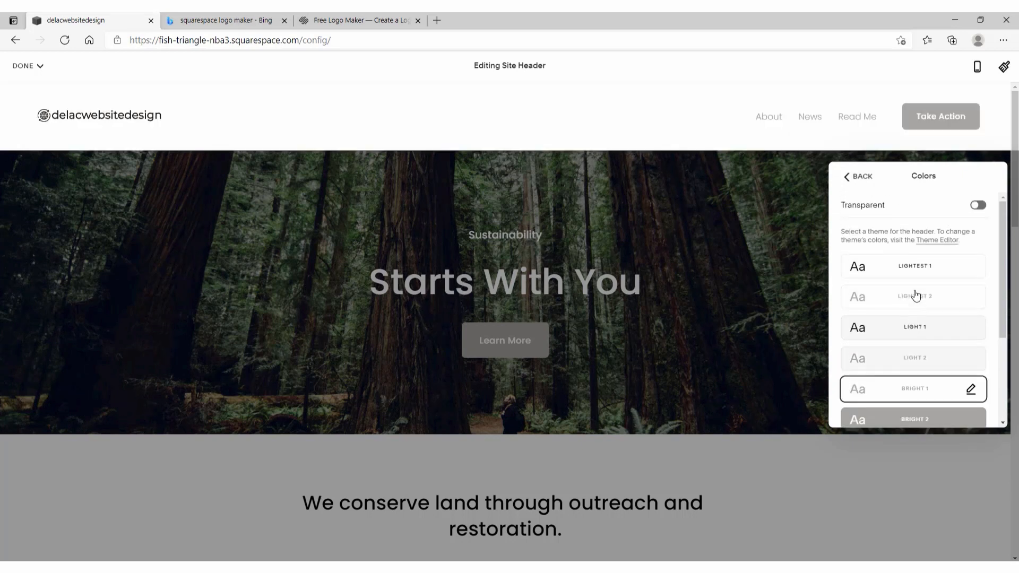
pyautogui.click(913, 267)
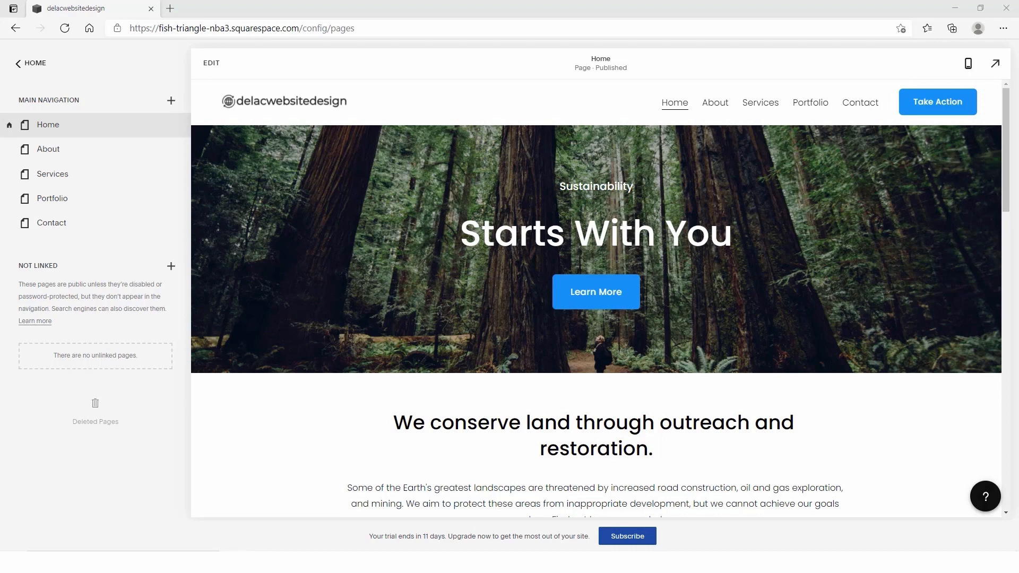
# Step: Replace the hero heading with "I'm here to help you create a stunning online presence"
pyautogui.click(210, 63)
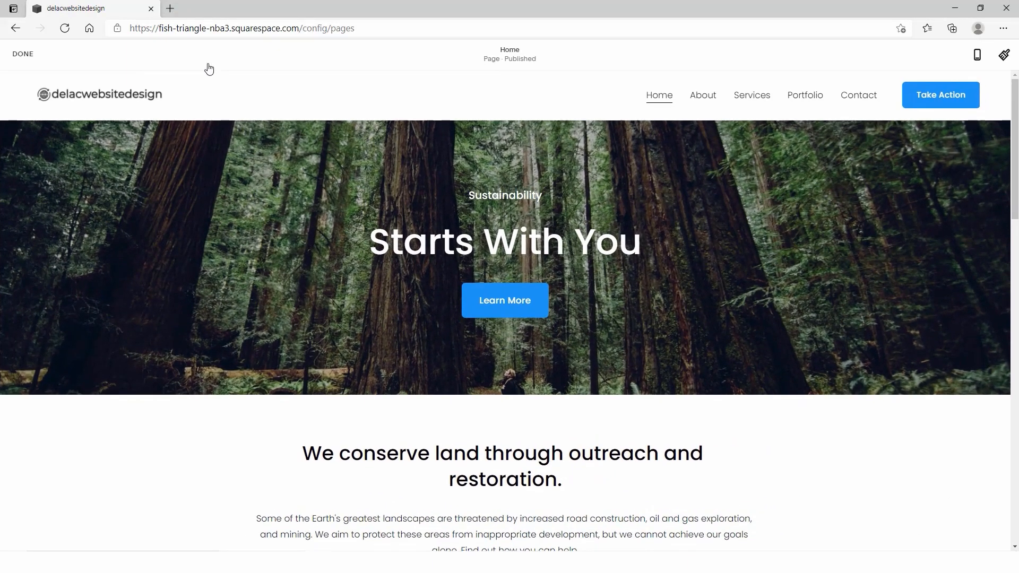
pyautogui.moveTo(420, 348)
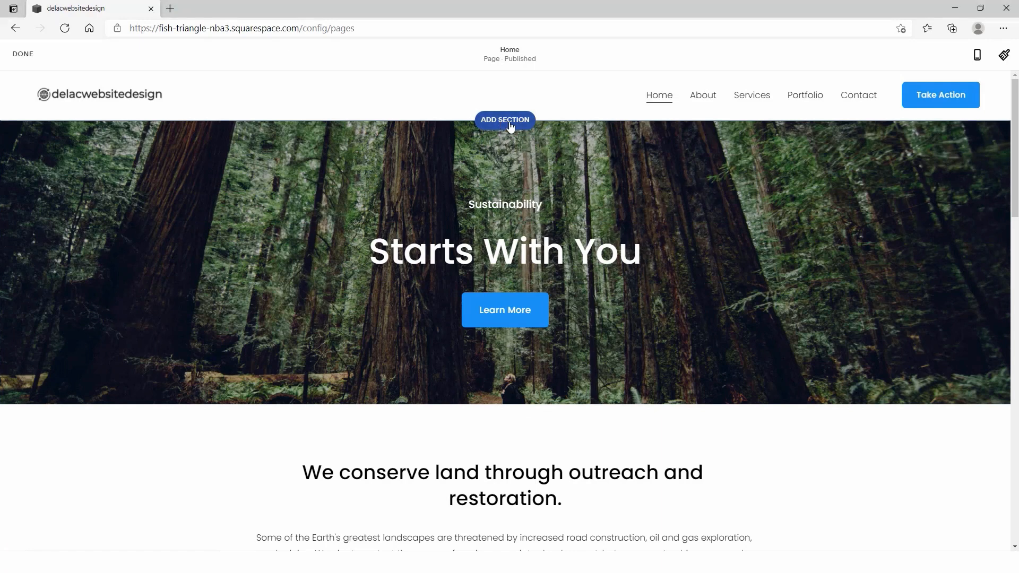
pyautogui.click(505, 119)
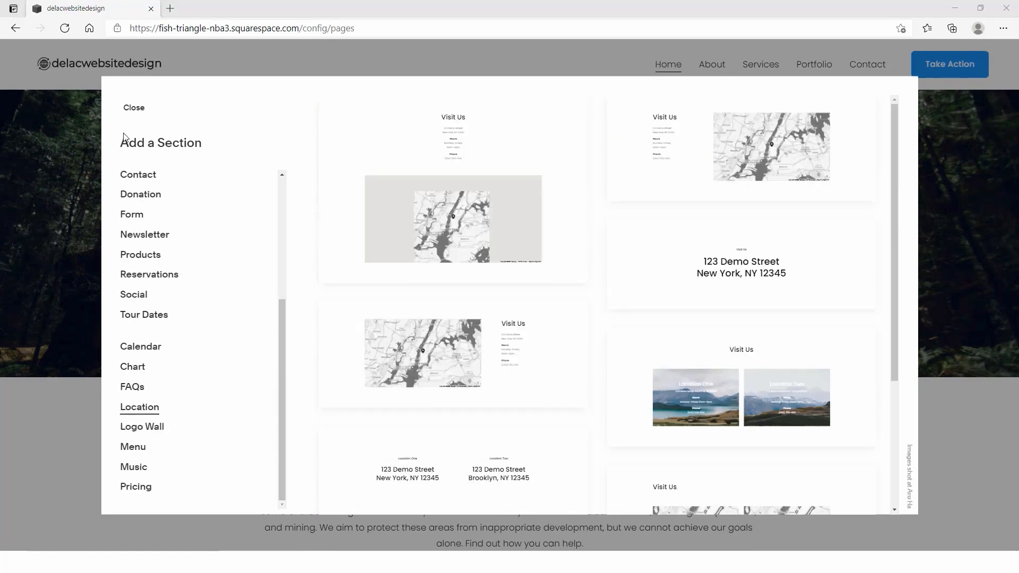
pyautogui.click(133, 108)
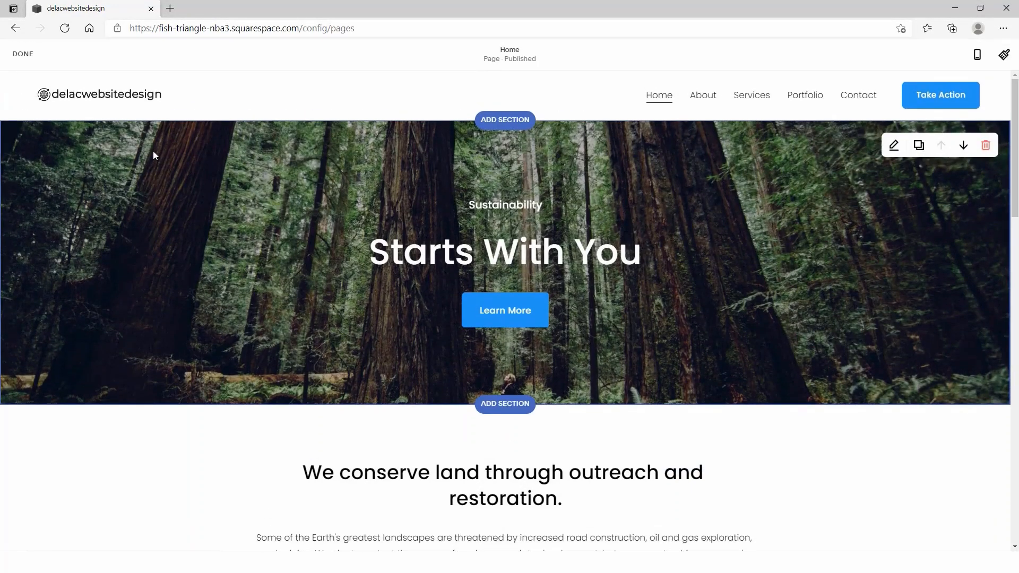
pyautogui.doubleClick(421, 251)
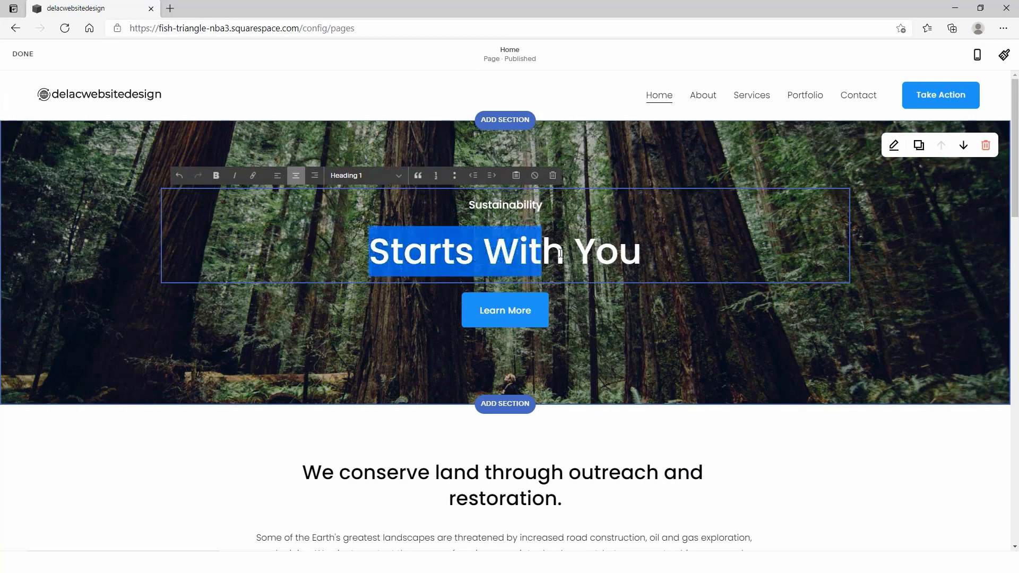
pyautogui.write("I'm here to help you create a stunning online presence")
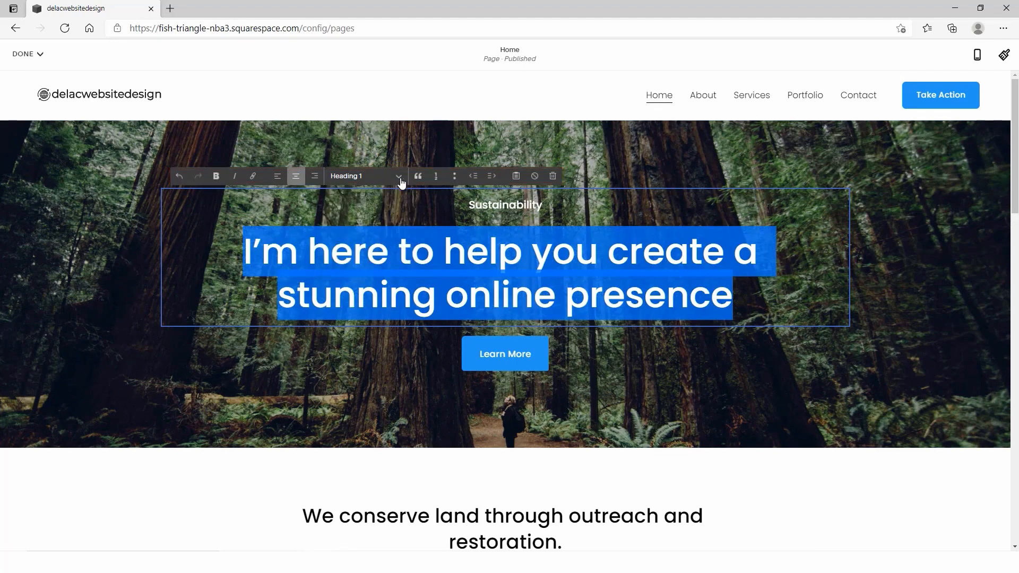
pyautogui.moveTo(473, 176)
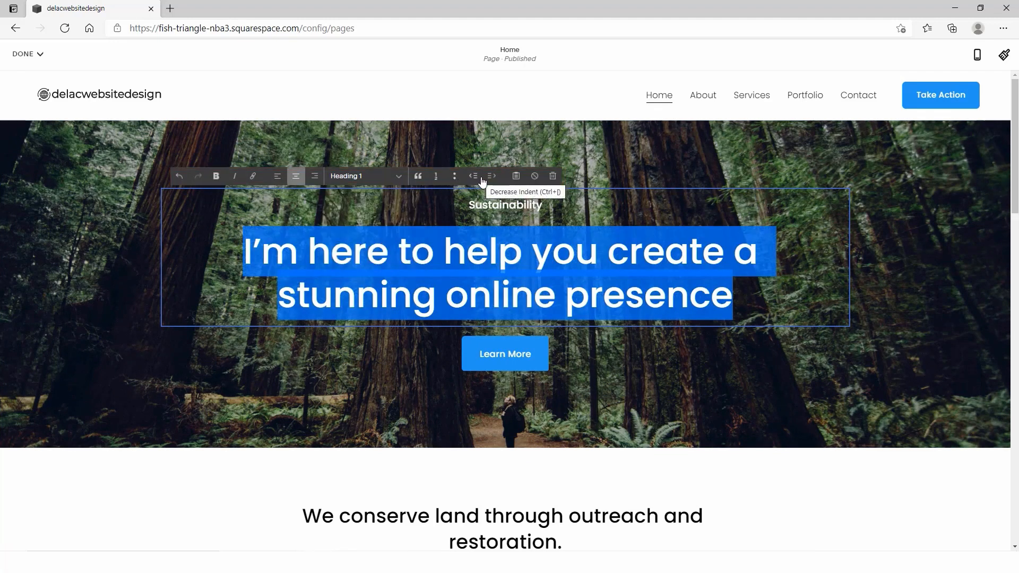
pyautogui.moveTo(533, 176)
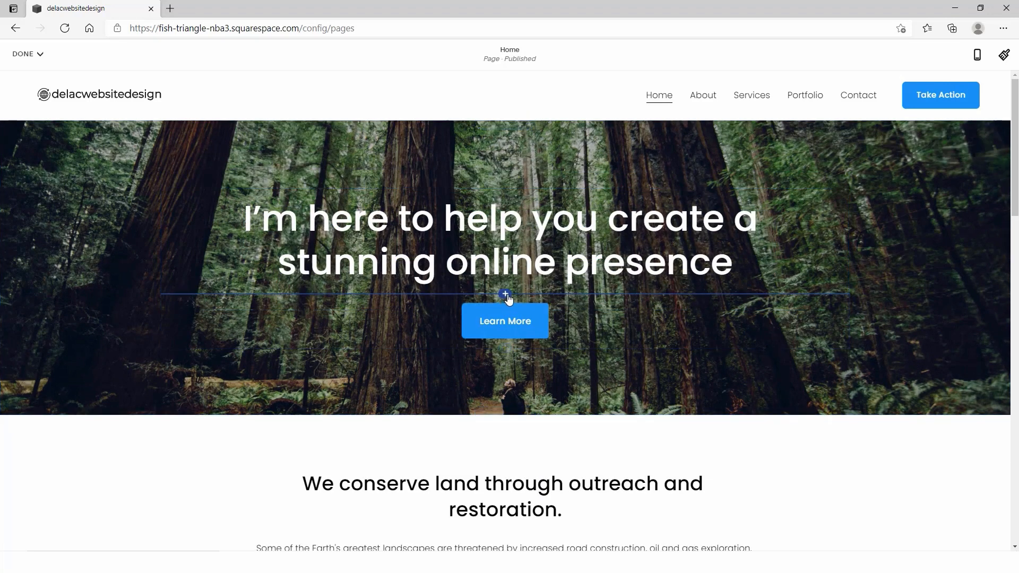
# Step: Rename the Learn More button to Services and reach its link settings
pyautogui.click(505, 295)
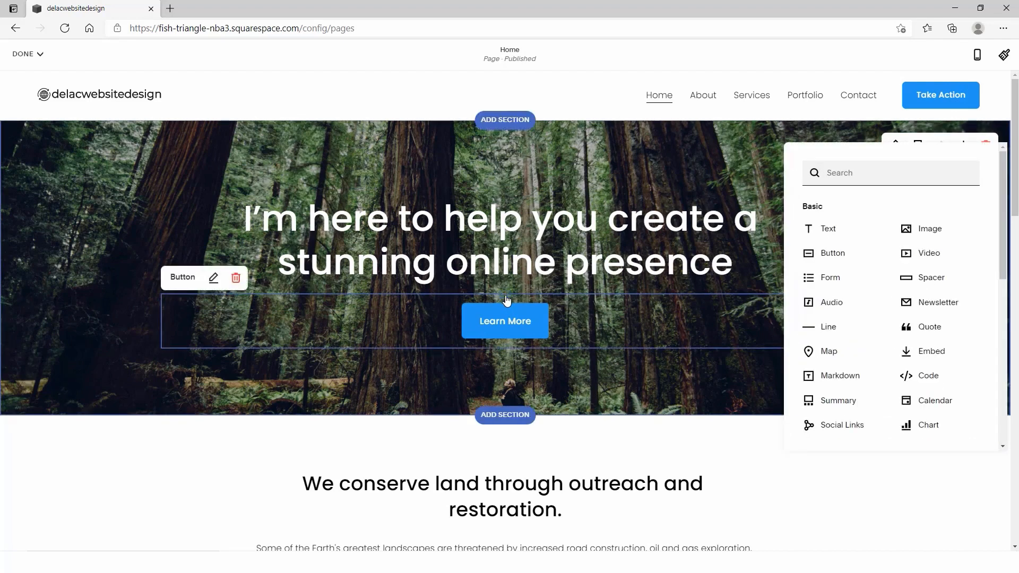
pyautogui.moveTo(508, 295)
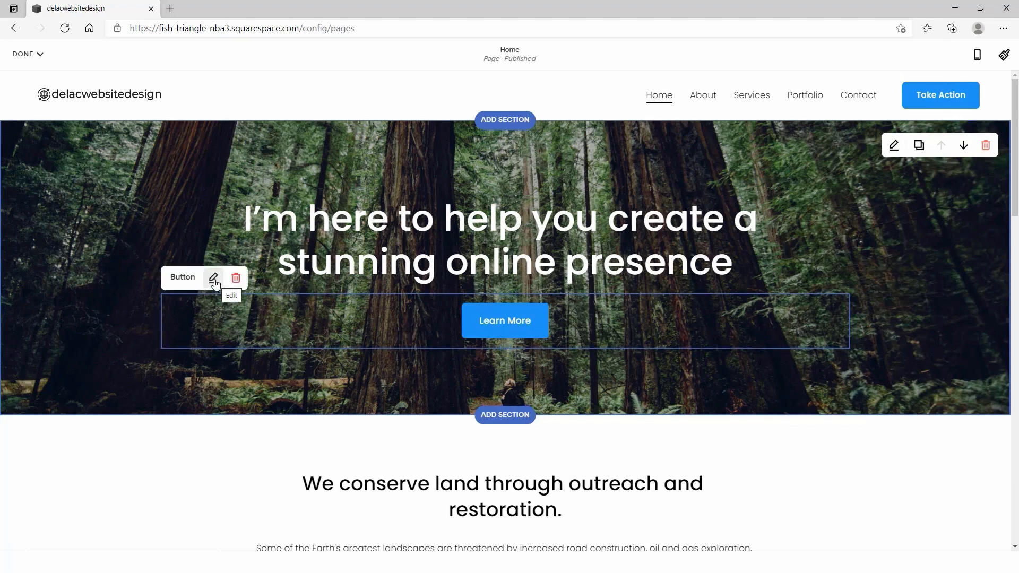
pyautogui.click(213, 278)
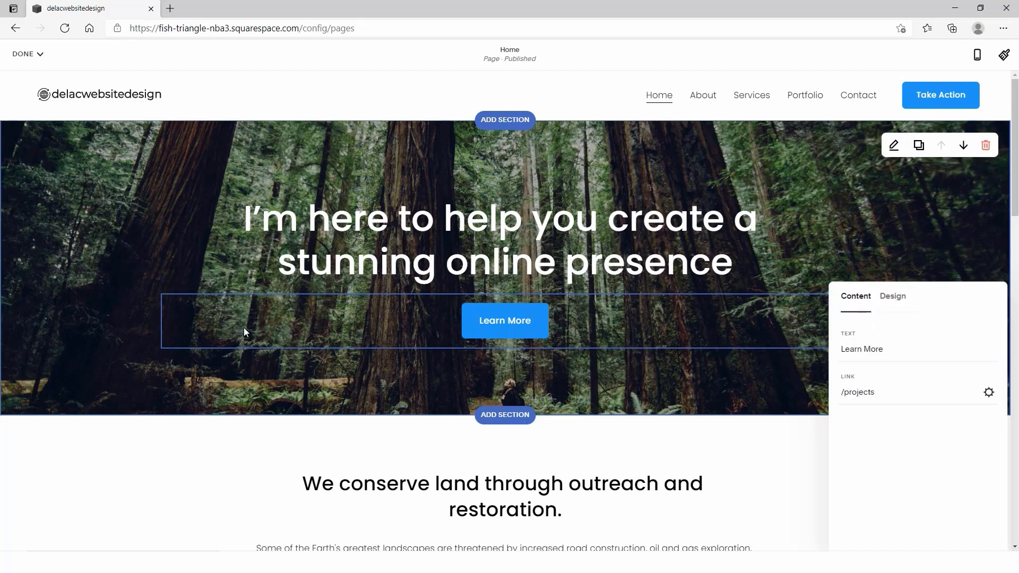
pyautogui.write('Services')
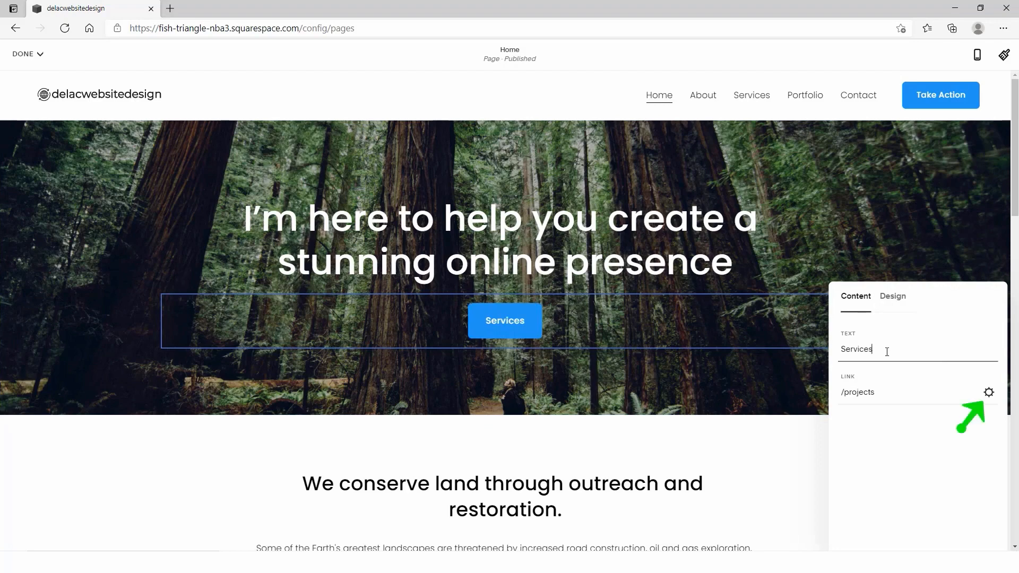
pyautogui.click(989, 392)
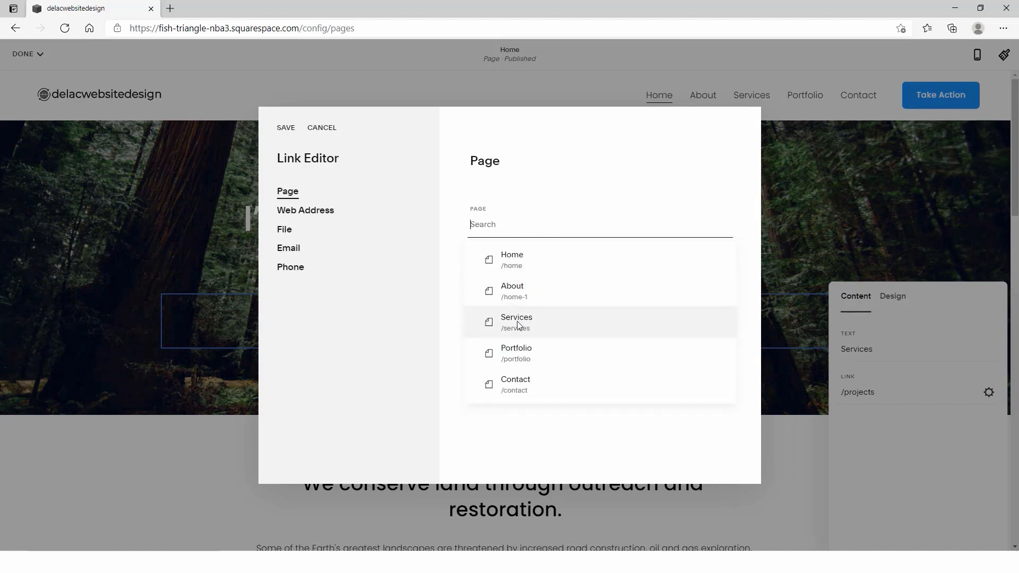
# Step: Browse the page, web address, file and email link options, then cancel the link editor
pyautogui.click(517, 321)
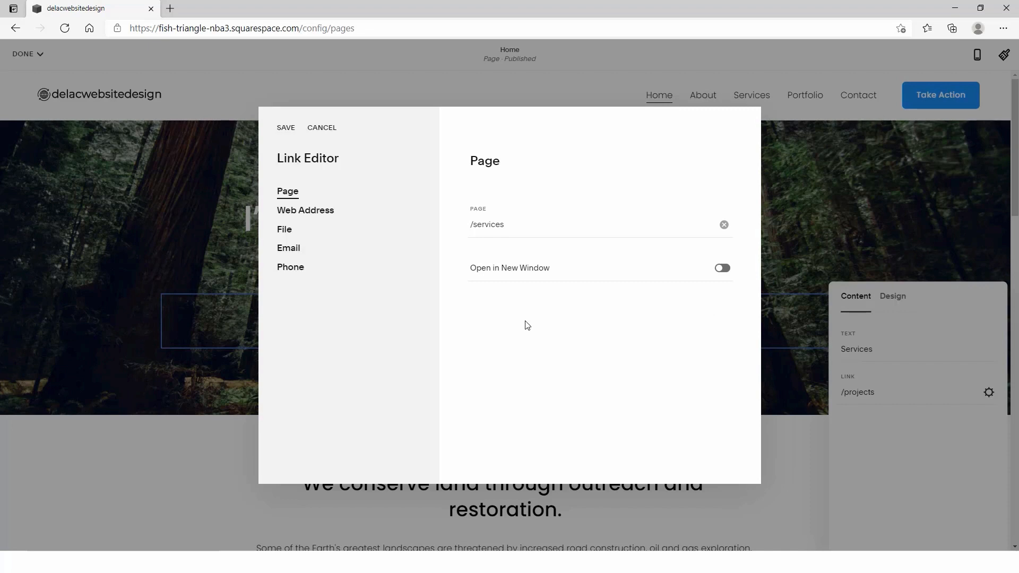
pyautogui.click(305, 210)
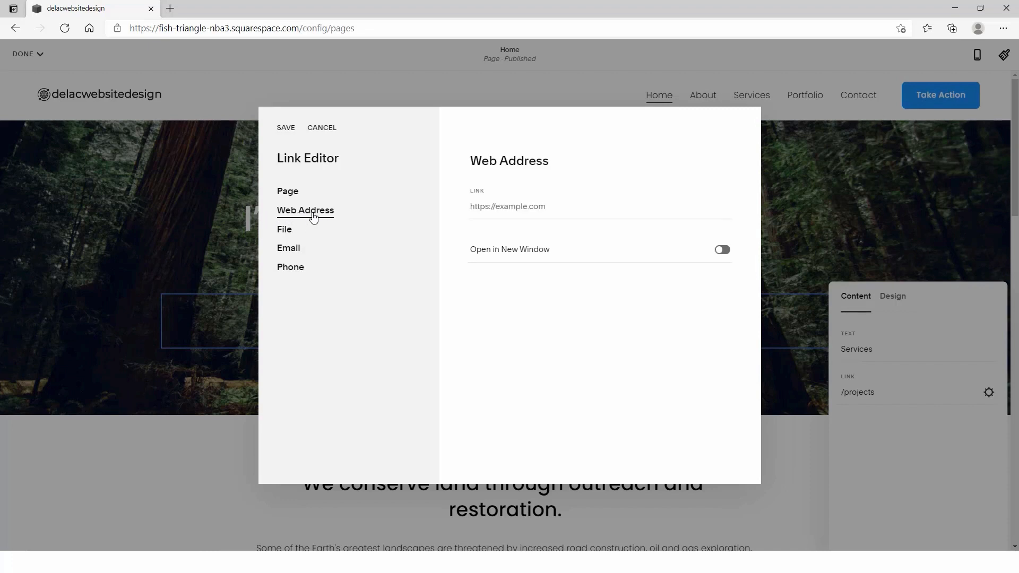
pyautogui.click(284, 229)
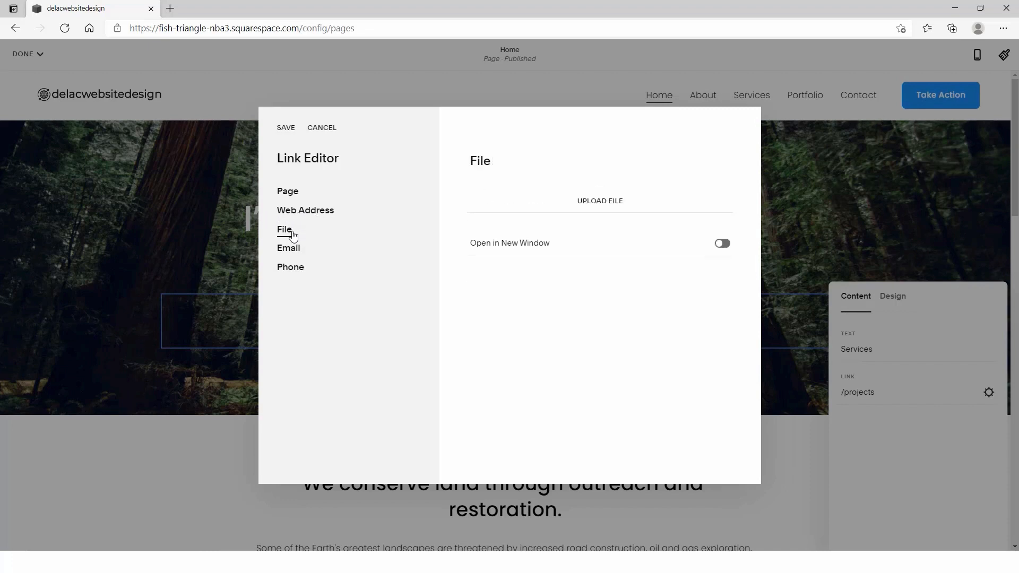
pyautogui.click(288, 249)
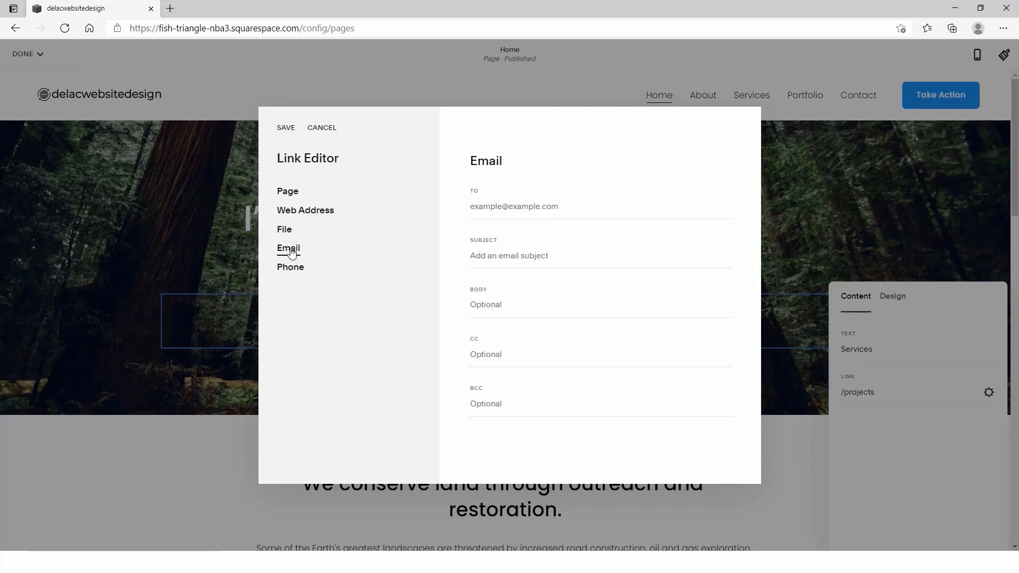
pyautogui.click(290, 267)
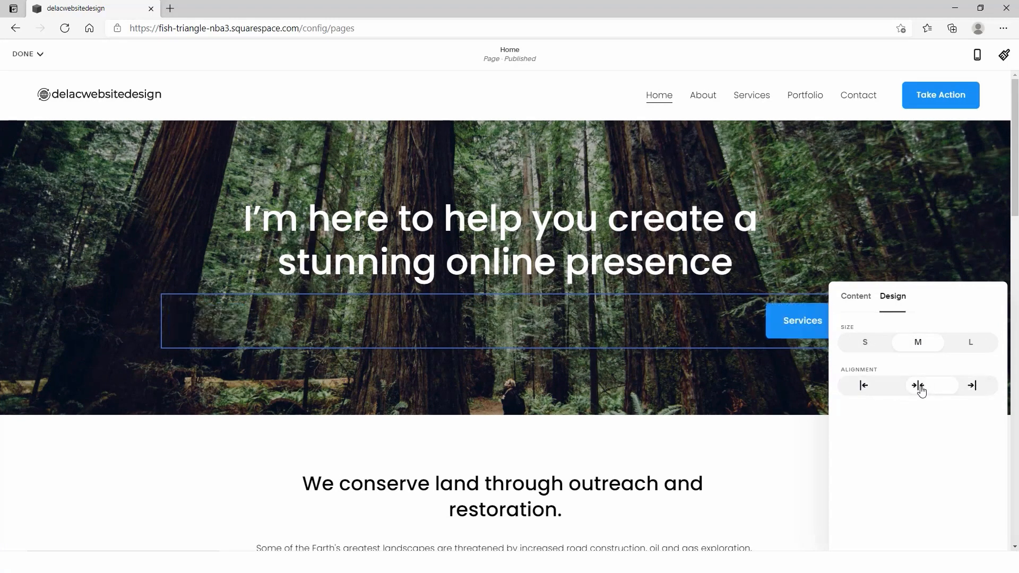
# Step: Centre the Services button beneath the hero heading
pyautogui.click(916, 385)
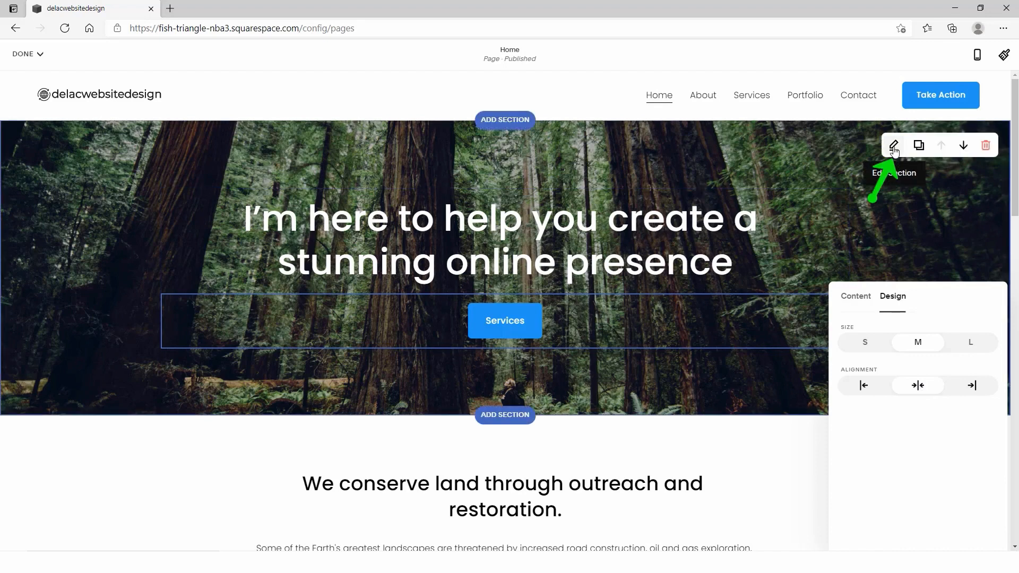
# Step: Set the hero section to medium content width, top alignment, and try custom height 67 and width 58 sliders
pyautogui.click(893, 145)
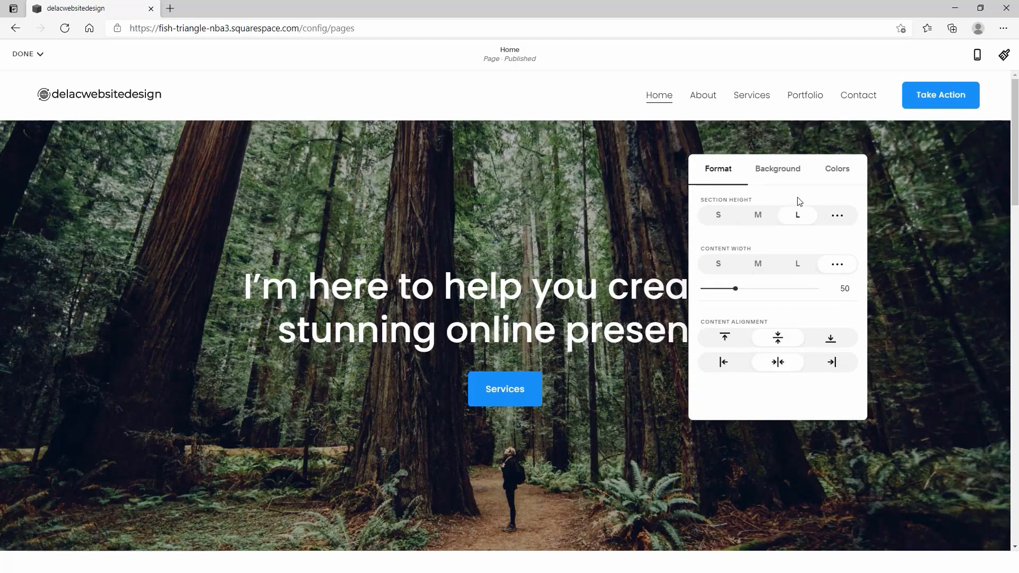
pyautogui.click(757, 264)
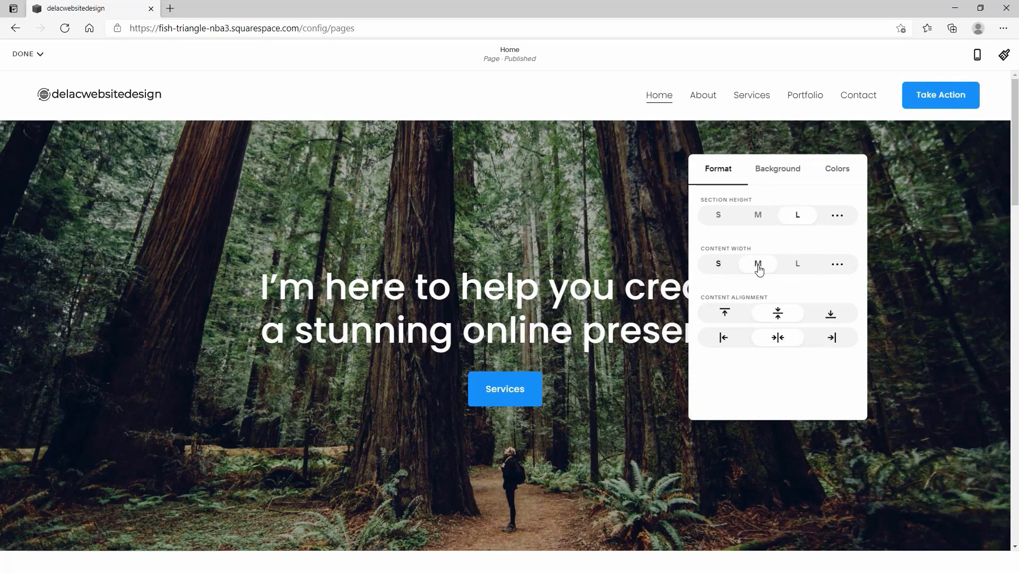
pyautogui.click(725, 313)
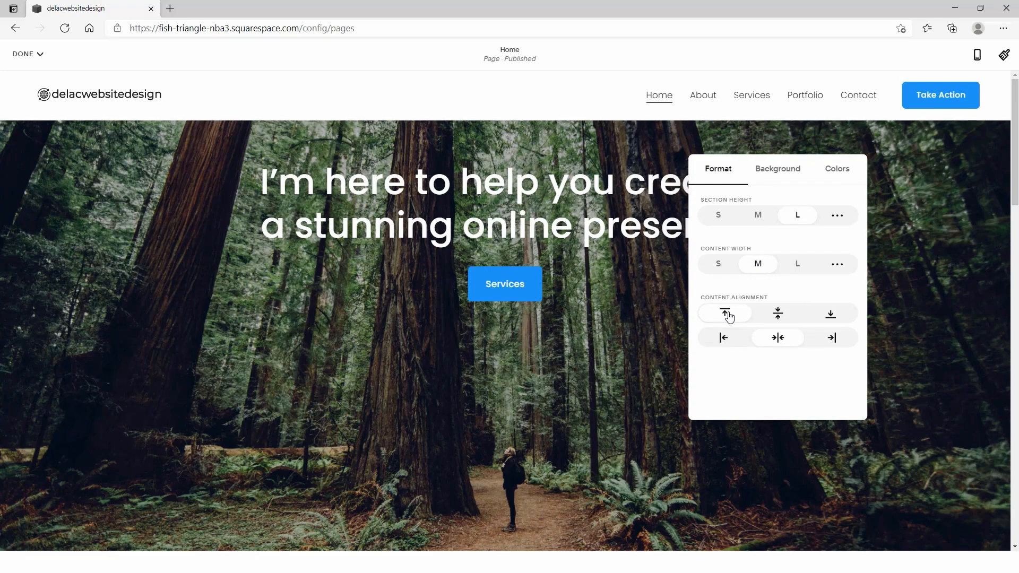
pyautogui.click(836, 214)
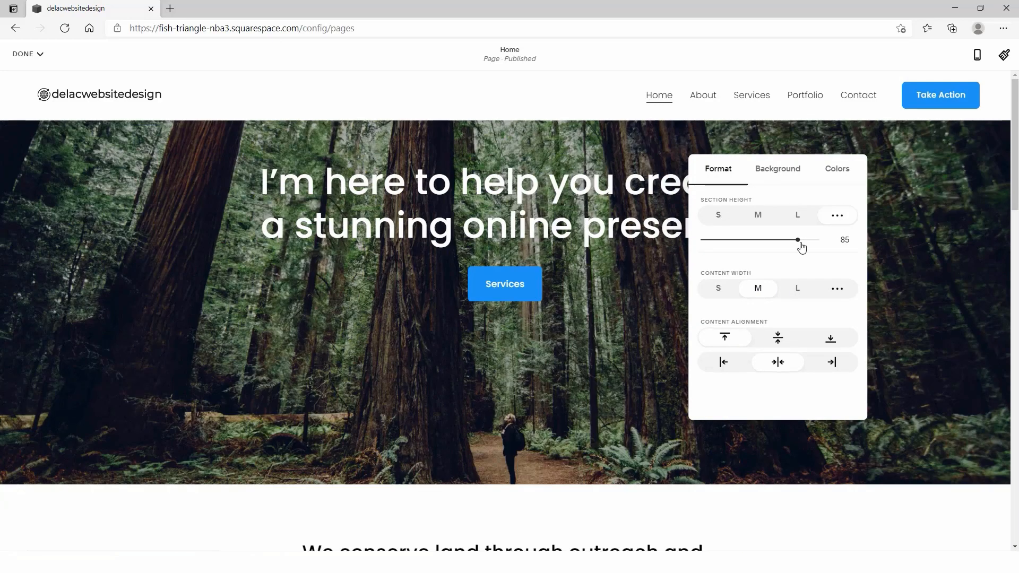
pyautogui.moveTo(797, 240); pyautogui.dragTo(774, 216)
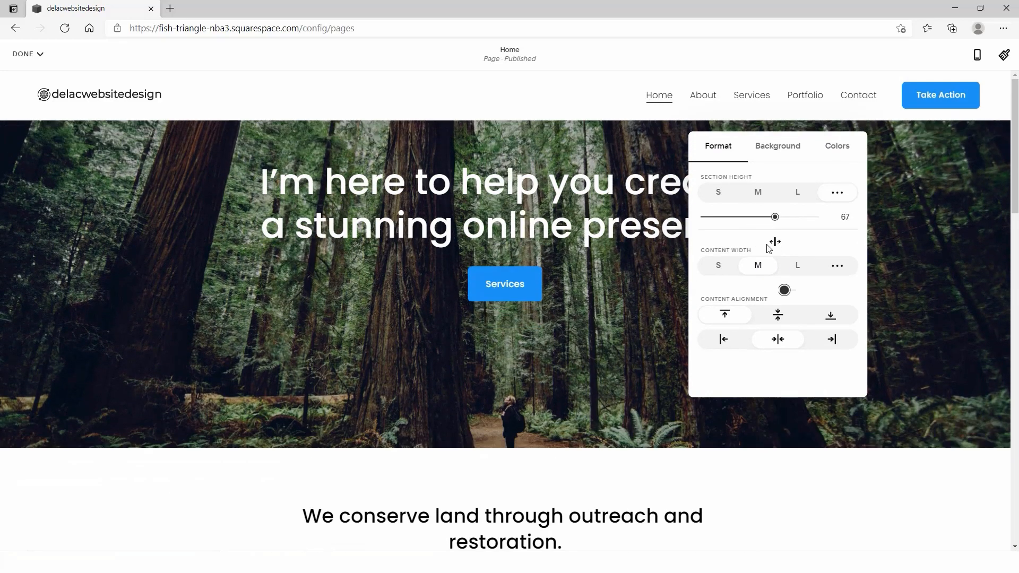
pyautogui.moveTo(784, 290); pyautogui.dragTo(748, 289)
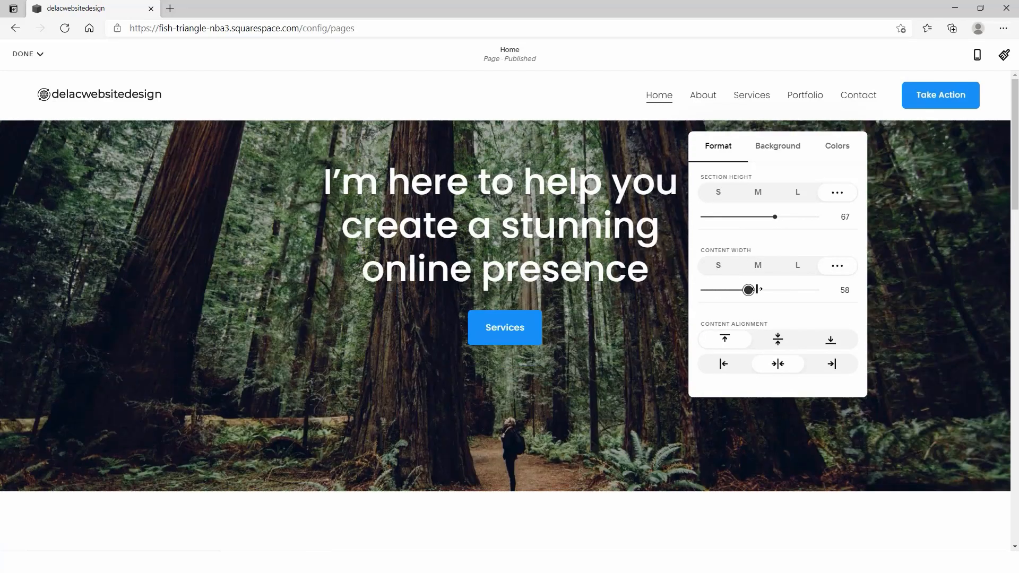
pyautogui.moveTo(749, 290); pyautogui.dragTo(785, 290)
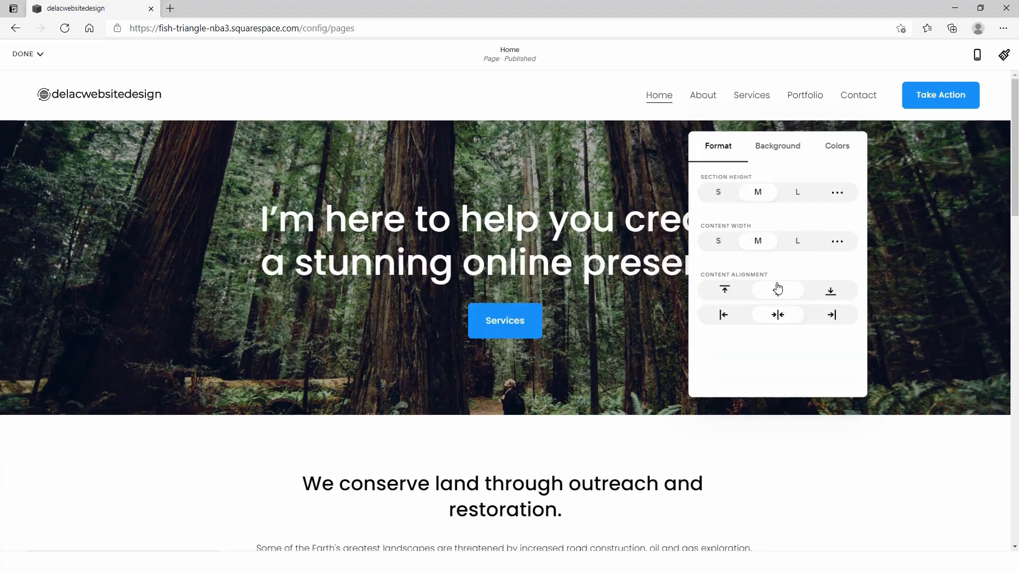
# Step: Try a video background for the hero section, then keep the forest image background
pyautogui.click(777, 145)
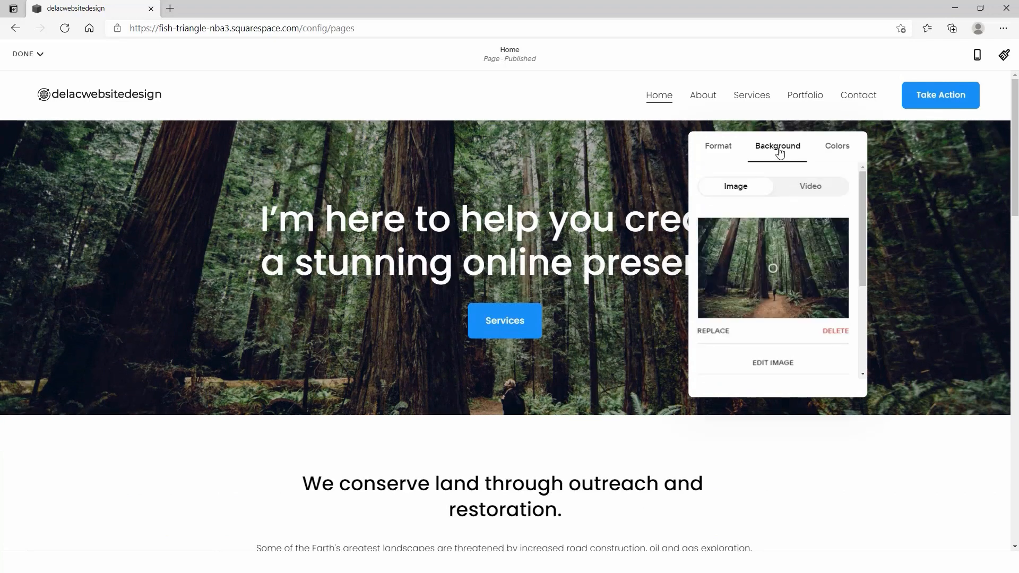
pyautogui.click(810, 186)
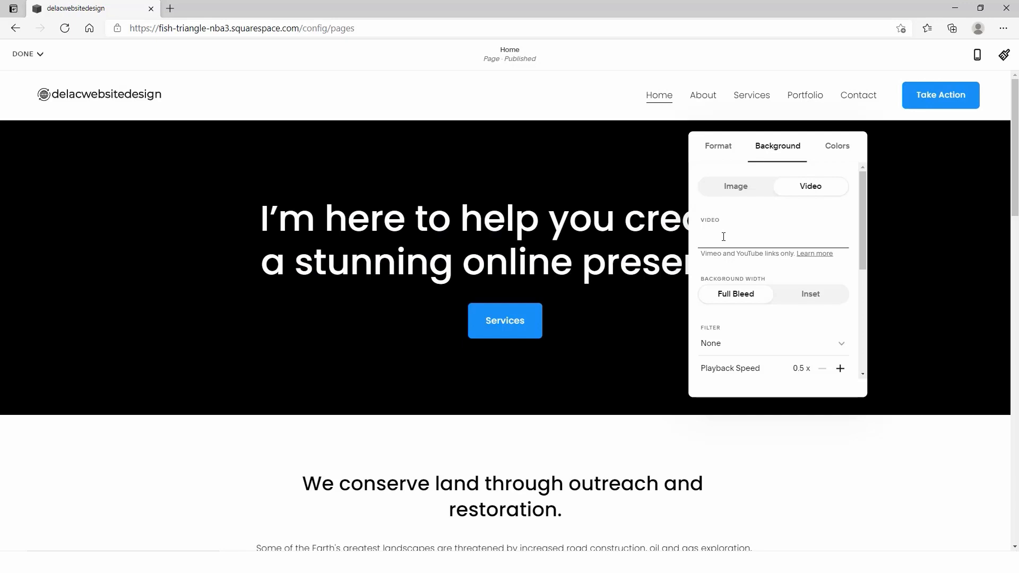
pyautogui.click(735, 186)
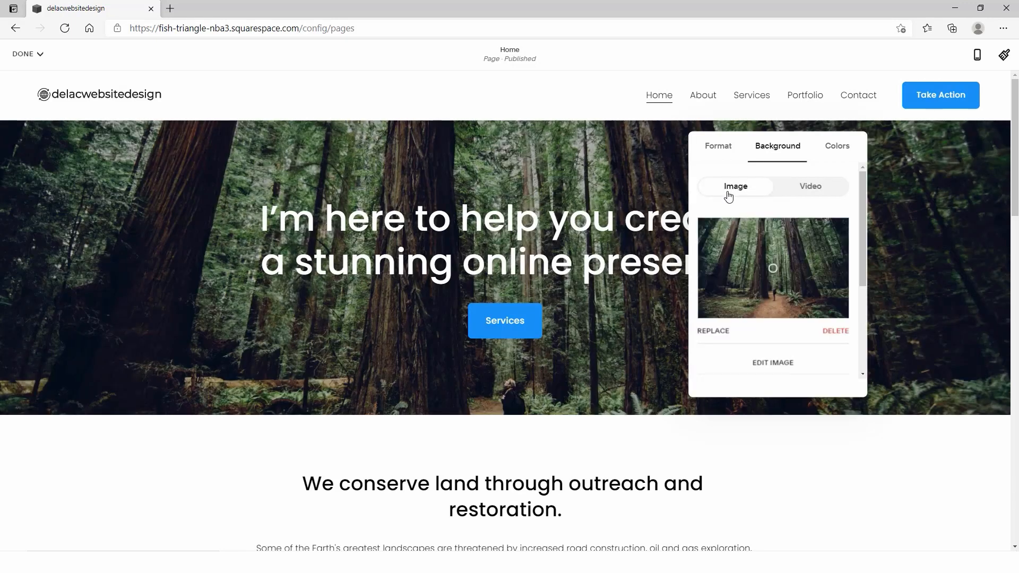
pyautogui.click(171, 8)
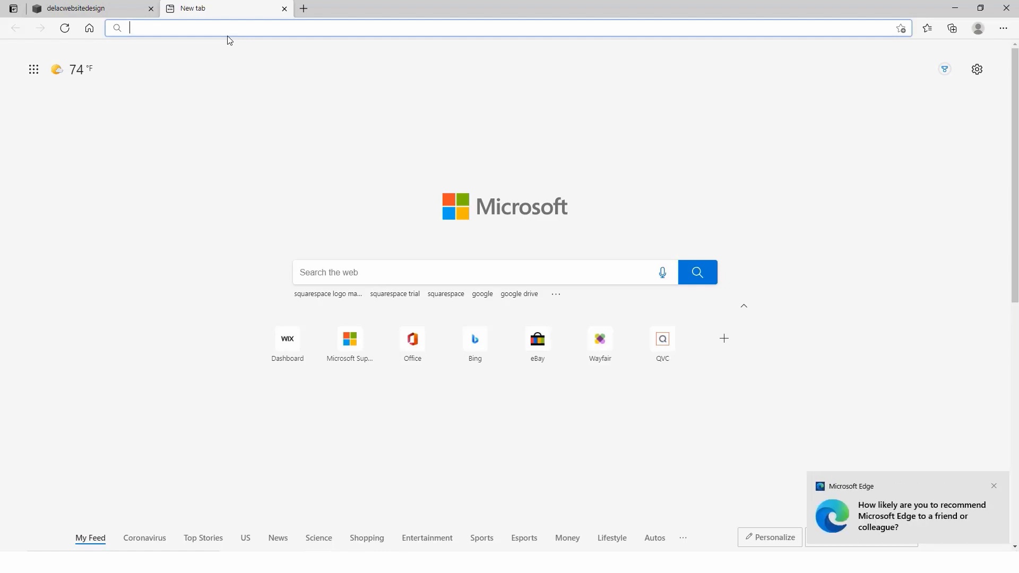
# Step: Search Pixabay for 'startup' and download the entrepreneur photo of two people at a laptop
pyautogui.write('pixabay')
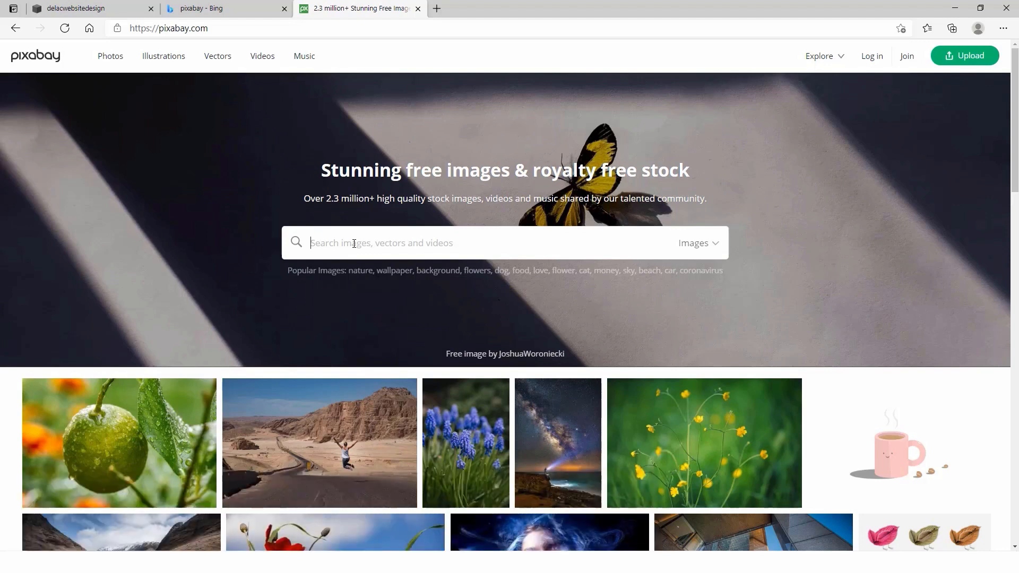
pyautogui.write('startup')
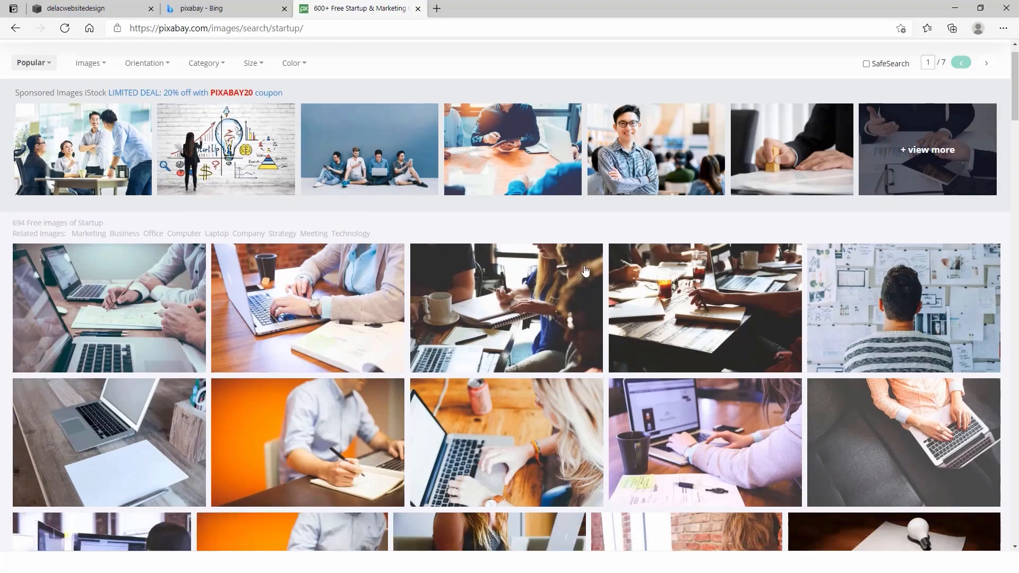
pyautogui.scroll(-3)
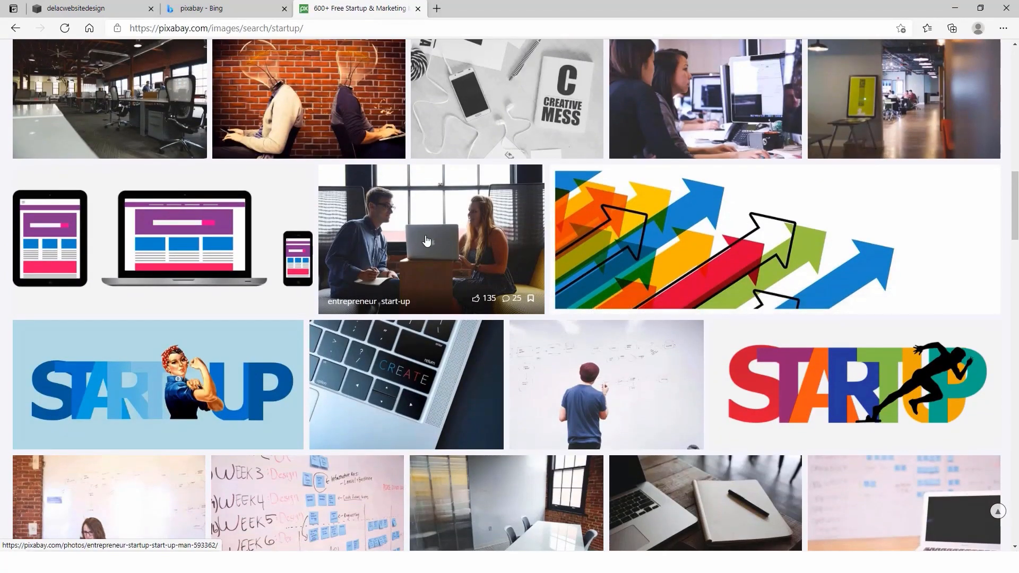
pyautogui.click(424, 240)
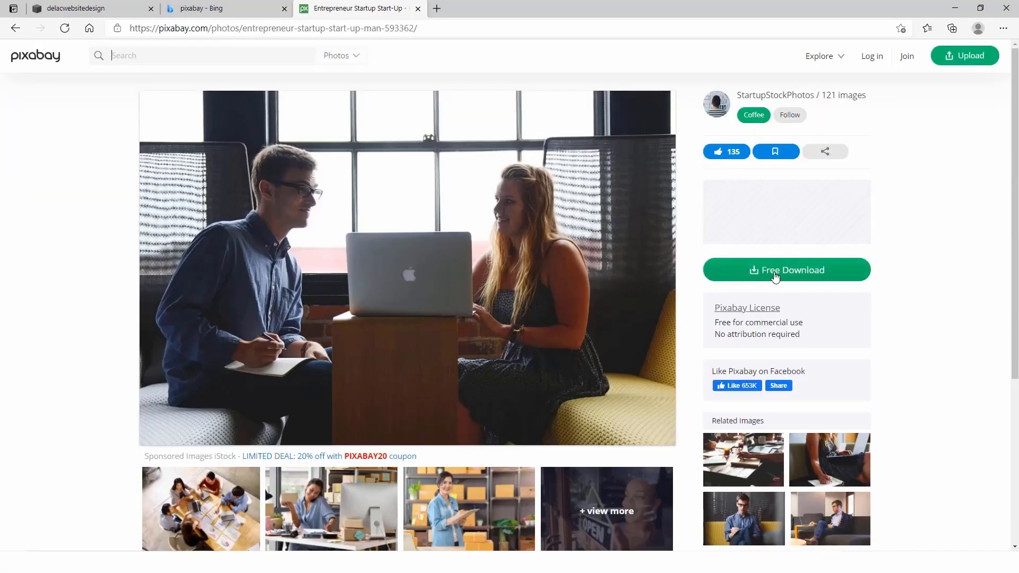
pyautogui.click(787, 270)
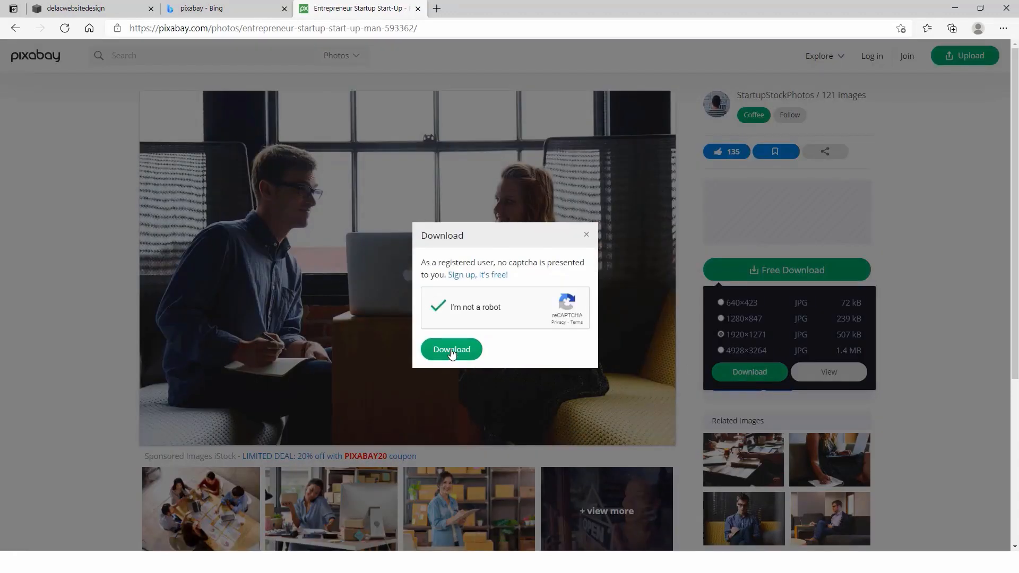
pyautogui.click(452, 349)
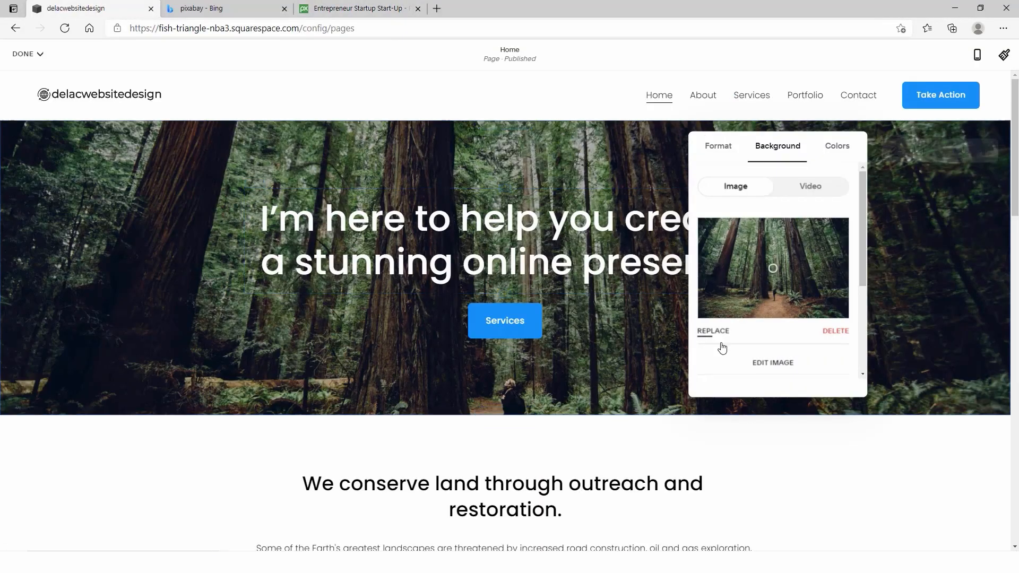
# Step: Replace the hero background with entrepreneur-593362_1920.jpg from Downloads
pyautogui.click(713, 331)
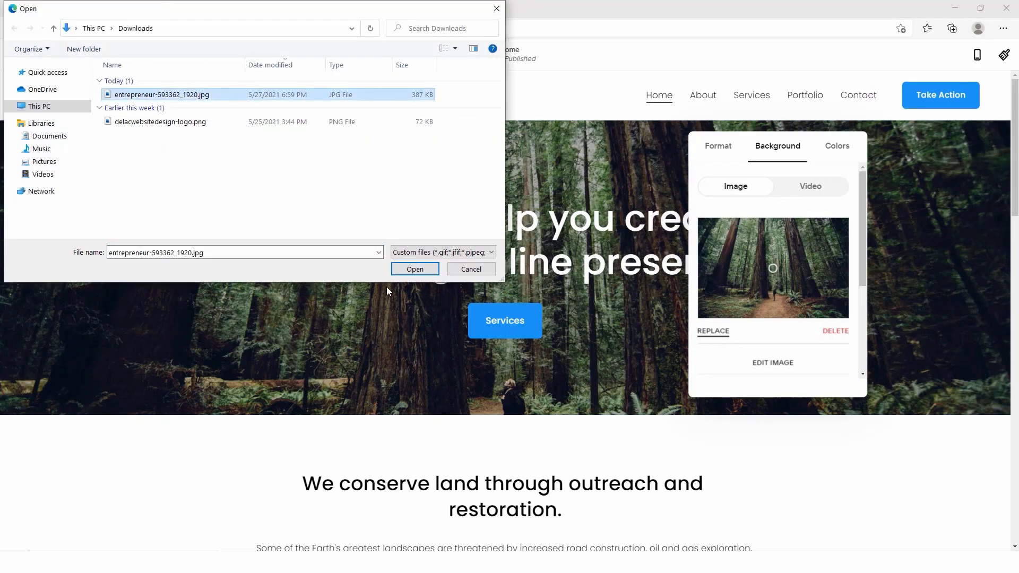
pyautogui.click(415, 269)
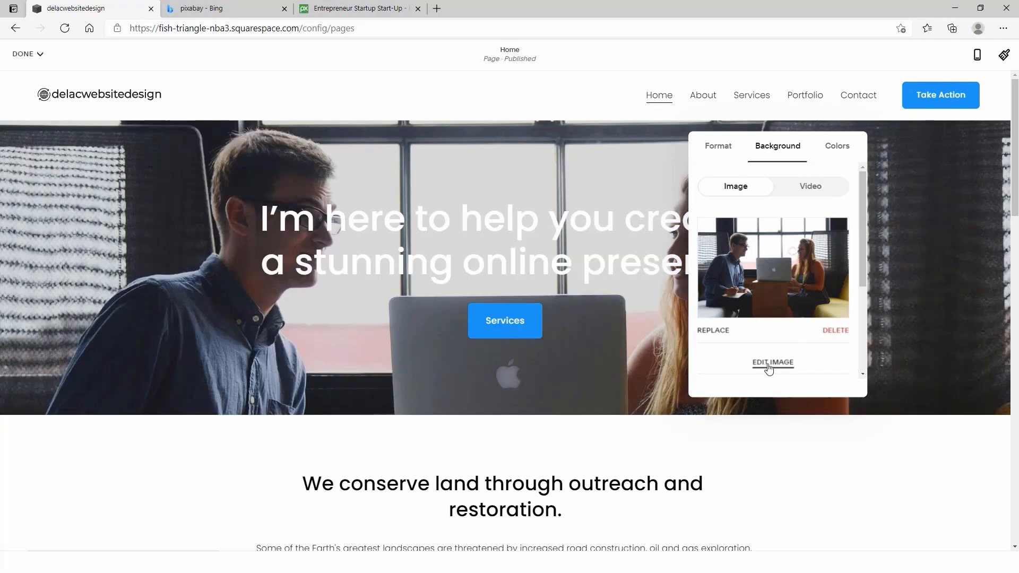
# Step: In the image editor, try saturation, zoom, a 4:3 crop and a flip on the banner photo, then reset them all
pyautogui.click(772, 363)
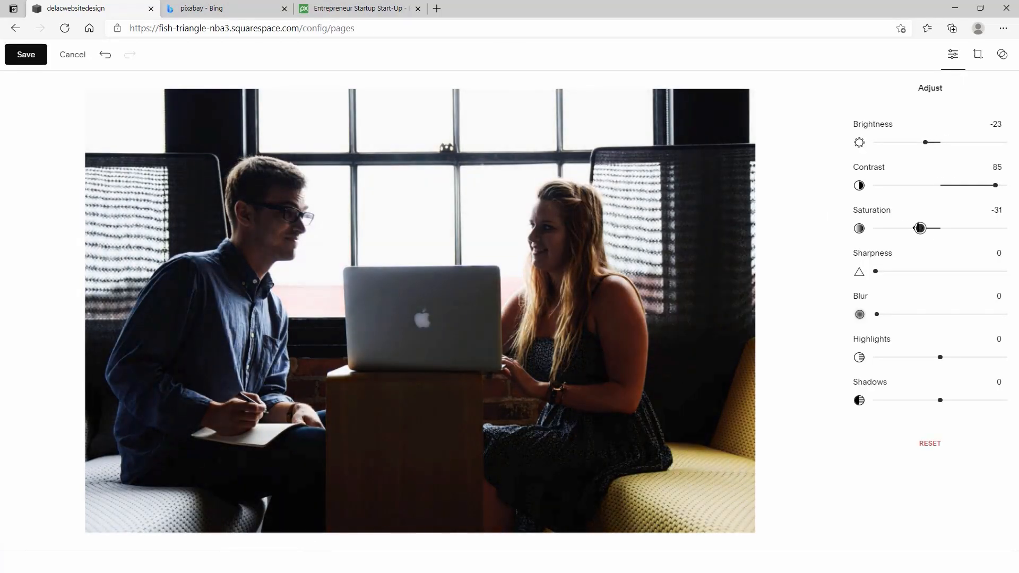
pyautogui.moveTo(917, 228); pyautogui.dragTo(892, 228)
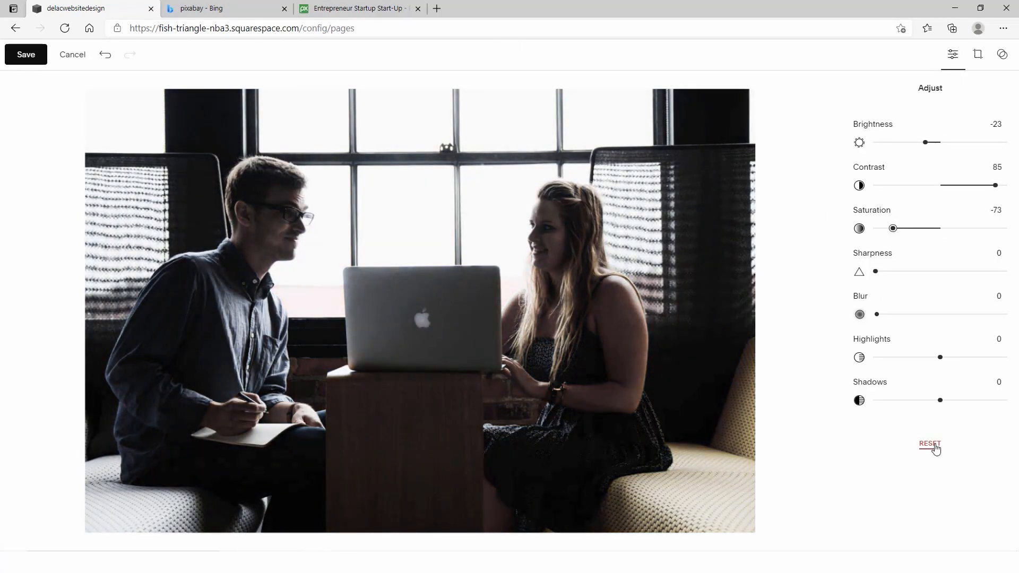
pyautogui.click(930, 444)
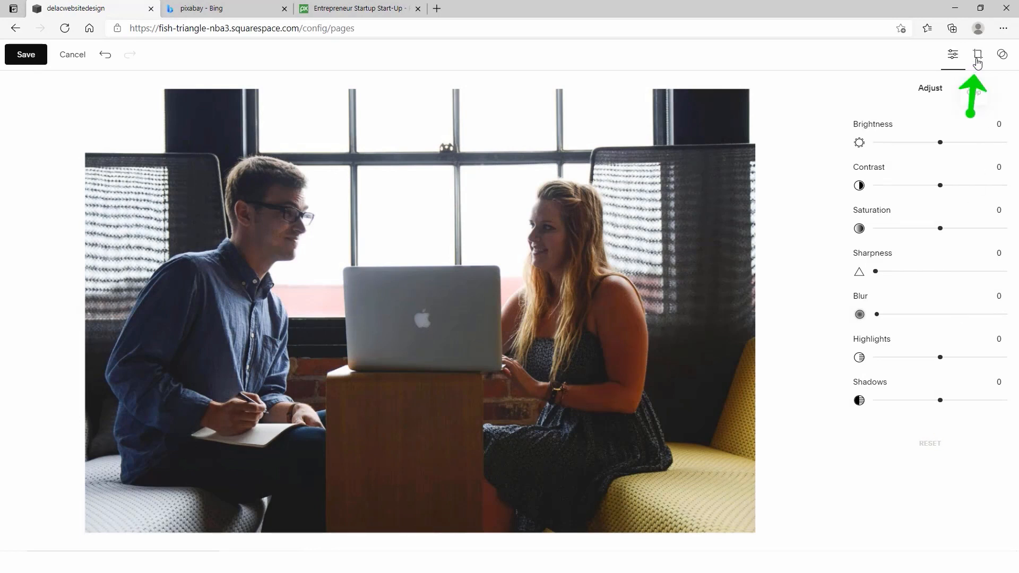
pyautogui.click(976, 54)
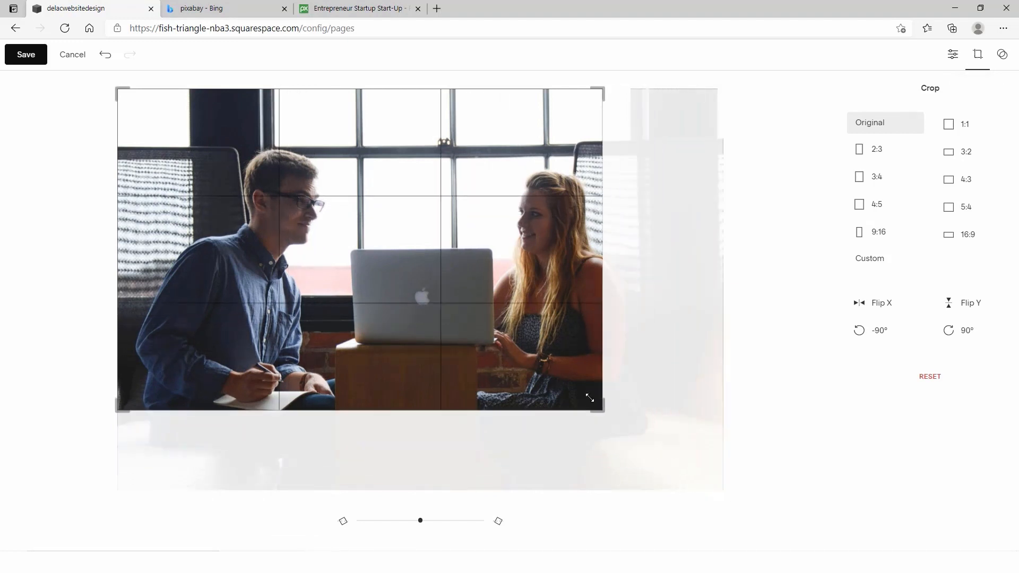
pyautogui.moveTo(421, 520); pyautogui.dragTo(429, 520)
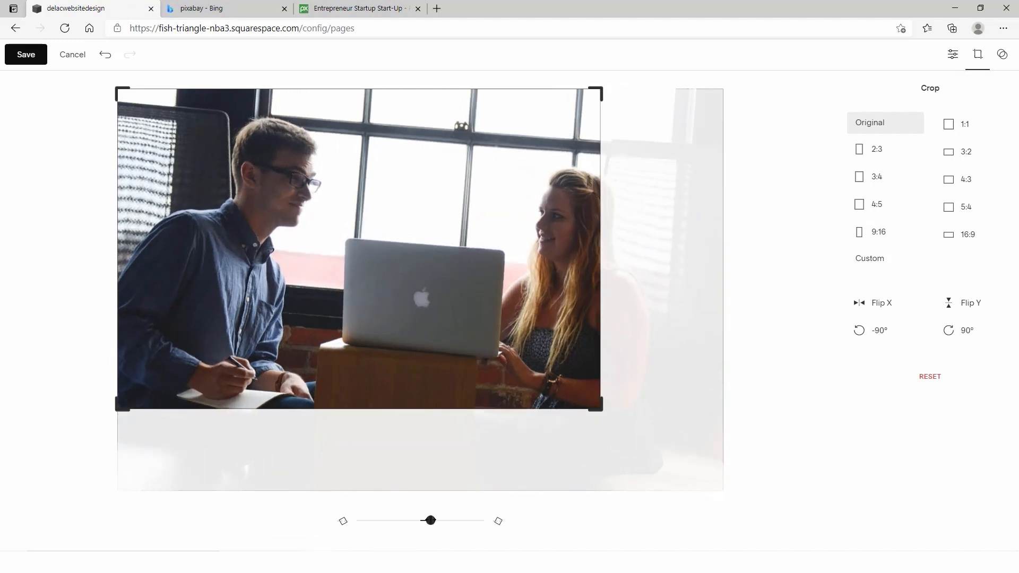
pyautogui.click(948, 124)
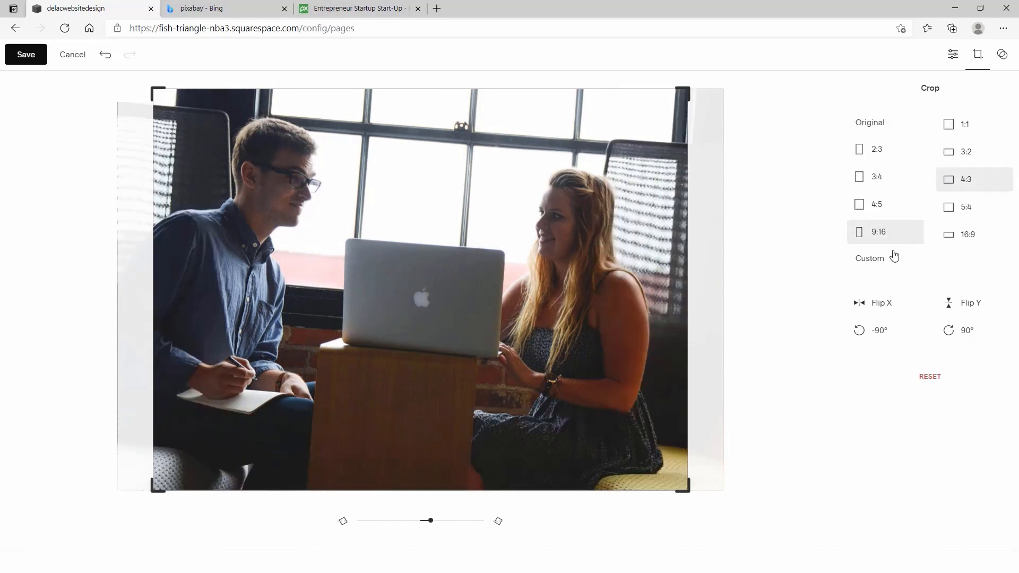
pyautogui.click(873, 303)
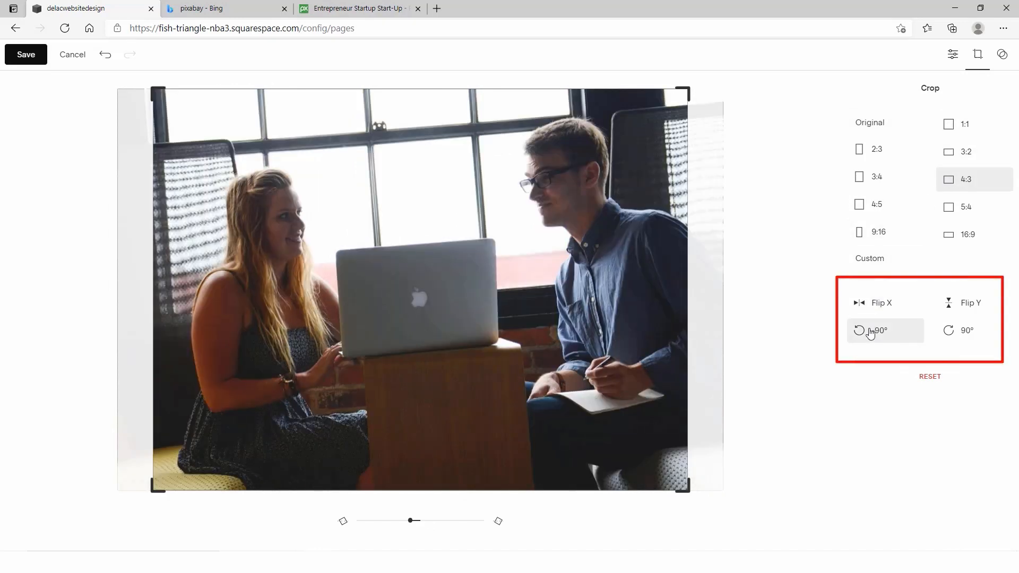
pyautogui.click(869, 331)
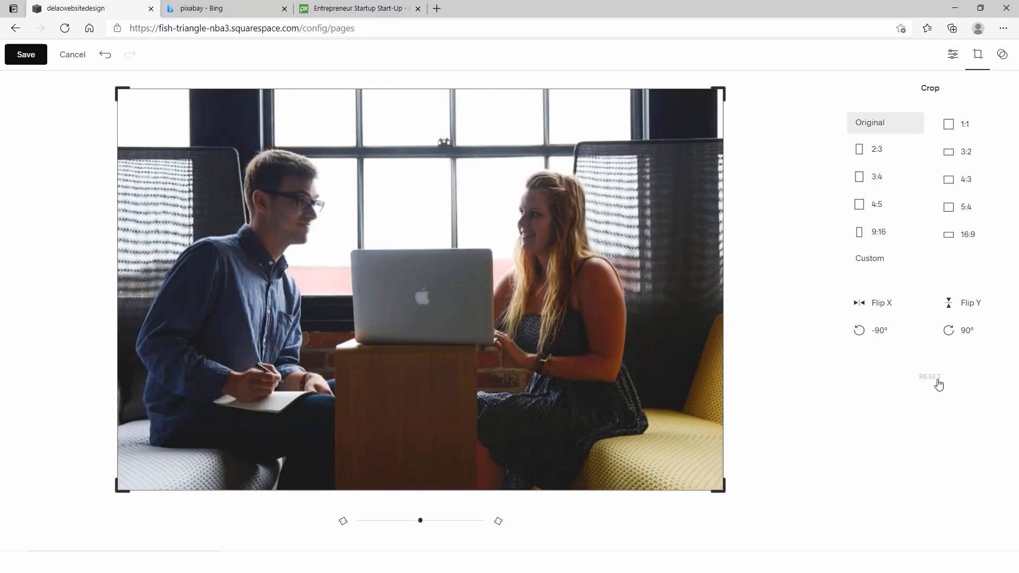
# Step: Review the Filter and Adjust options without applying any, and save the photo edits
pyautogui.click(1001, 53)
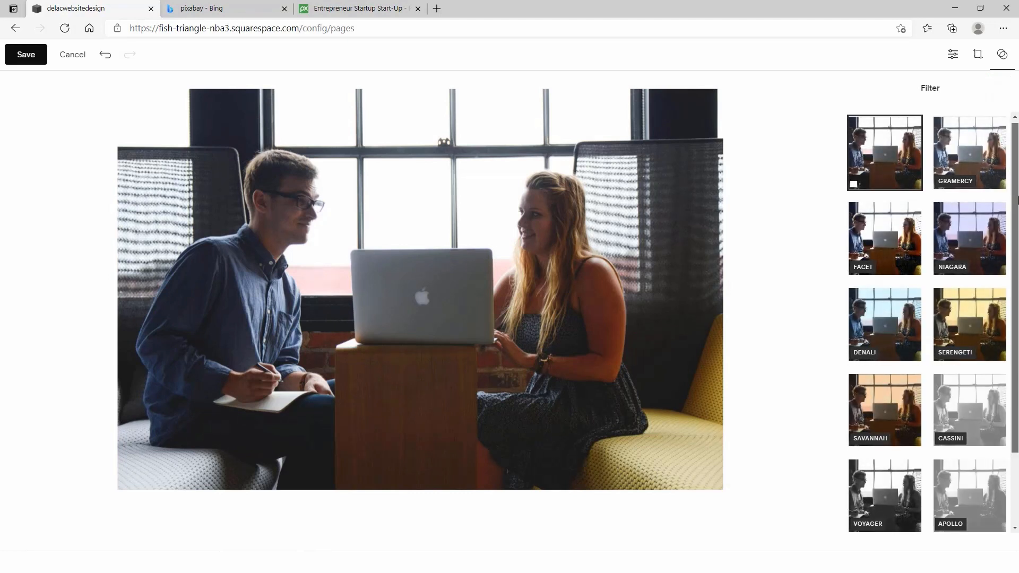
pyautogui.scroll(-3)
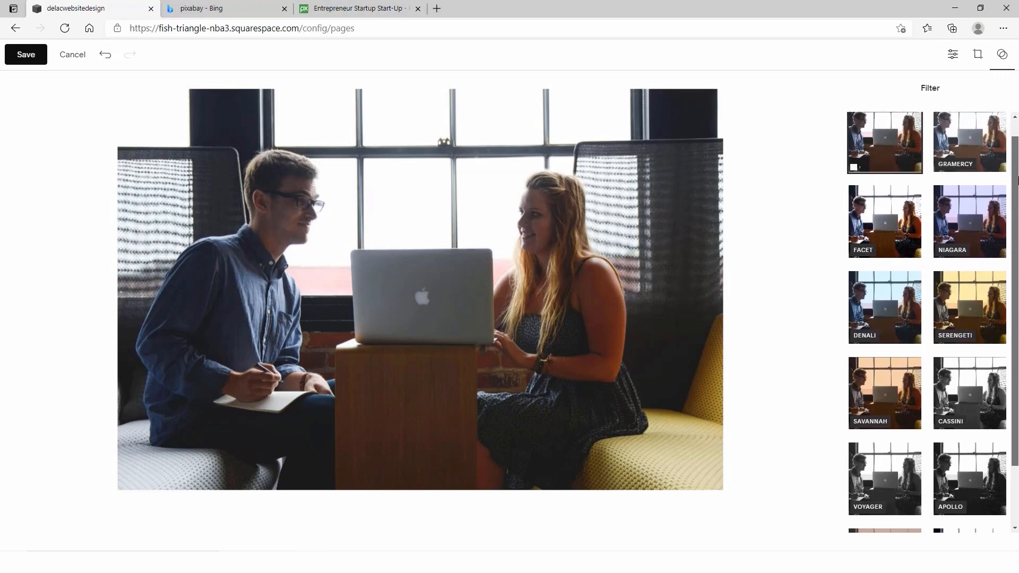
pyautogui.click(952, 54)
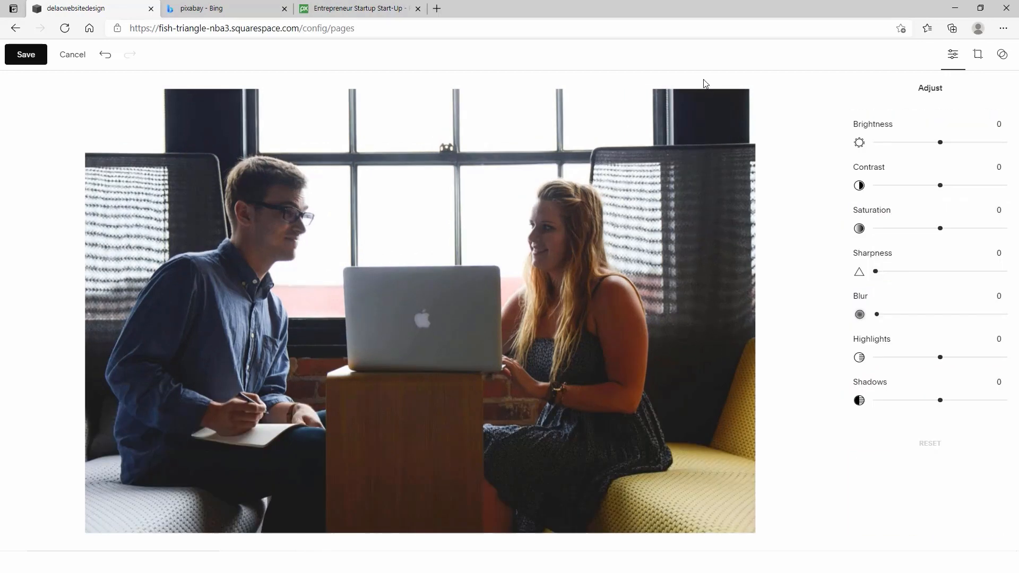
pyautogui.click(26, 55)
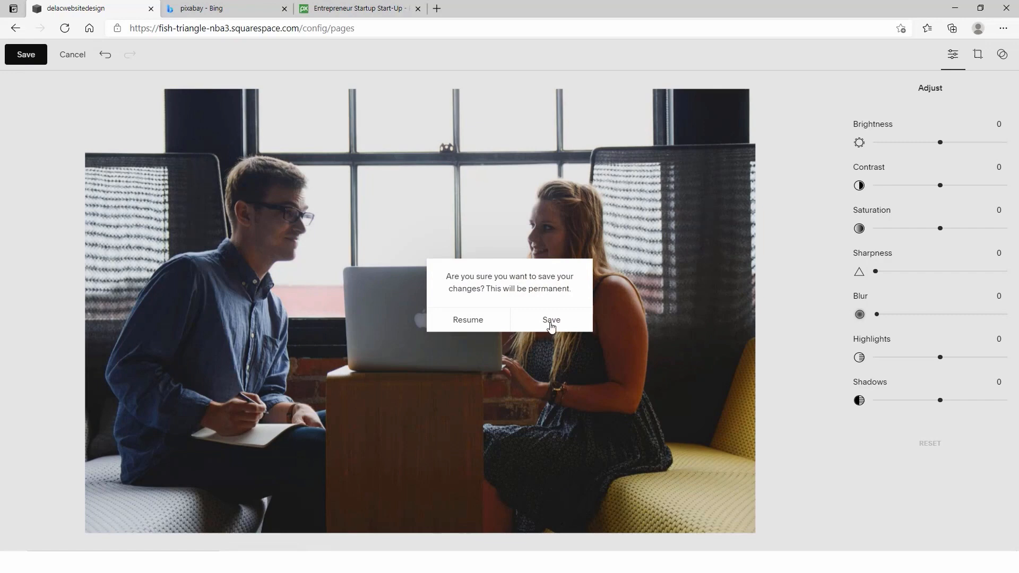
# Step: Confirm the permanent save, keep the banner photo Full Bleed and darken its overlay to 56%
pyautogui.click(551, 319)
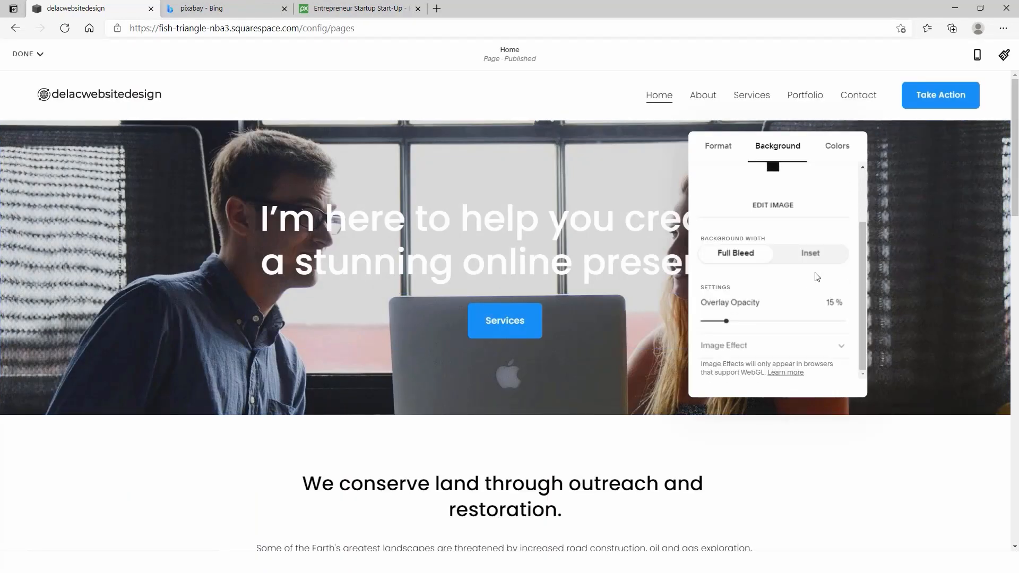
pyautogui.click(810, 252)
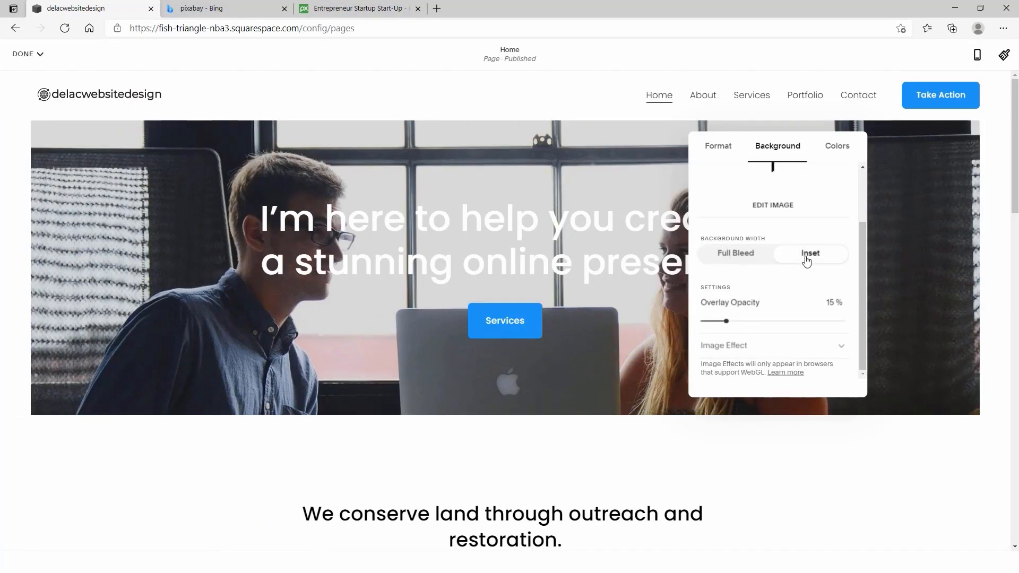
pyautogui.click(734, 252)
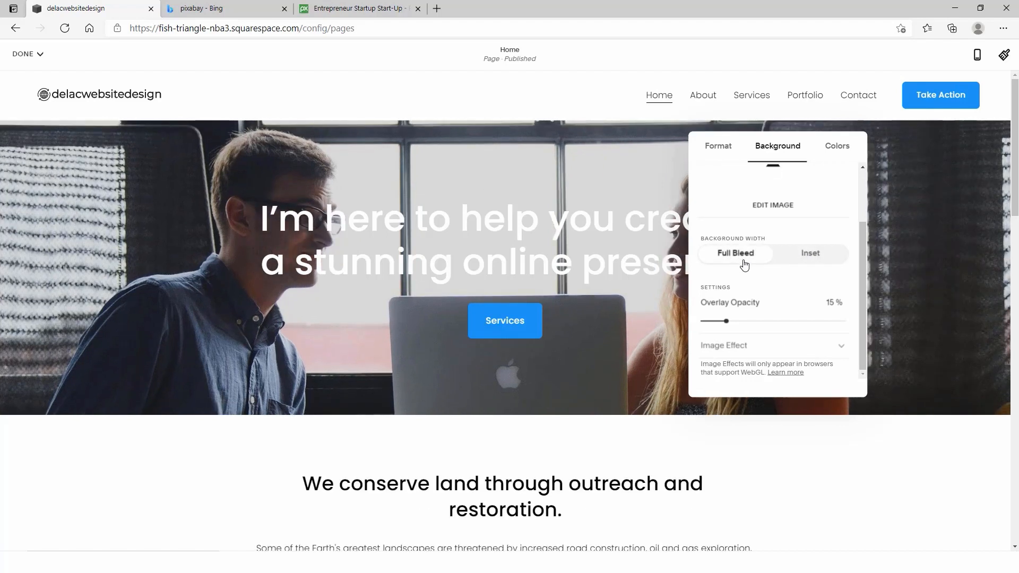
pyautogui.moveTo(716, 320); pyautogui.dragTo(792, 321)
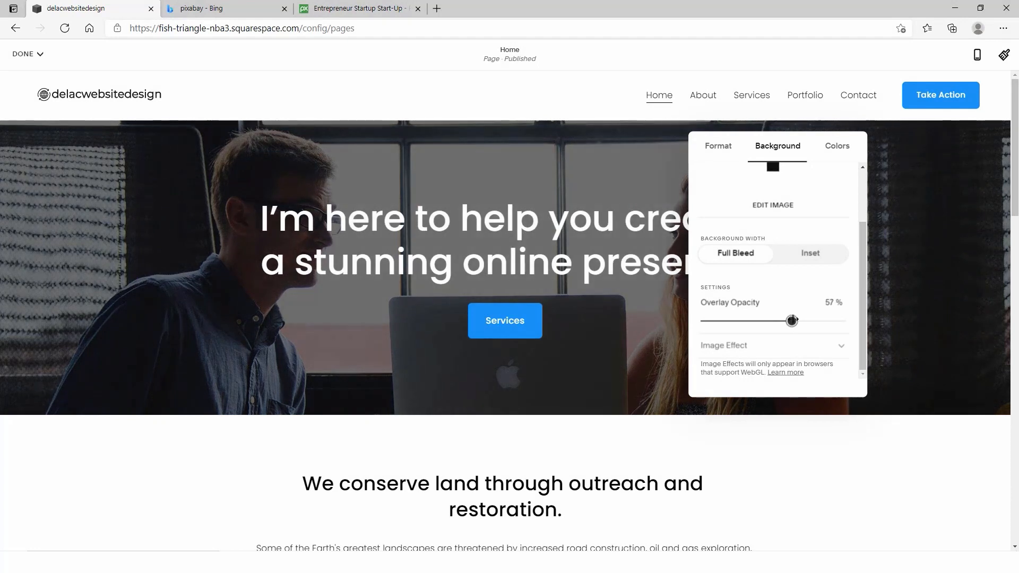
pyautogui.moveTo(792, 321); pyautogui.dragTo(788, 320)
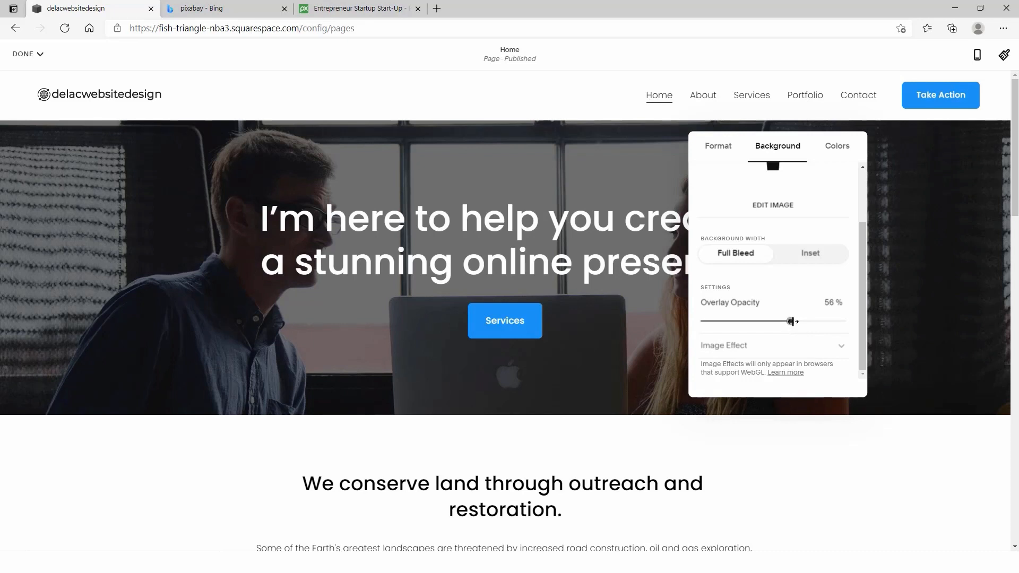
# Step: Set the banner Image Effect to None, glance at the Colors themes and leave the section editor
pyautogui.click(772, 346)
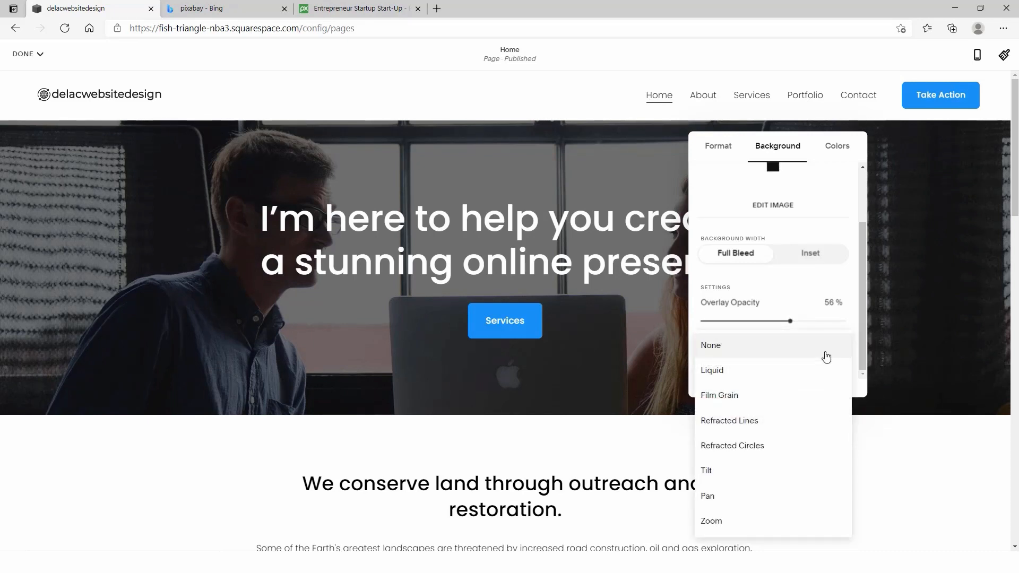
pyautogui.click(711, 346)
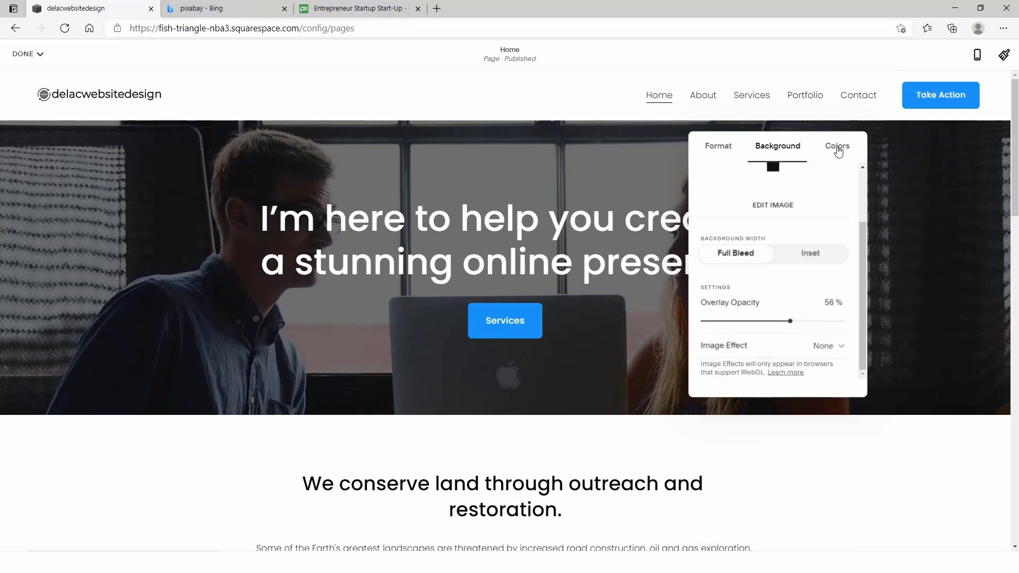
pyautogui.click(836, 146)
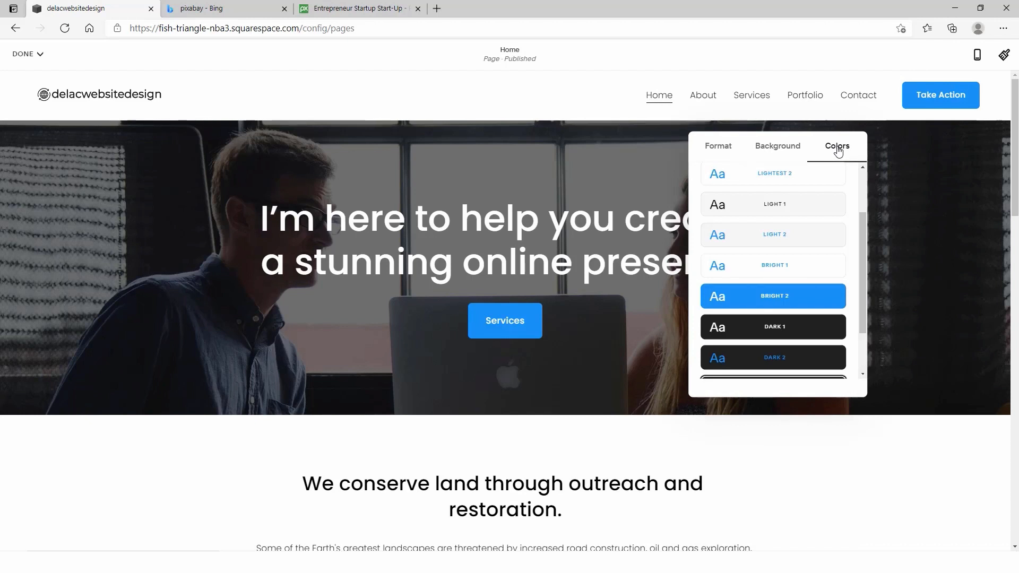
pyautogui.scroll(-3)
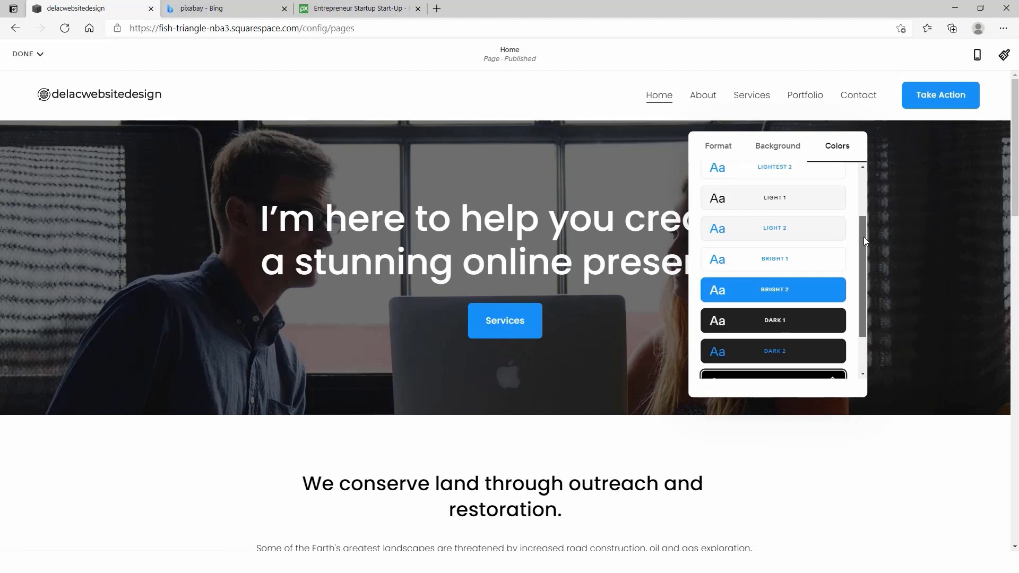
pyautogui.click(26, 55)
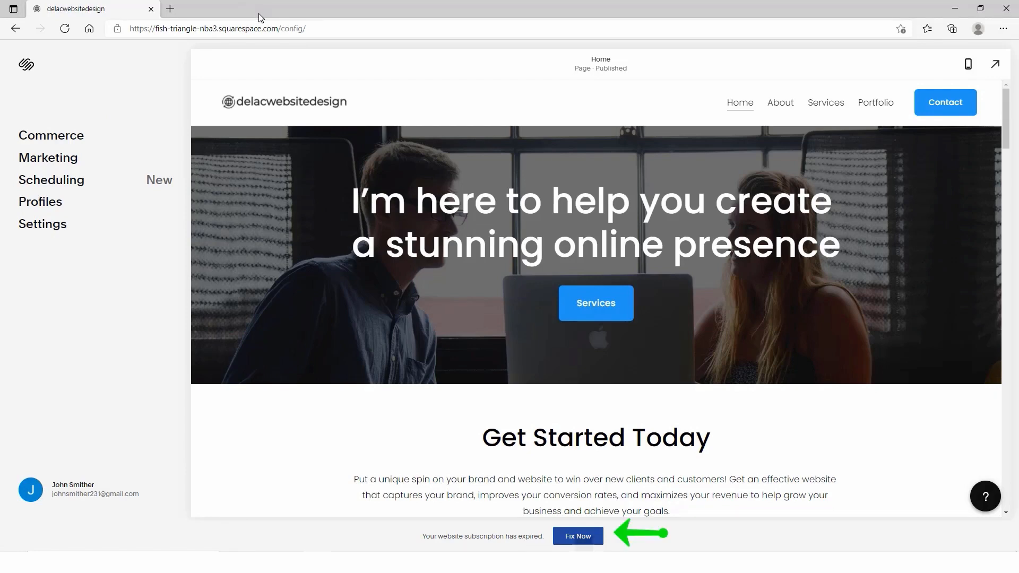
# Step: Reach the reactivation plans via Settings > Billing & Account > Subscribe and select Business with annual billing
pyautogui.click(578, 536)
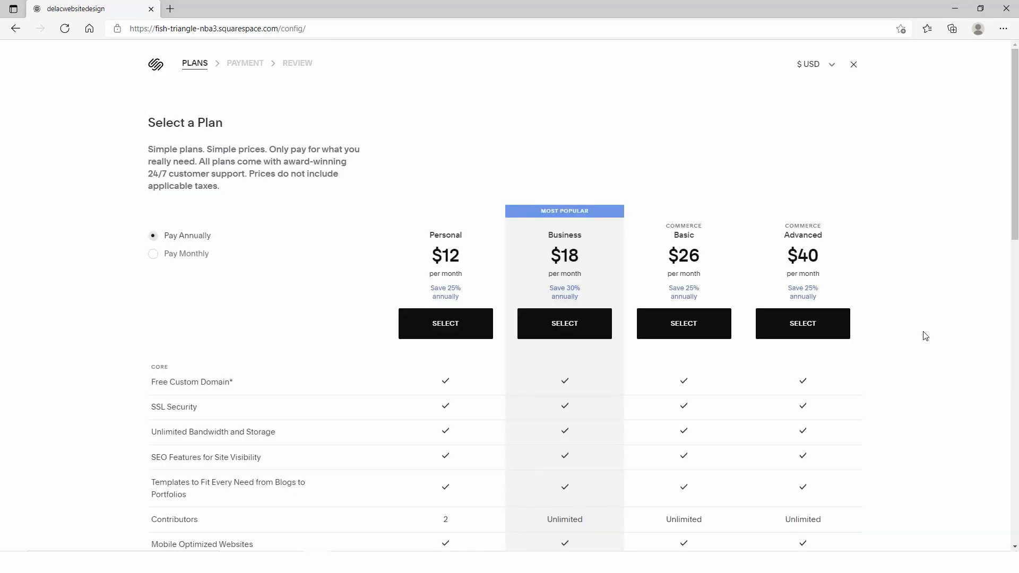
pyautogui.click(853, 64)
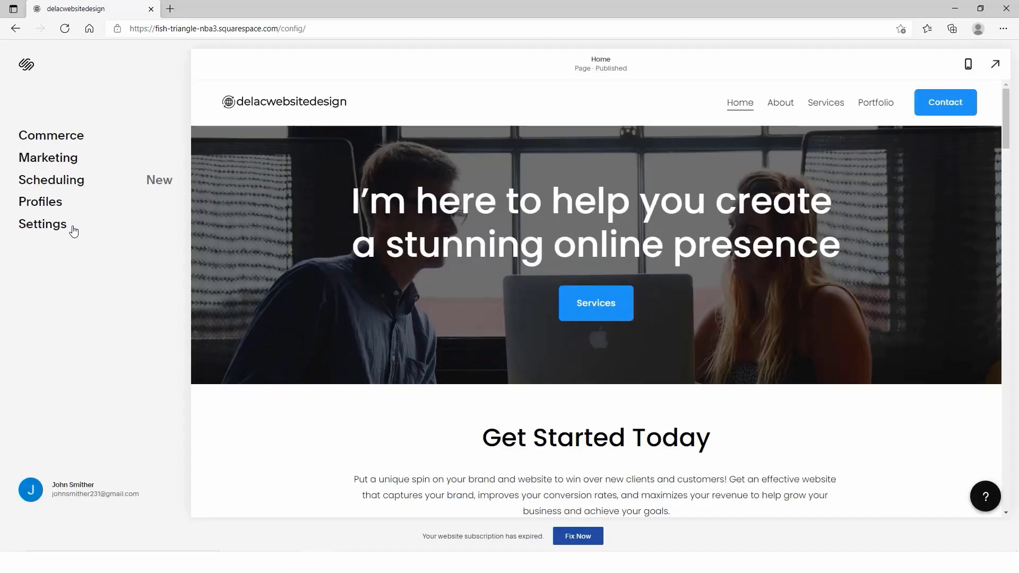
pyautogui.click(42, 224)
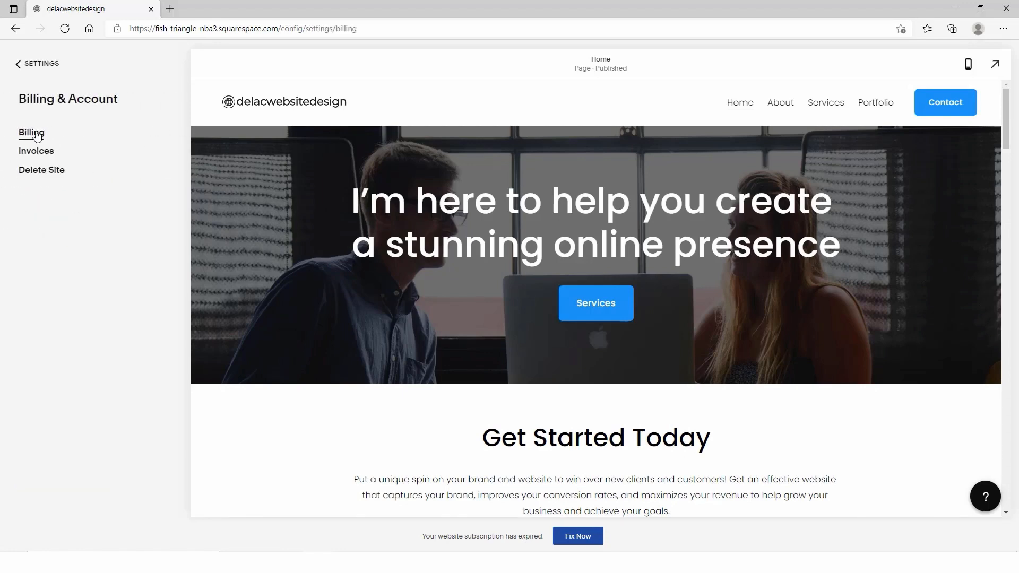
pyautogui.click(30, 131)
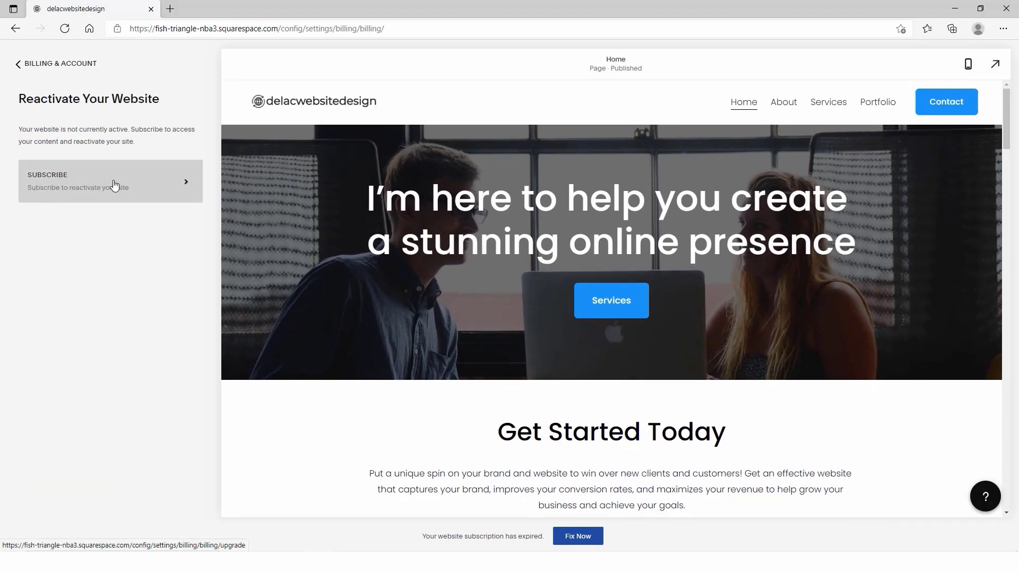
pyautogui.click(111, 181)
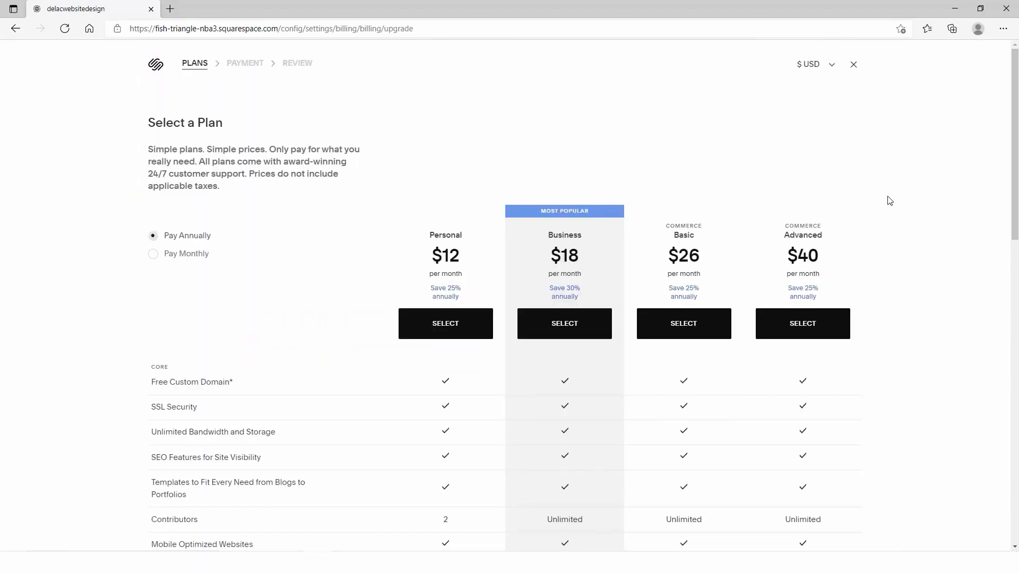
pyautogui.scroll(-3)
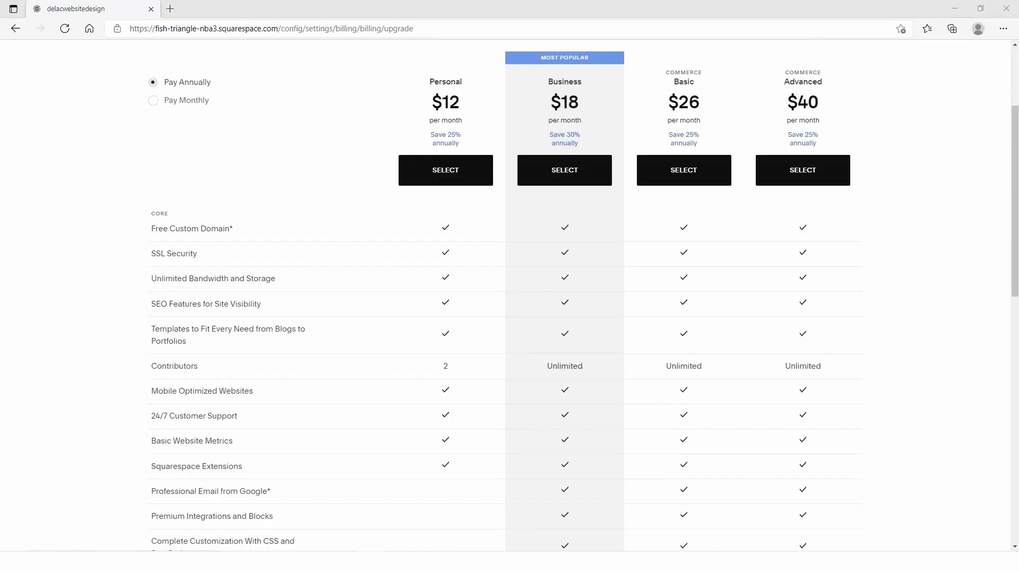
pyautogui.moveTo(365, 382)
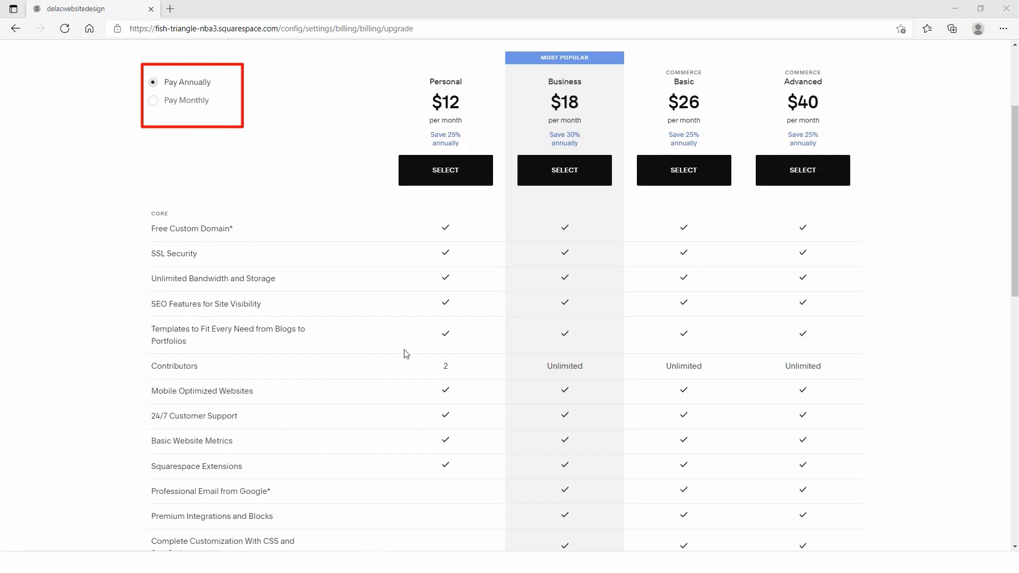
pyautogui.click(565, 169)
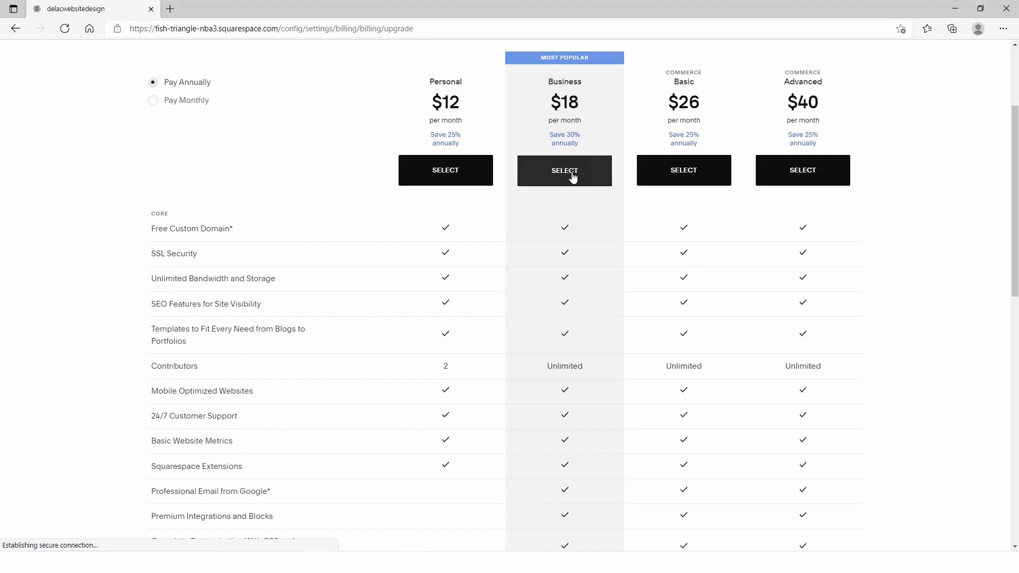
# Step: Pay for the annual Business plan with promo code PARTNER10 ($243.00) and return to the site dashboard
pyautogui.click(565, 170)
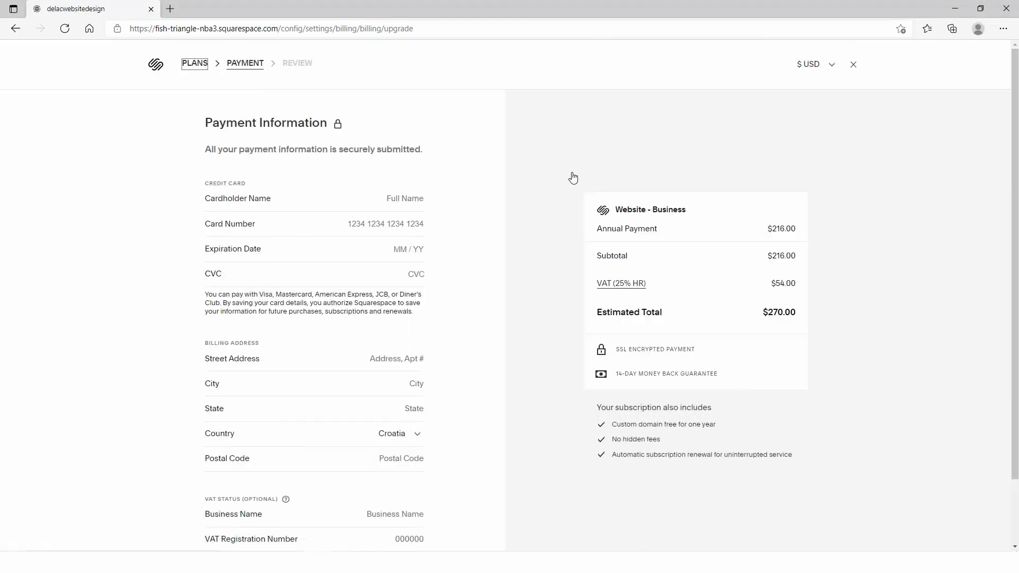
pyautogui.moveTo(541, 235)
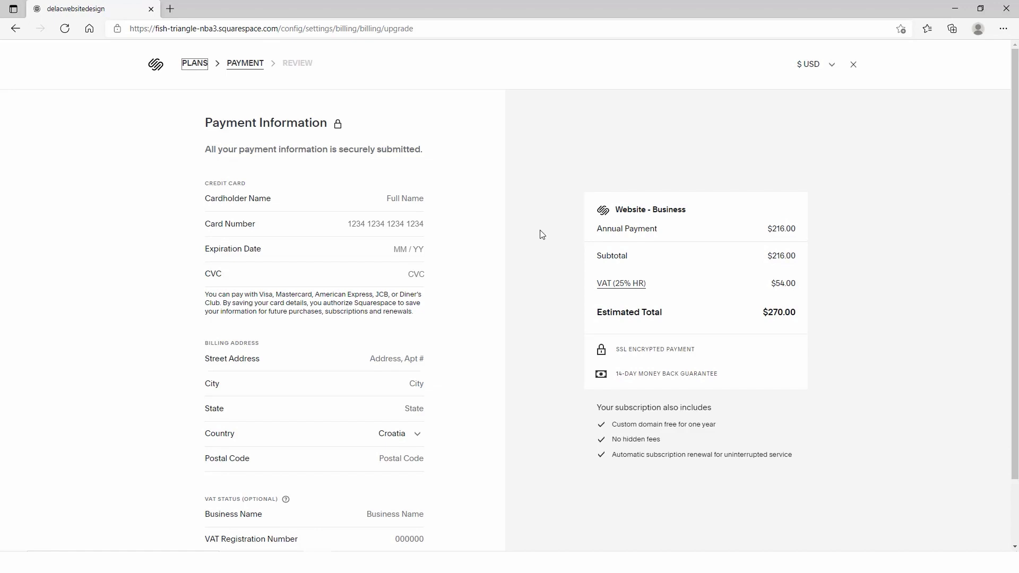
pyautogui.click(386, 518)
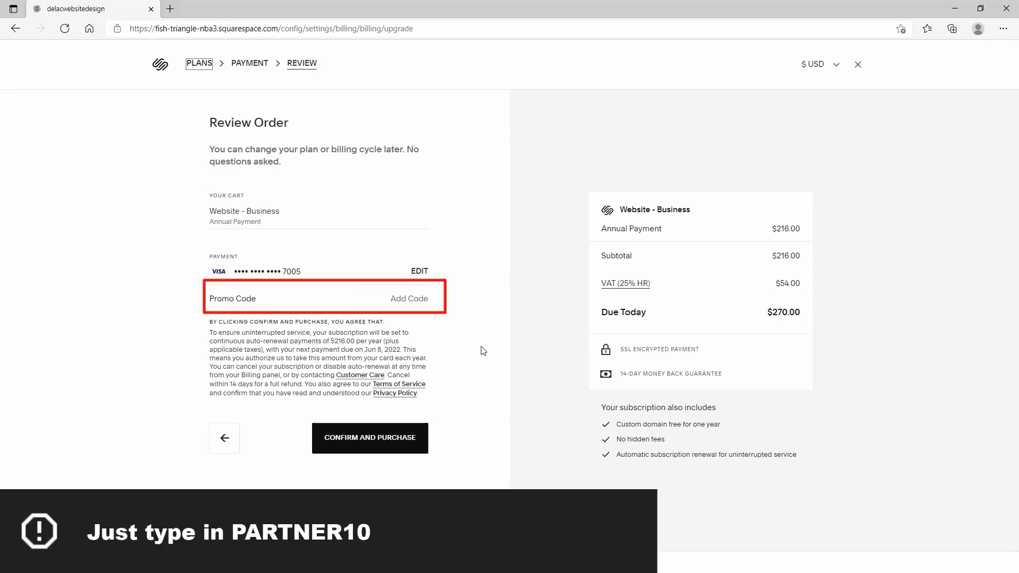
pyautogui.moveTo(497, 355)
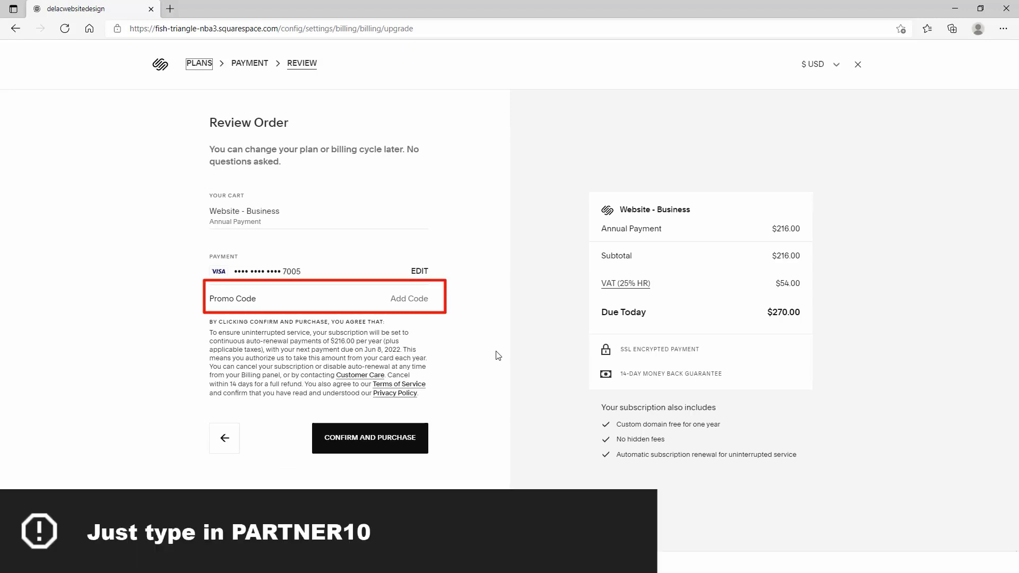
pyautogui.write('PARTNER10')
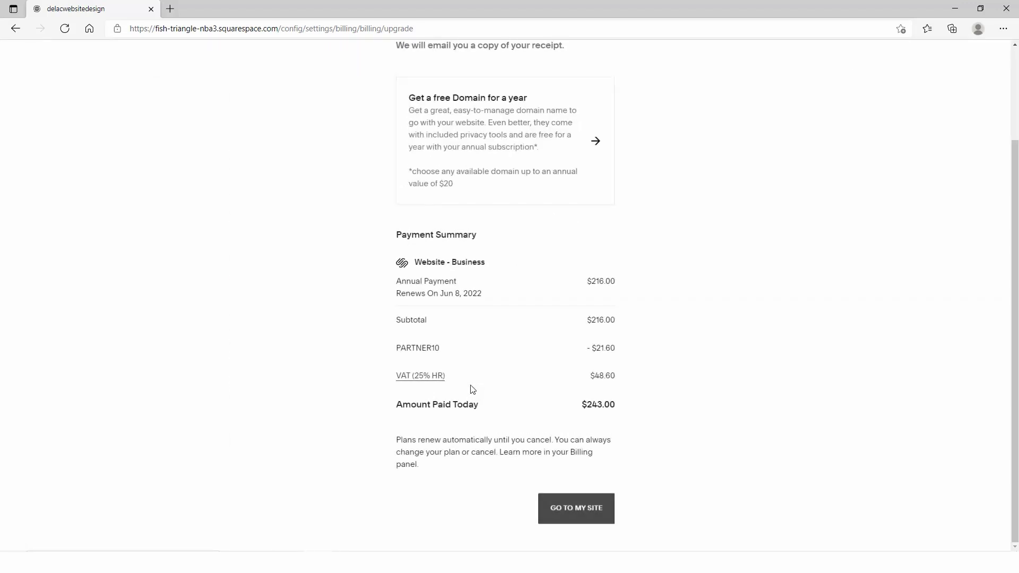
pyautogui.moveTo(576, 524)
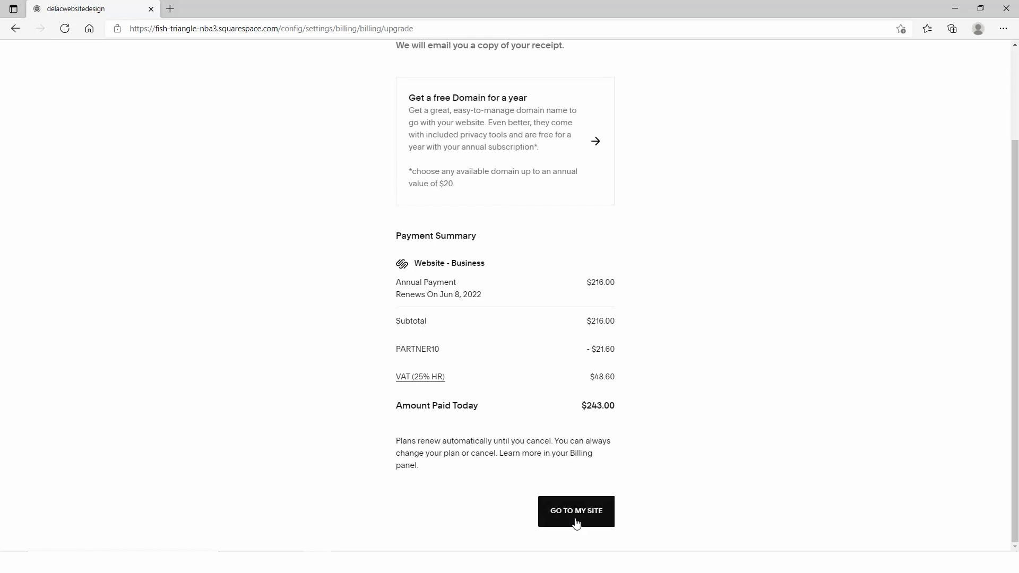
pyautogui.click(575, 510)
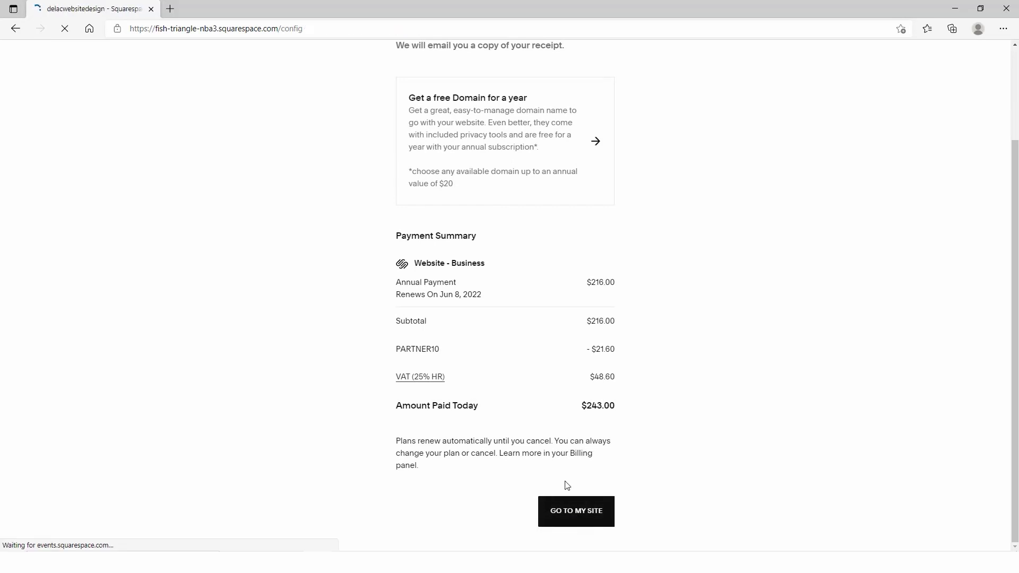
pyautogui.click(575, 511)
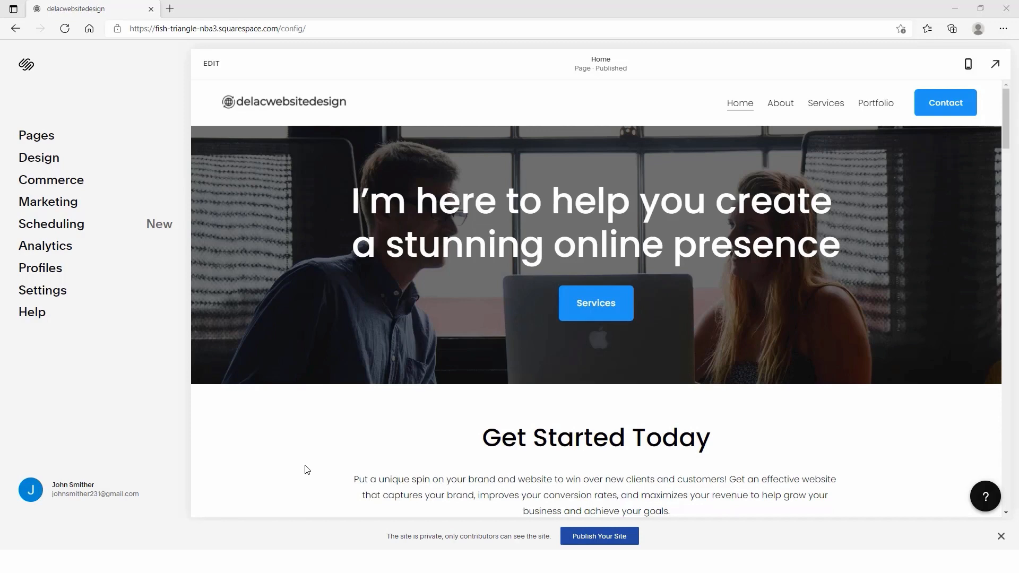
pyautogui.moveTo(316, 478)
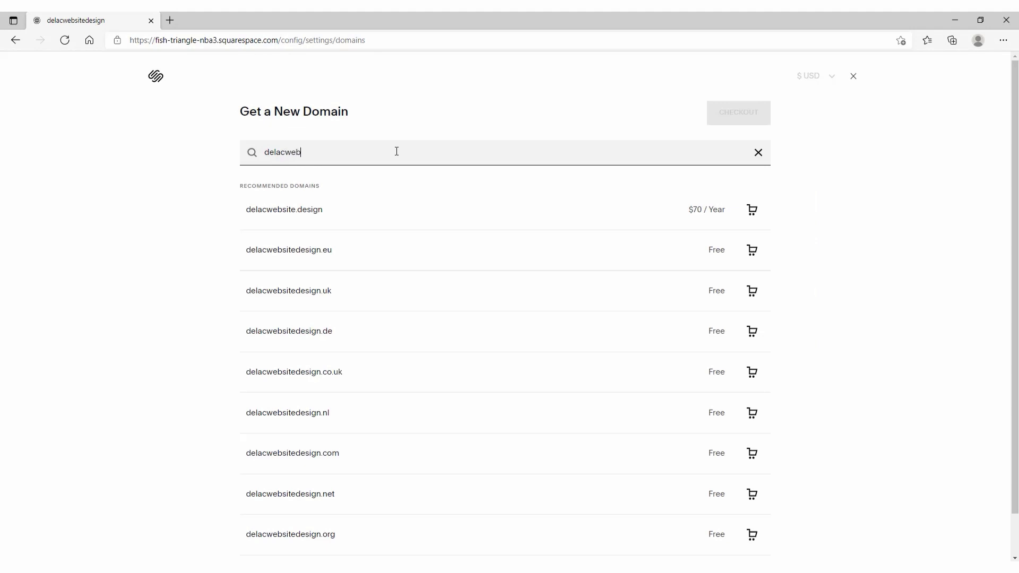
# Step: Search the domain delacwebsitedesign.com and add the free .com result to the cart
pyautogui.write('sitedesign.com')
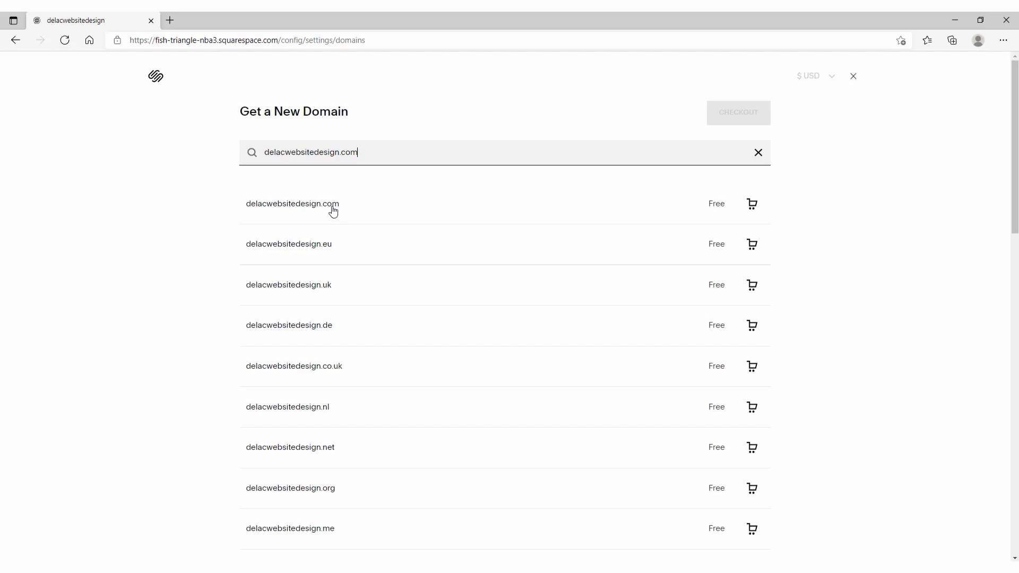
pyautogui.click(752, 204)
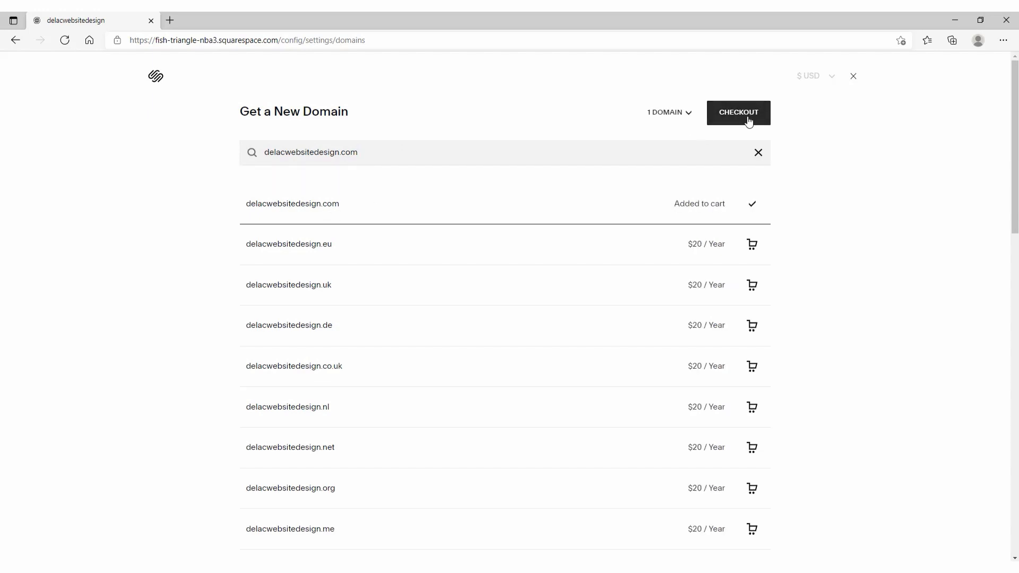
# Step: Check out delacwebsitedesign.com with registration details, confirm the $0.00 purchase and finish
pyautogui.click(739, 113)
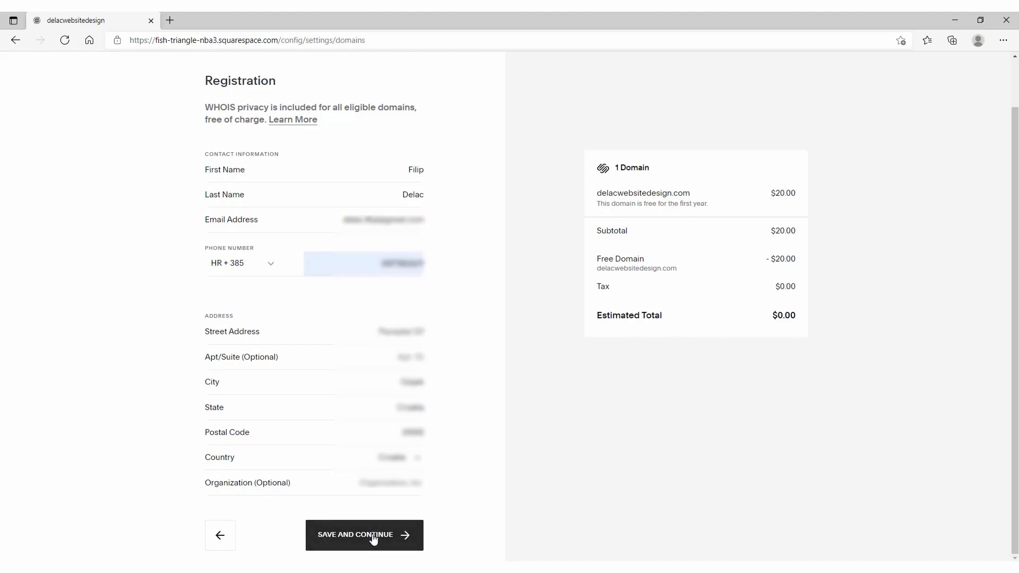
pyautogui.click(364, 534)
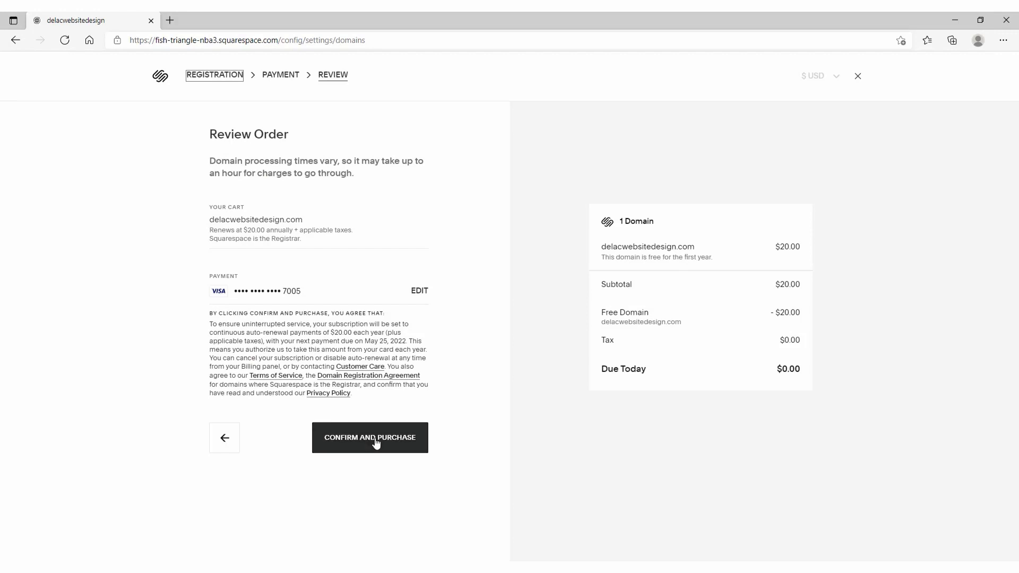
pyautogui.click(369, 437)
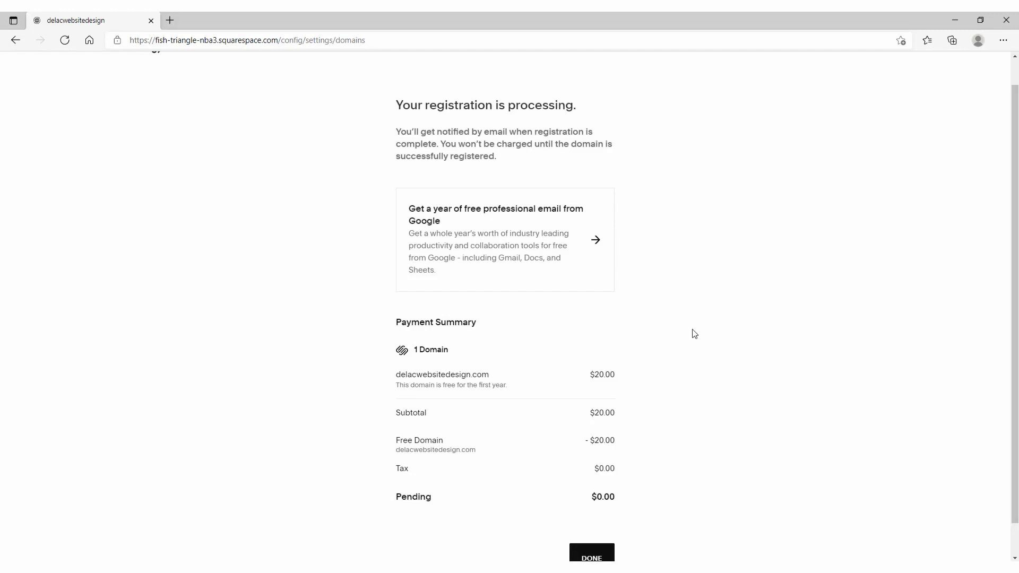
pyautogui.moveTo(670, 347)
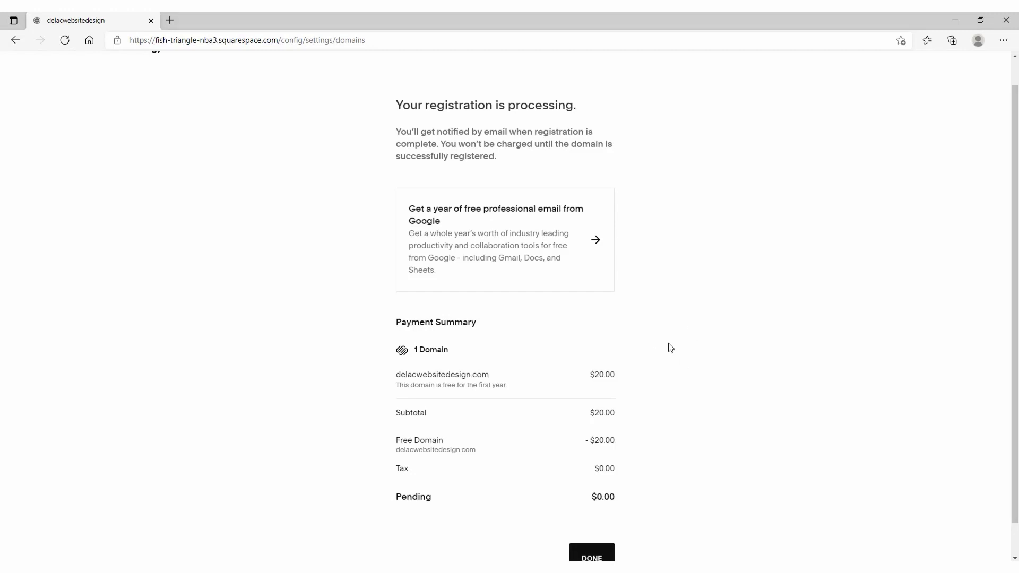
pyautogui.scroll(-3)
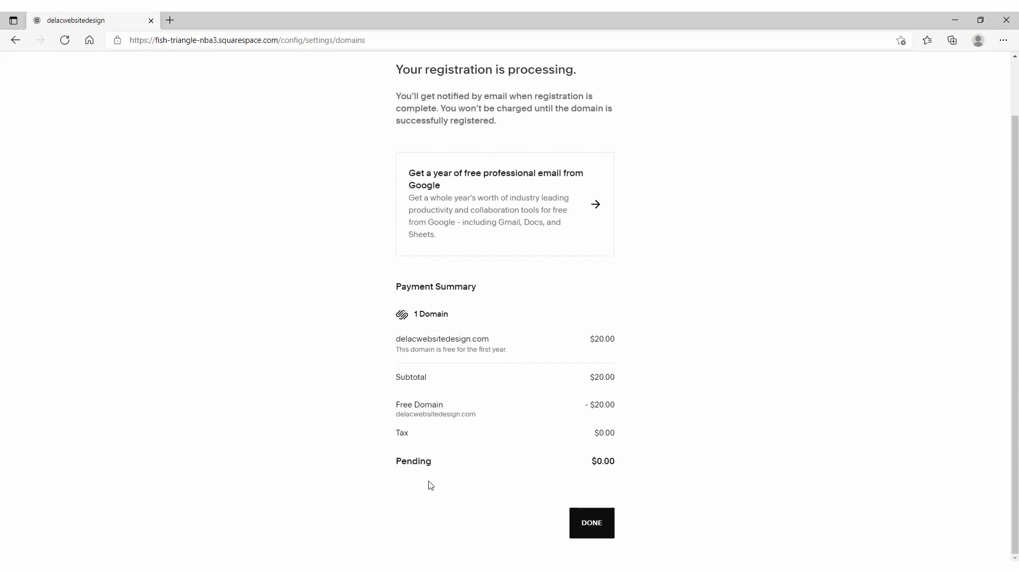
pyautogui.click(592, 522)
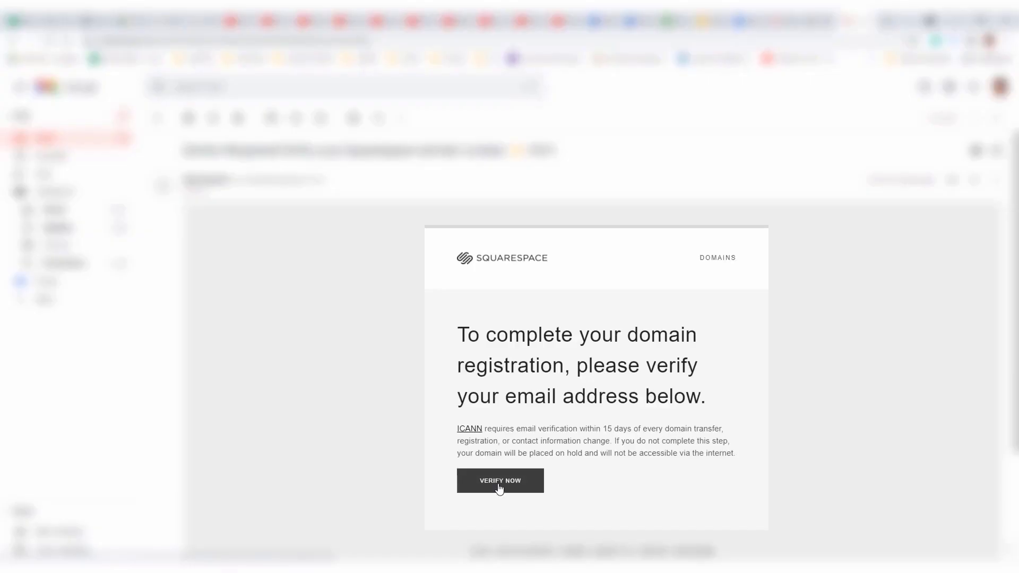
# Step: Verify the domain registration email via the VERIFY NOW link in Gmail
pyautogui.click(500, 481)
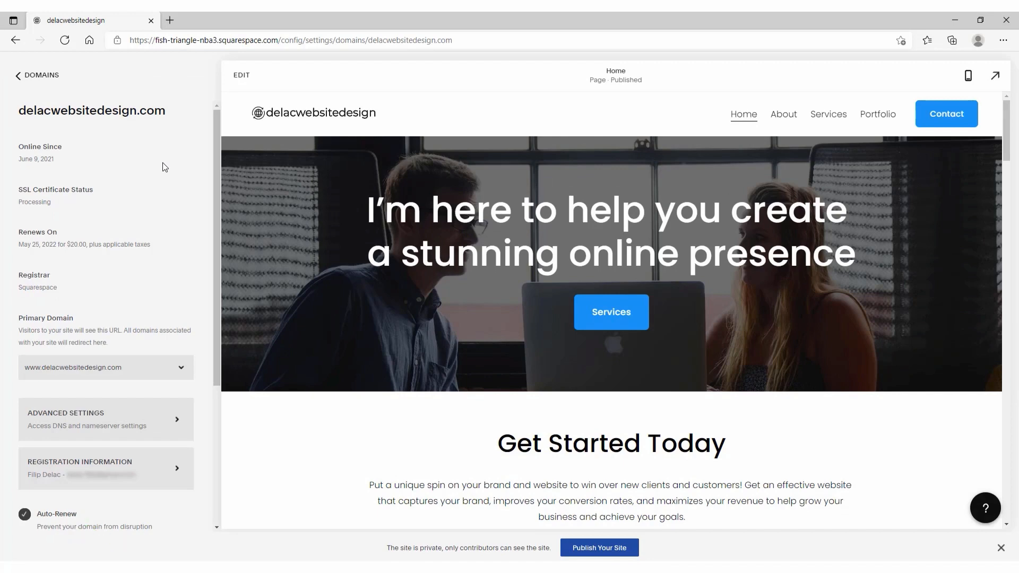
# Step: Disable auto-renew for delacwebsitedesign.com (expiring June 9, 2022) and return to the main dashboard
pyautogui.click(25, 513)
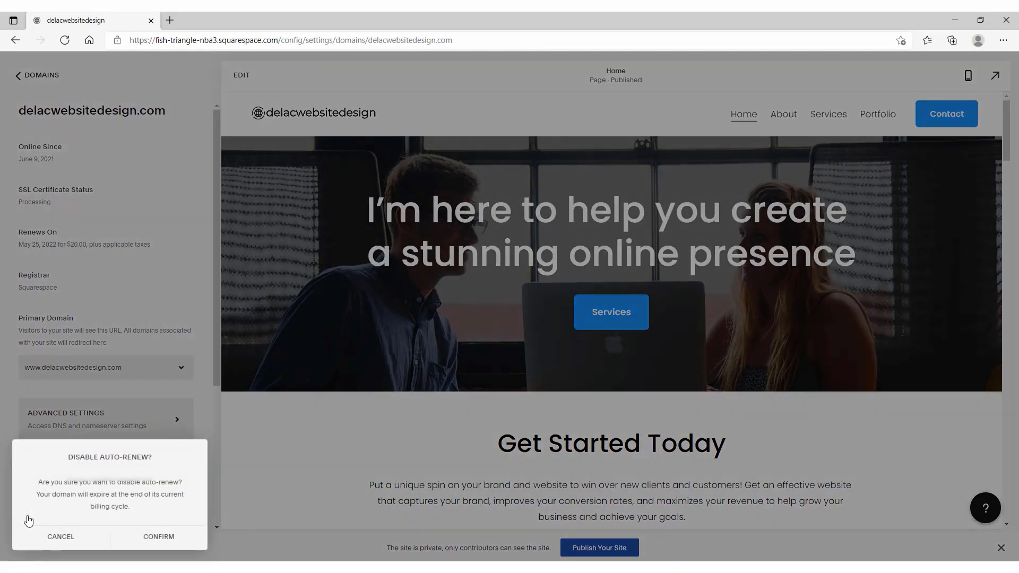
pyautogui.moveTo(64, 499)
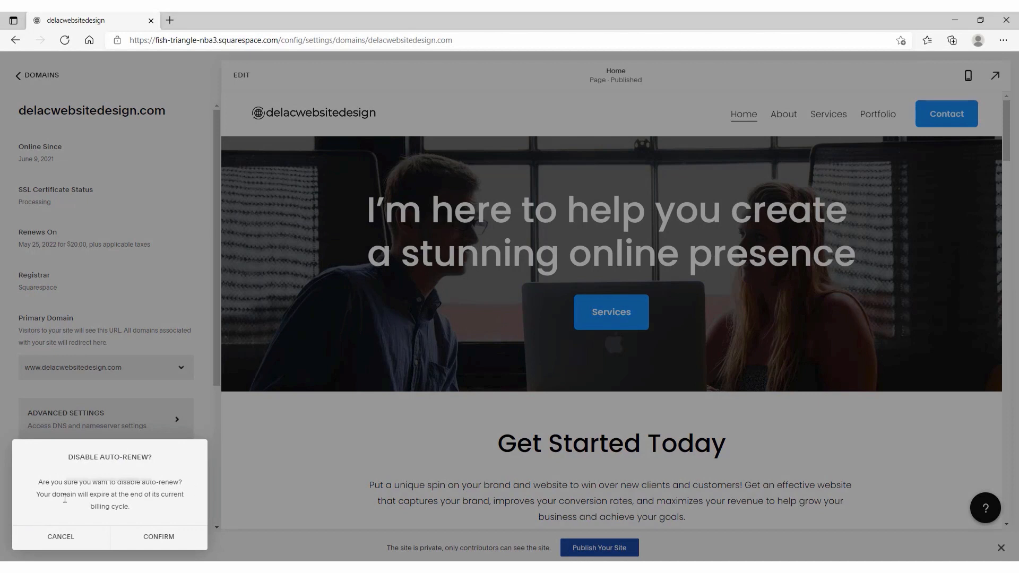
pyautogui.moveTo(81, 520)
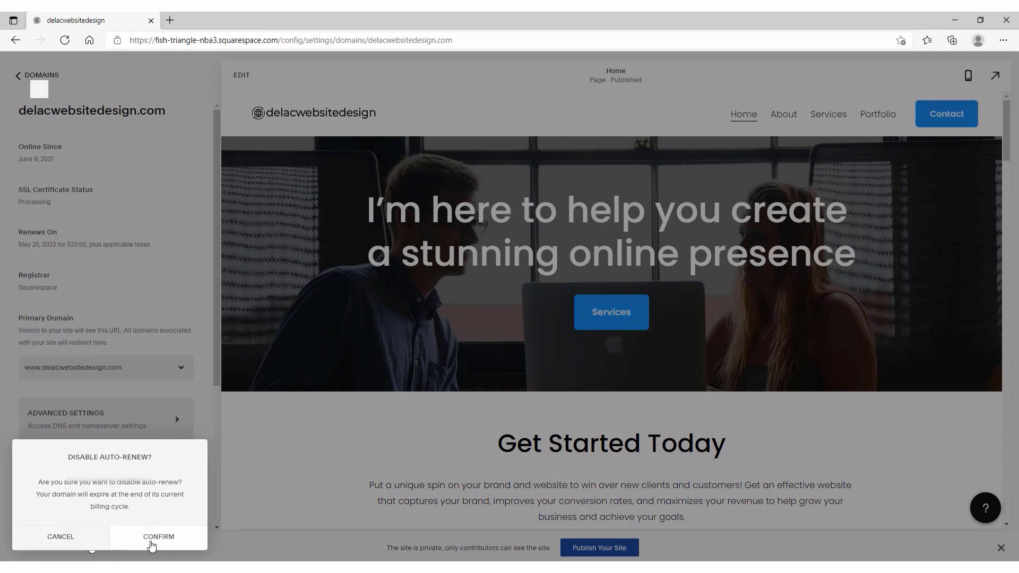
pyautogui.click(158, 536)
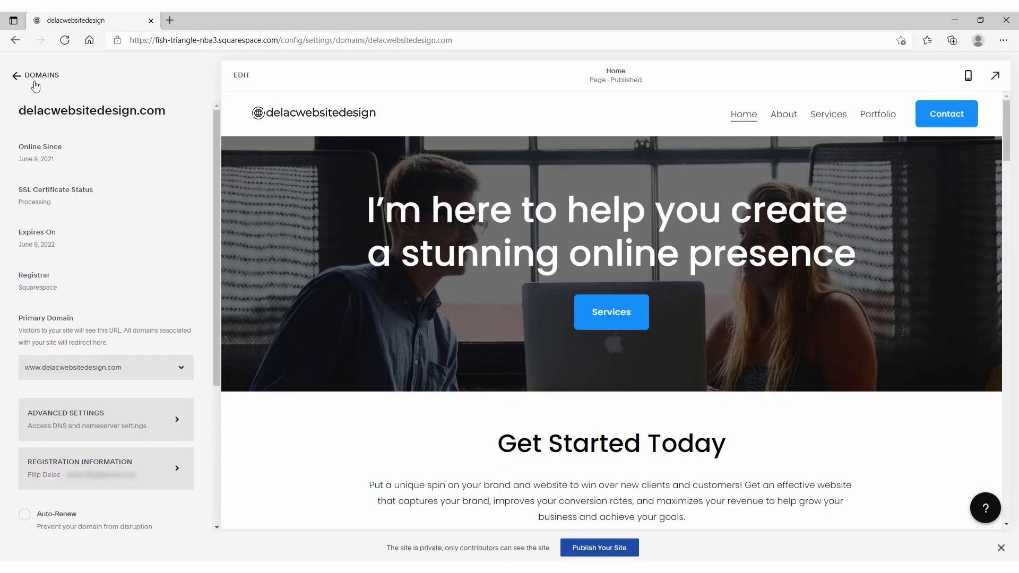
pyautogui.click(33, 77)
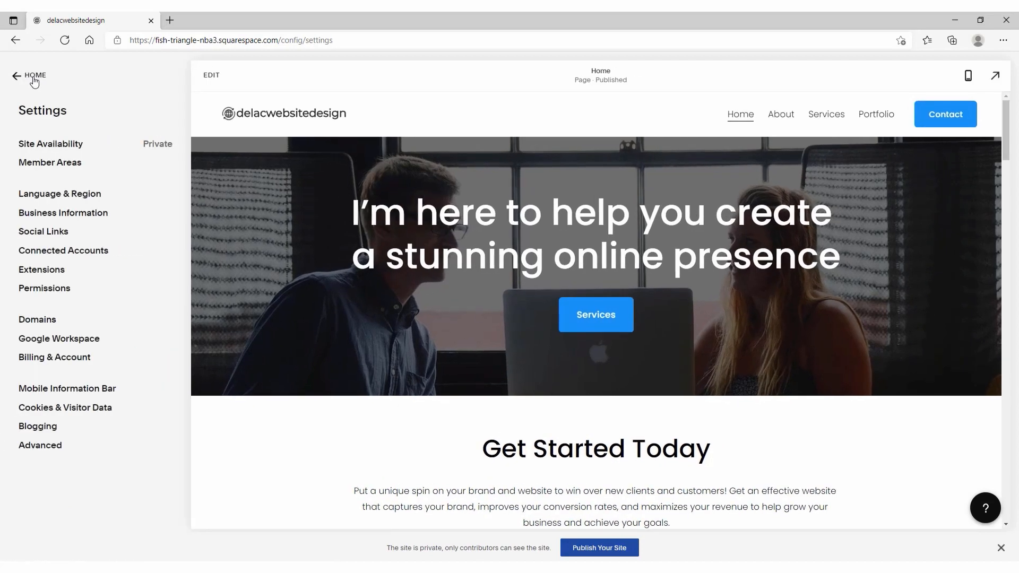
pyautogui.click(28, 77)
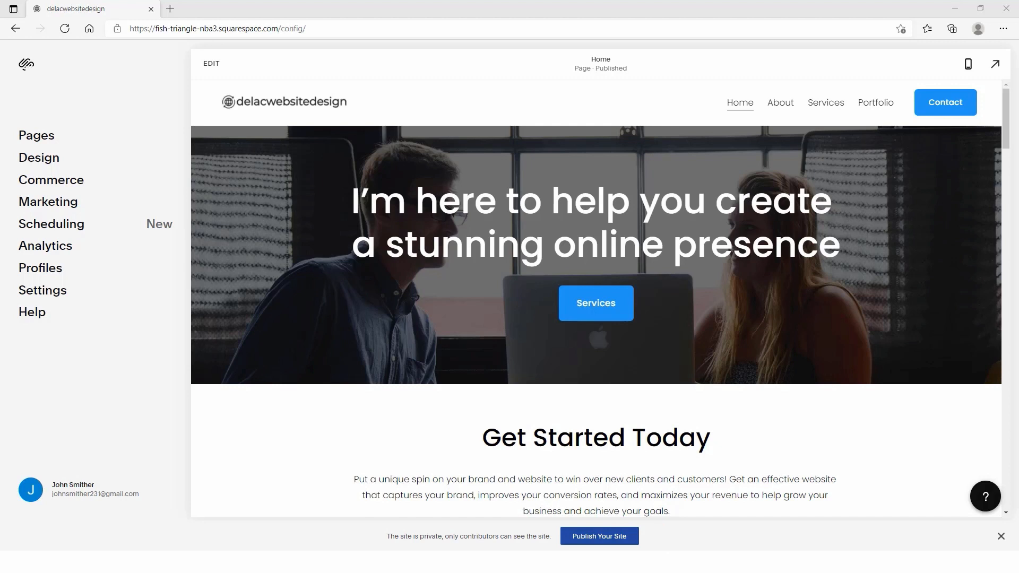
# Step: Set Site Availability to Public under Settings and save it
pyautogui.click(43, 290)
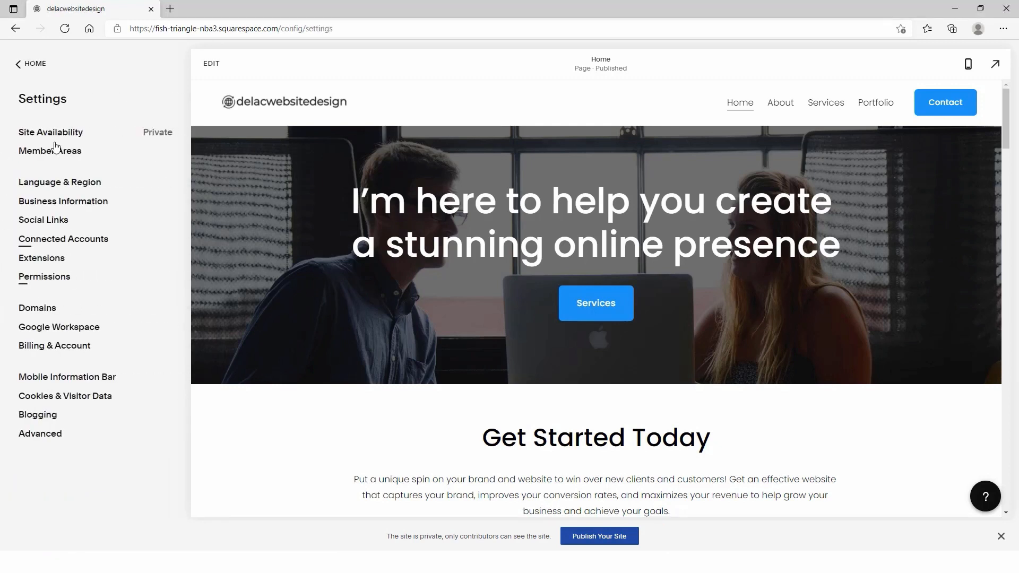
pyautogui.click(50, 132)
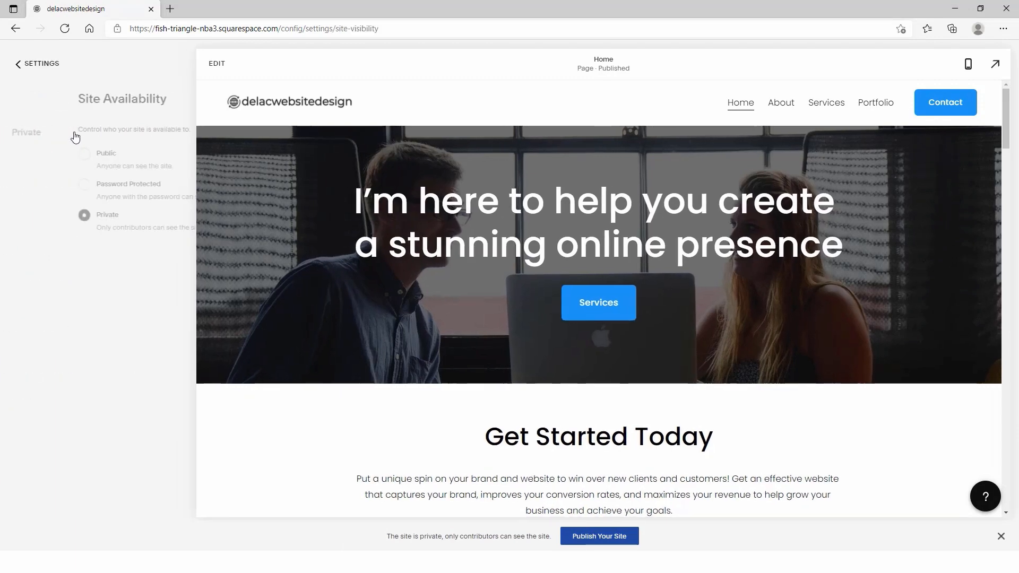
pyautogui.click(24, 152)
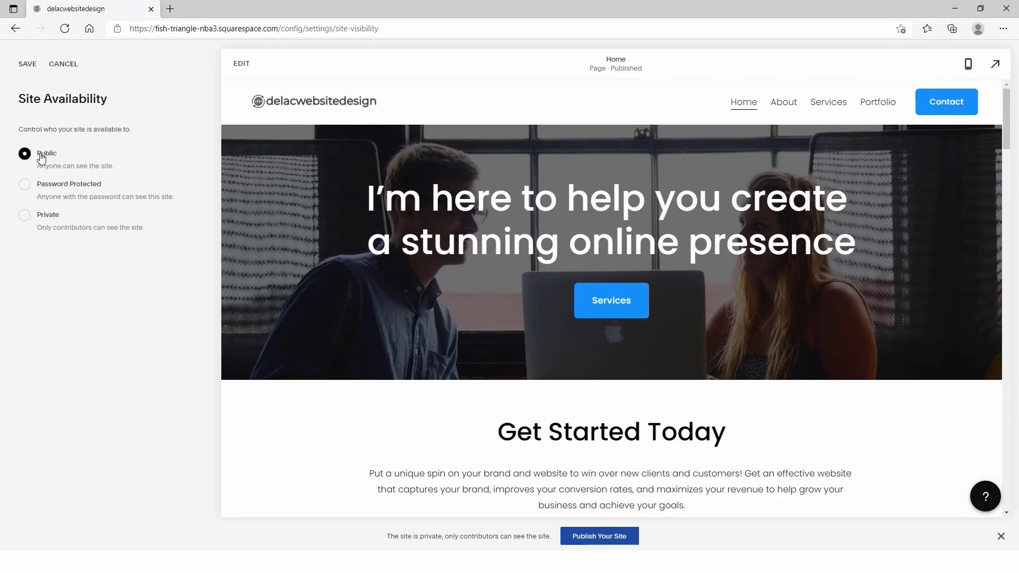
pyautogui.click(28, 63)
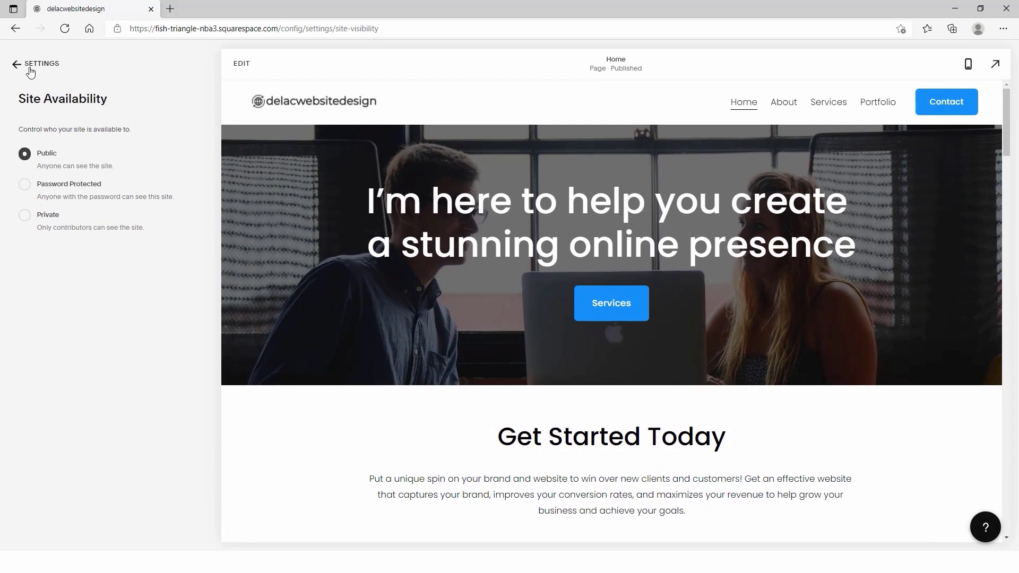